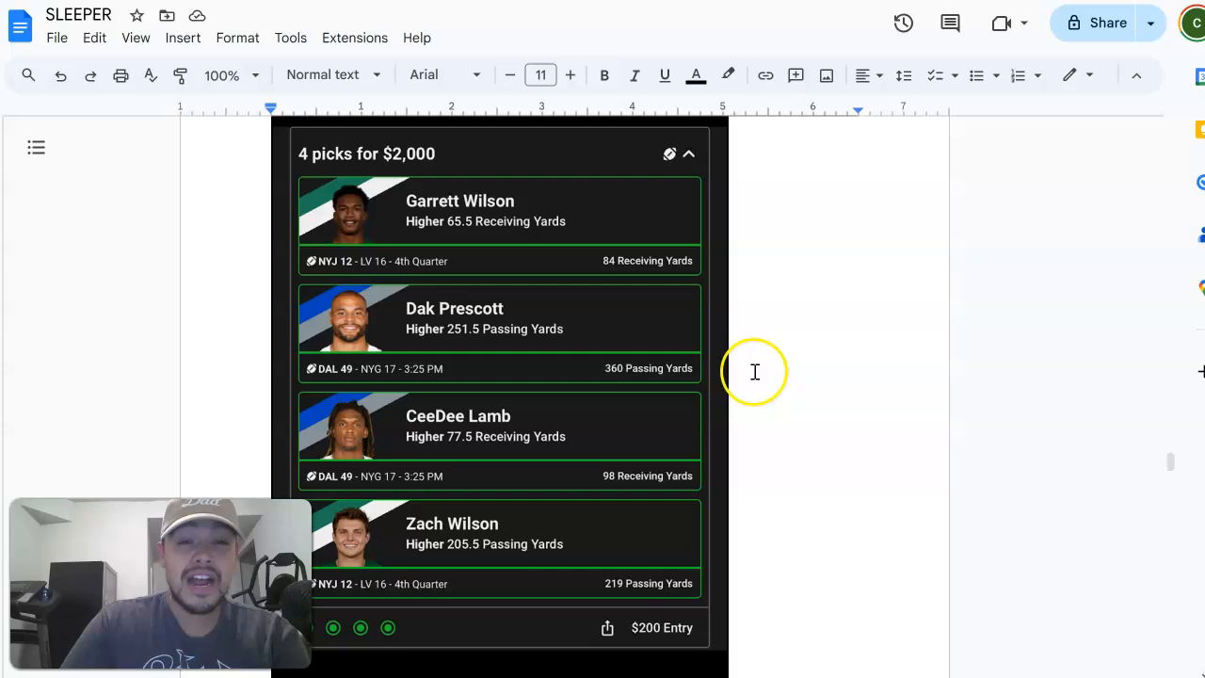
pyautogui.moveTo(817, 388)
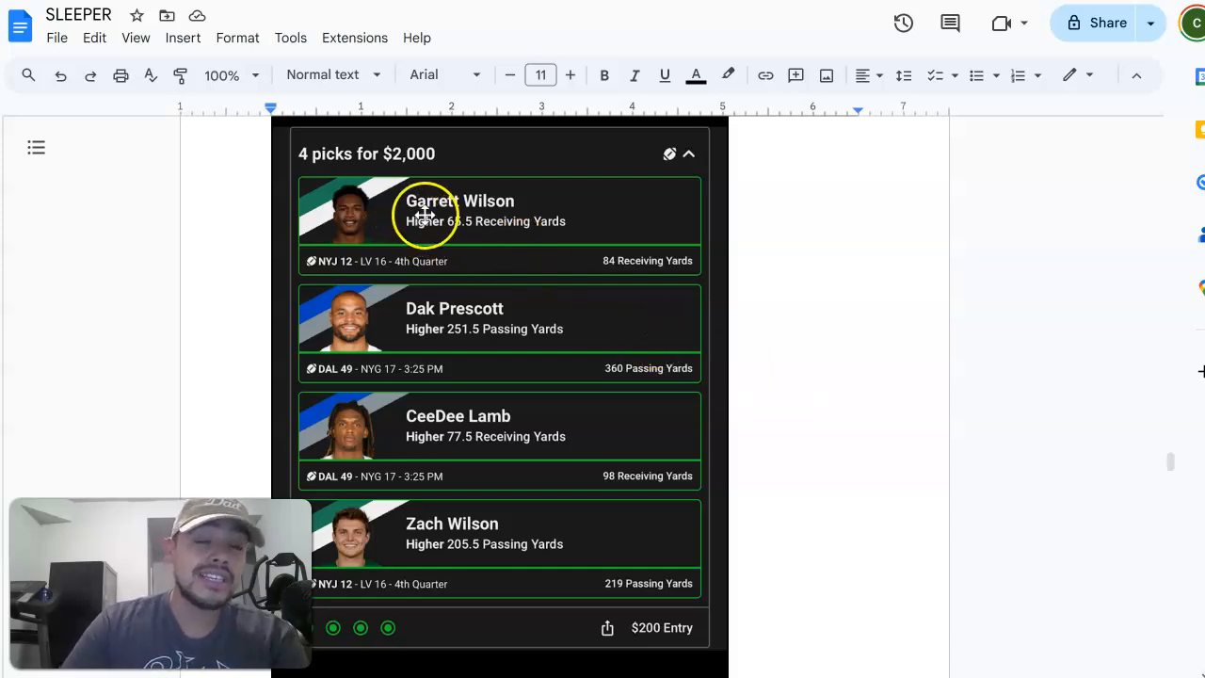
pyautogui.moveTo(426, 301)
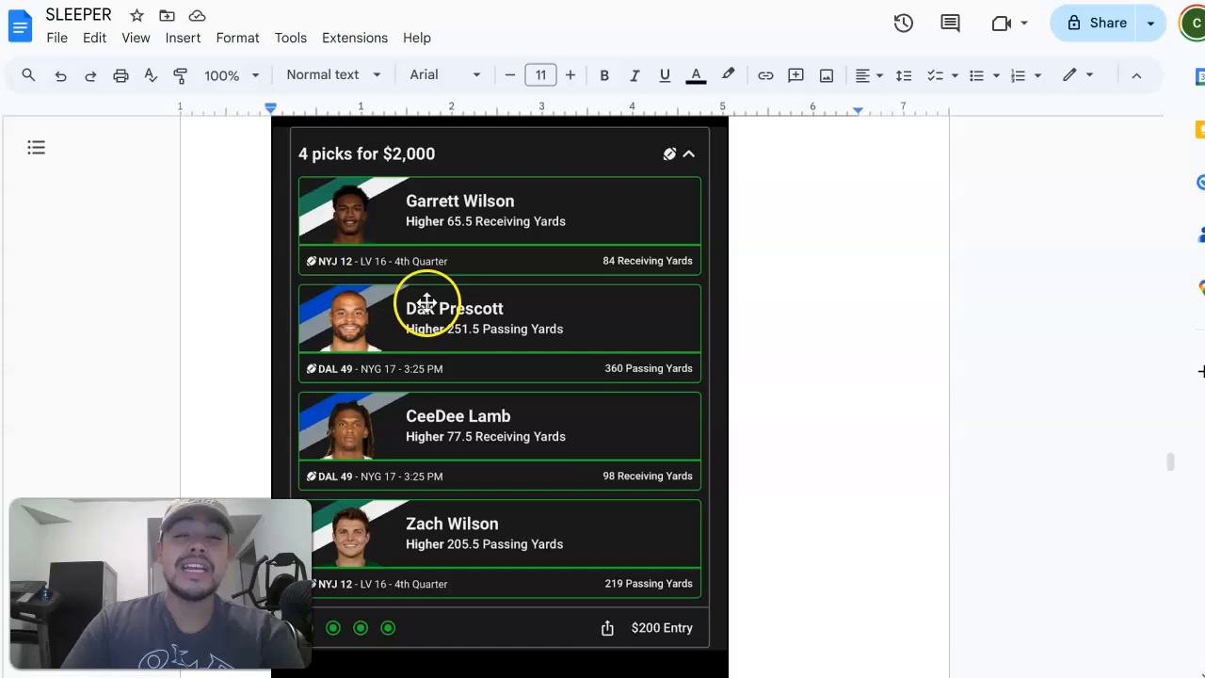
pyautogui.moveTo(626, 447)
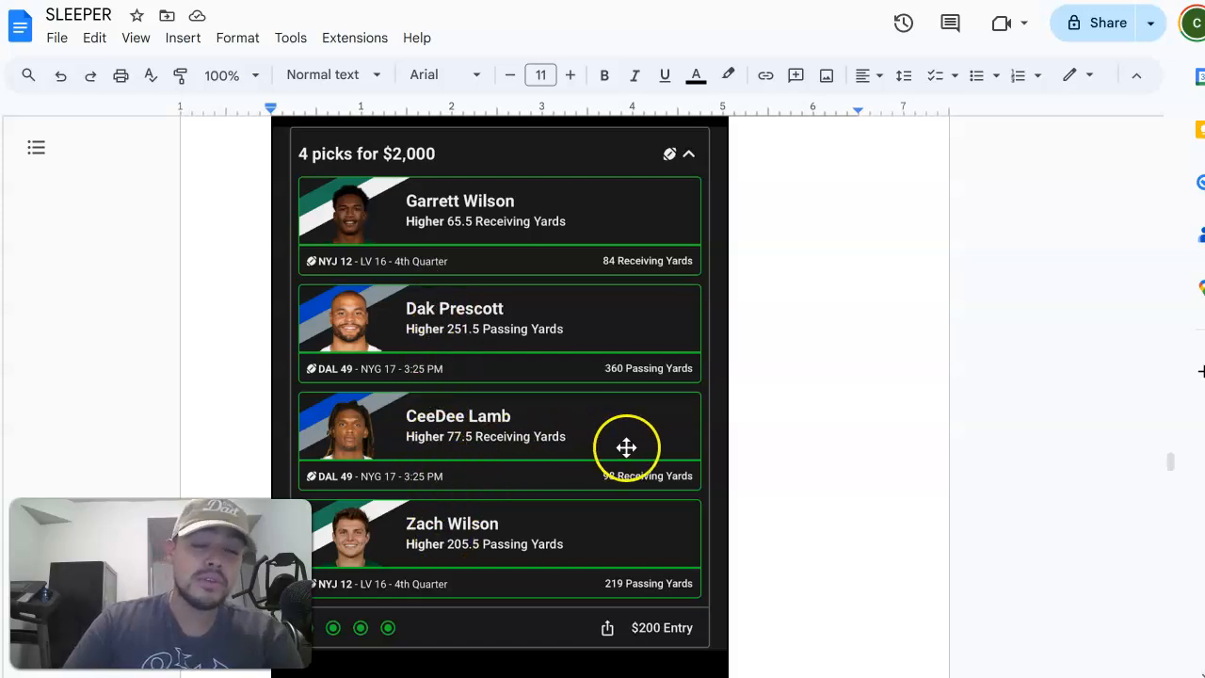
pyautogui.moveTo(550, 307)
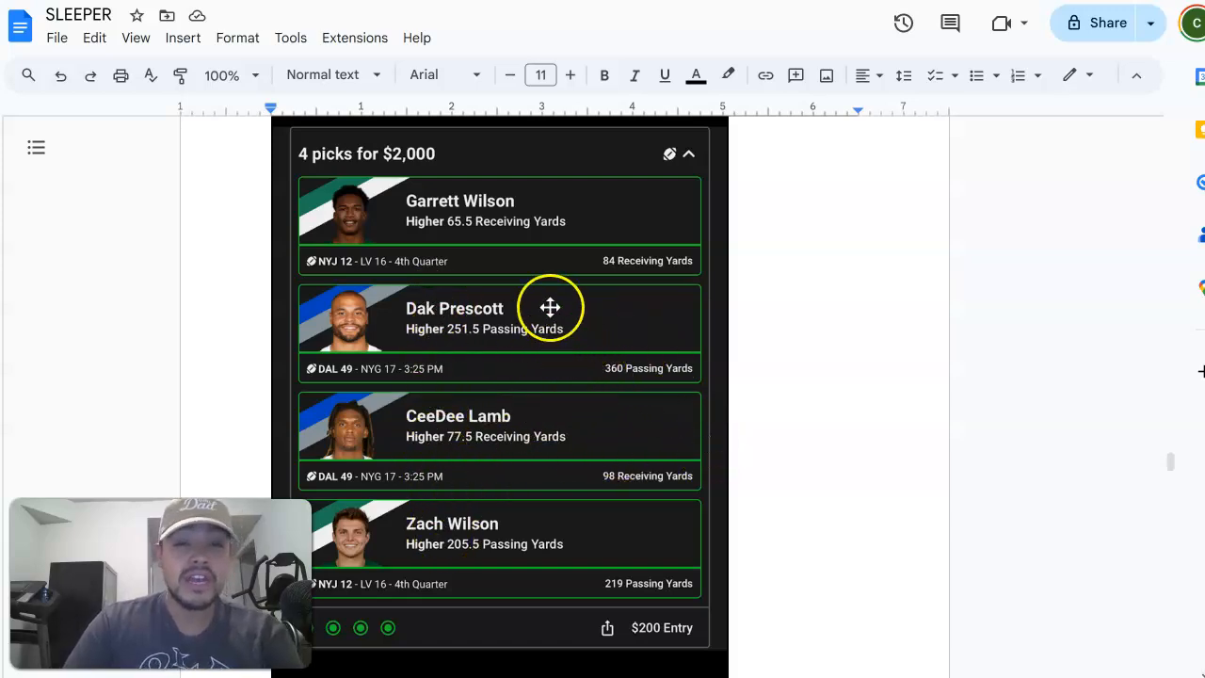
pyautogui.moveTo(645, 628)
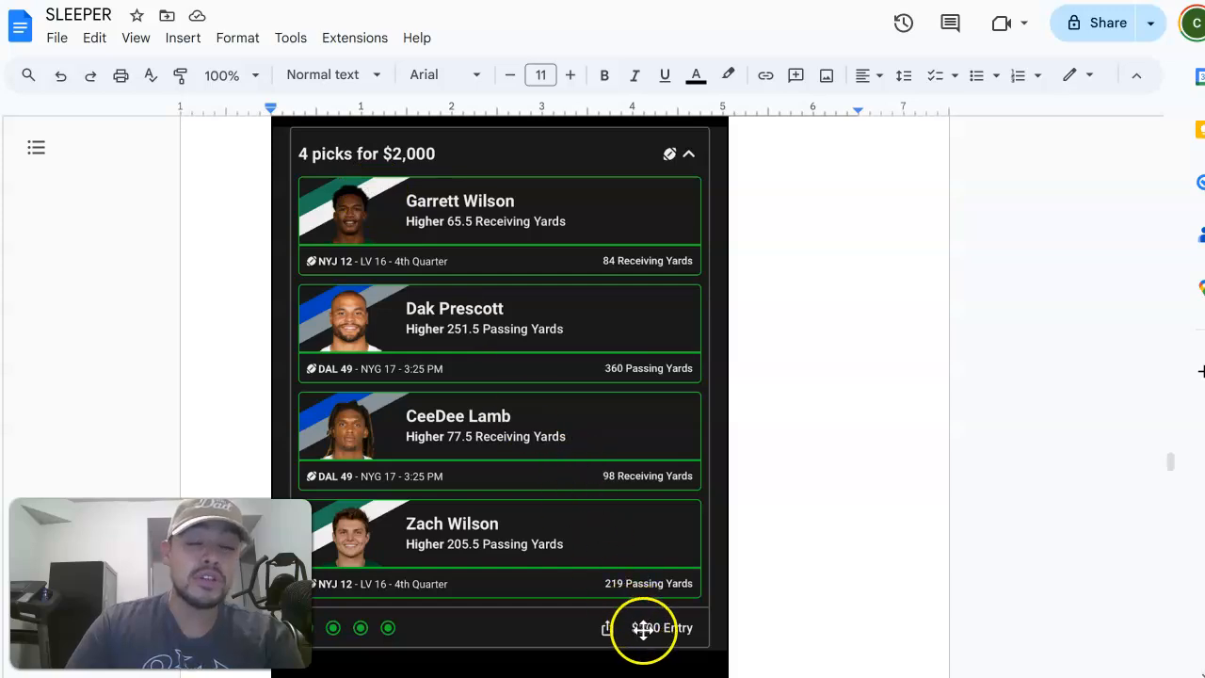
pyautogui.moveTo(459, 337)
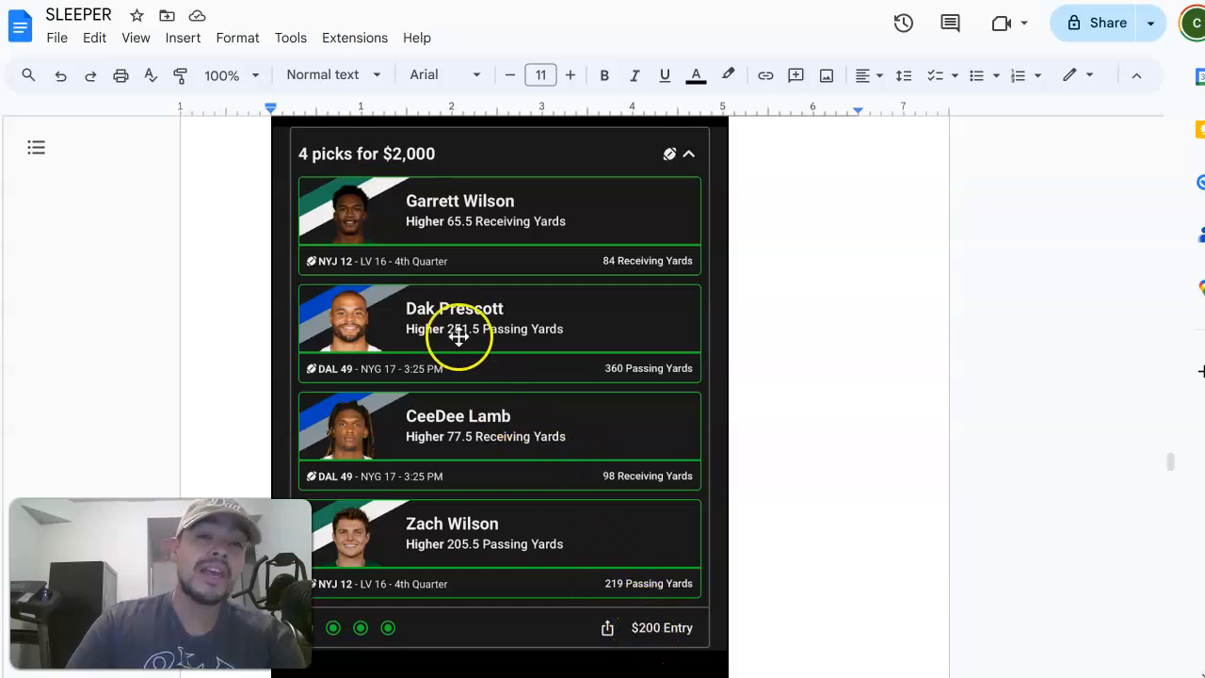
pyautogui.moveTo(551, 330)
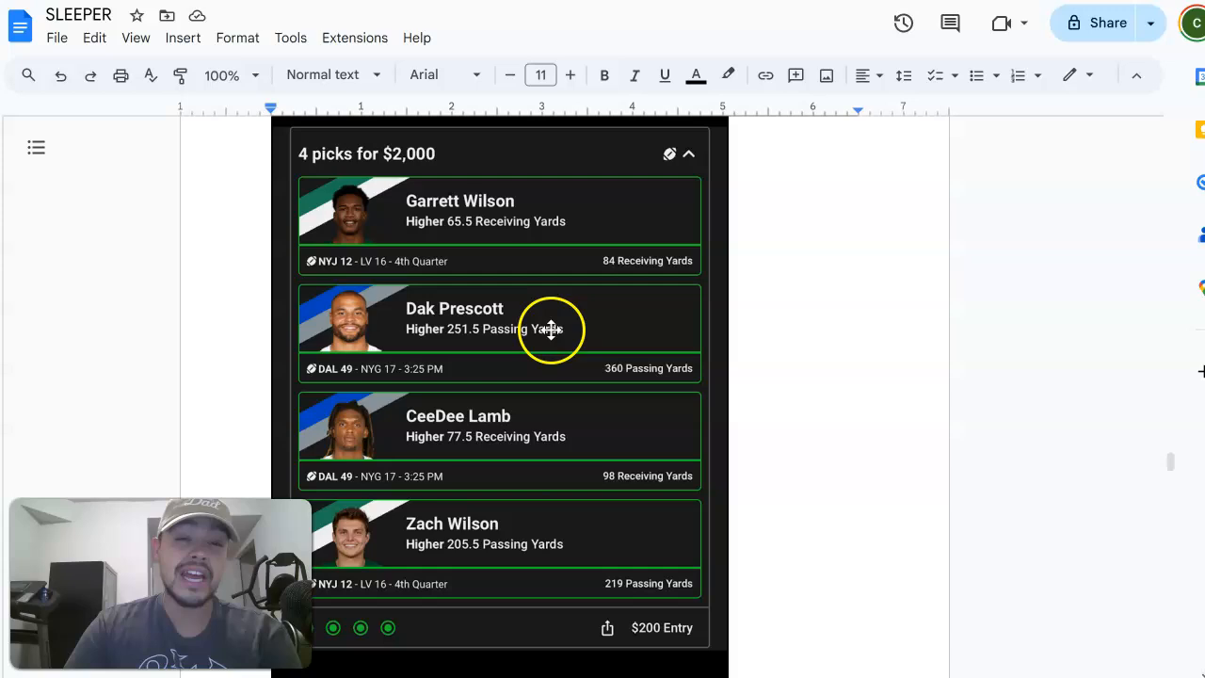
pyautogui.moveTo(434, 255)
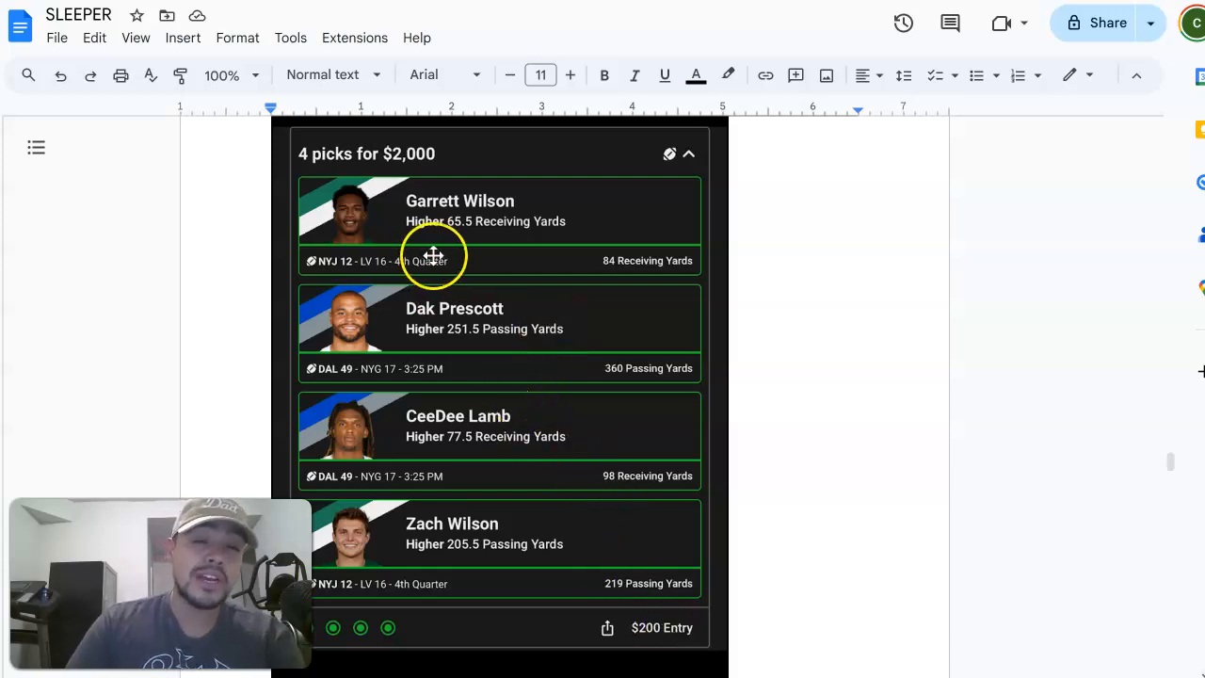
pyautogui.moveTo(464, 433)
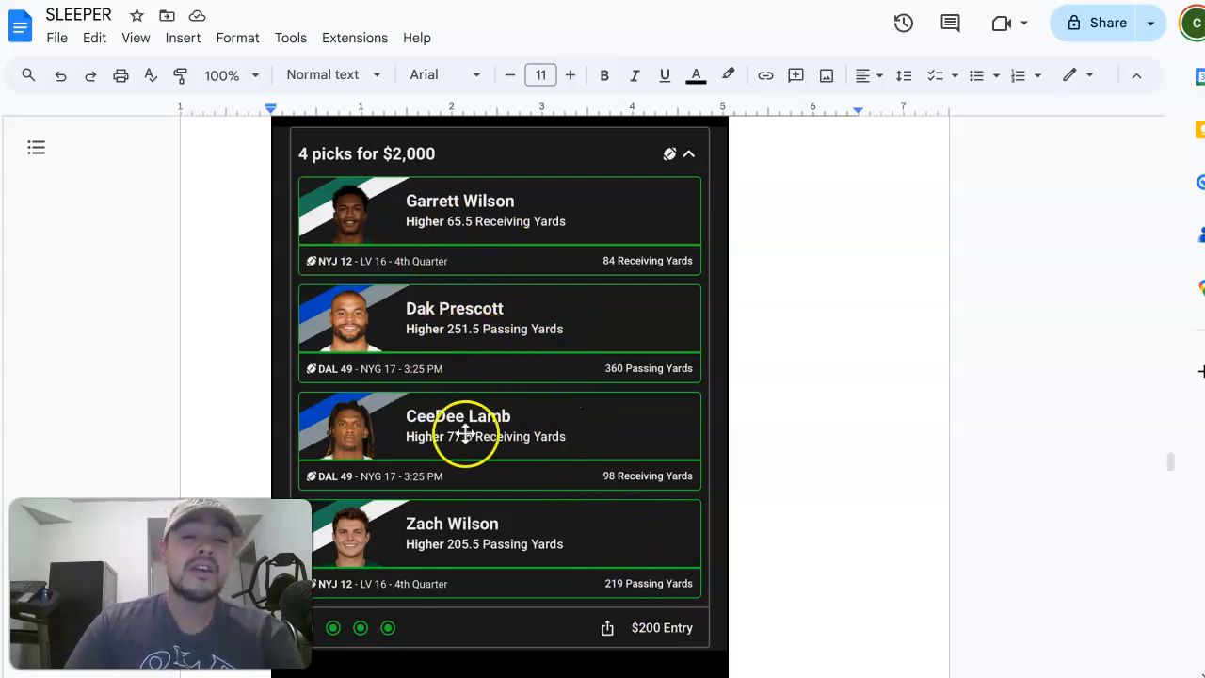
pyautogui.moveTo(685, 398)
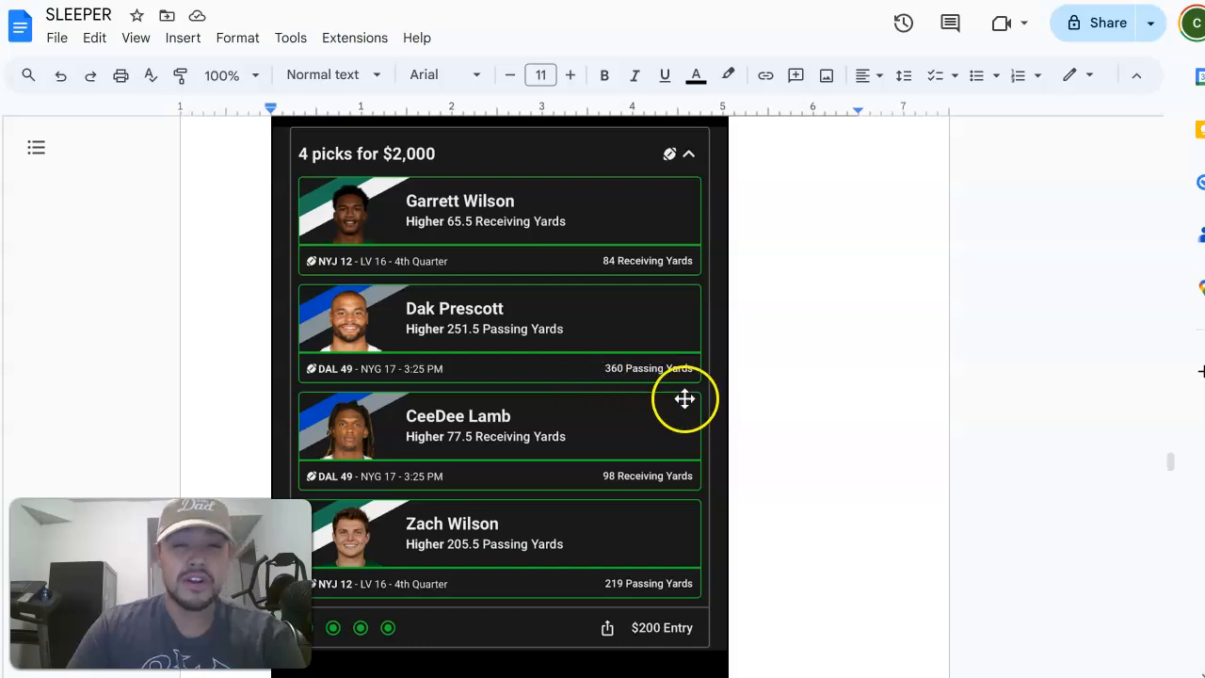
pyautogui.moveTo(656, 354)
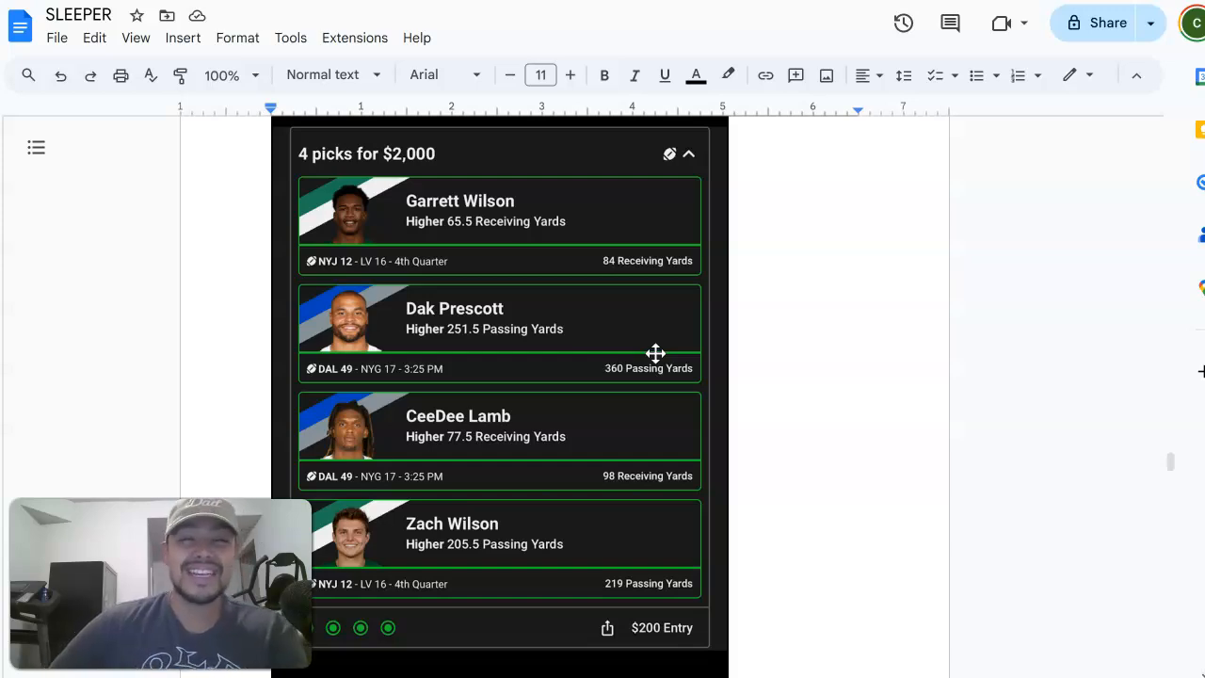
pyautogui.moveTo(881, 349)
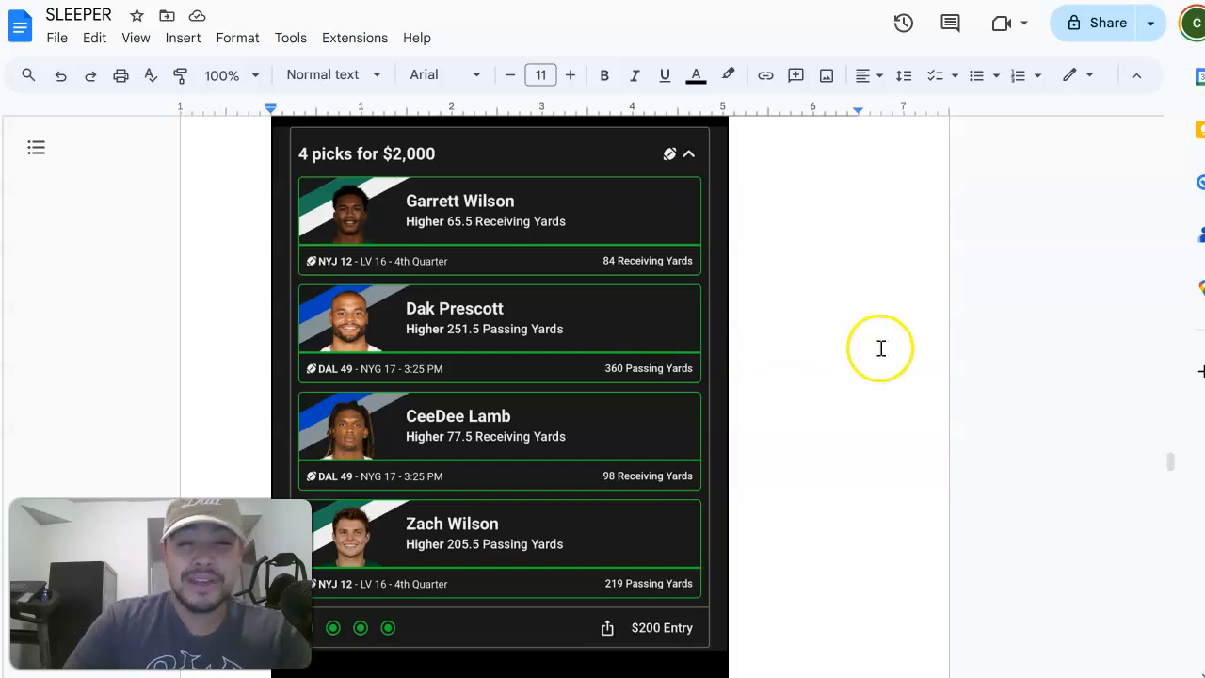
# Scroll to the four-pick $400 entry slip for $4,000 with Tank Dell and C.J. Stroud
pyautogui.scroll(-3)
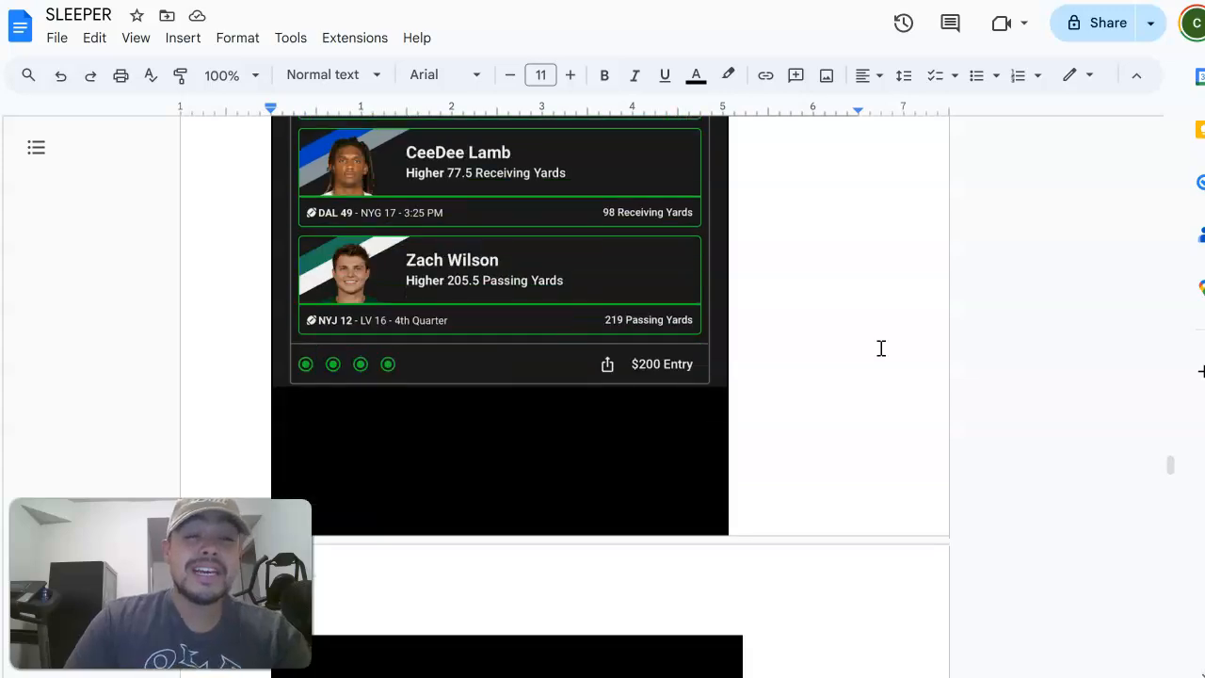
pyautogui.scroll(-3)
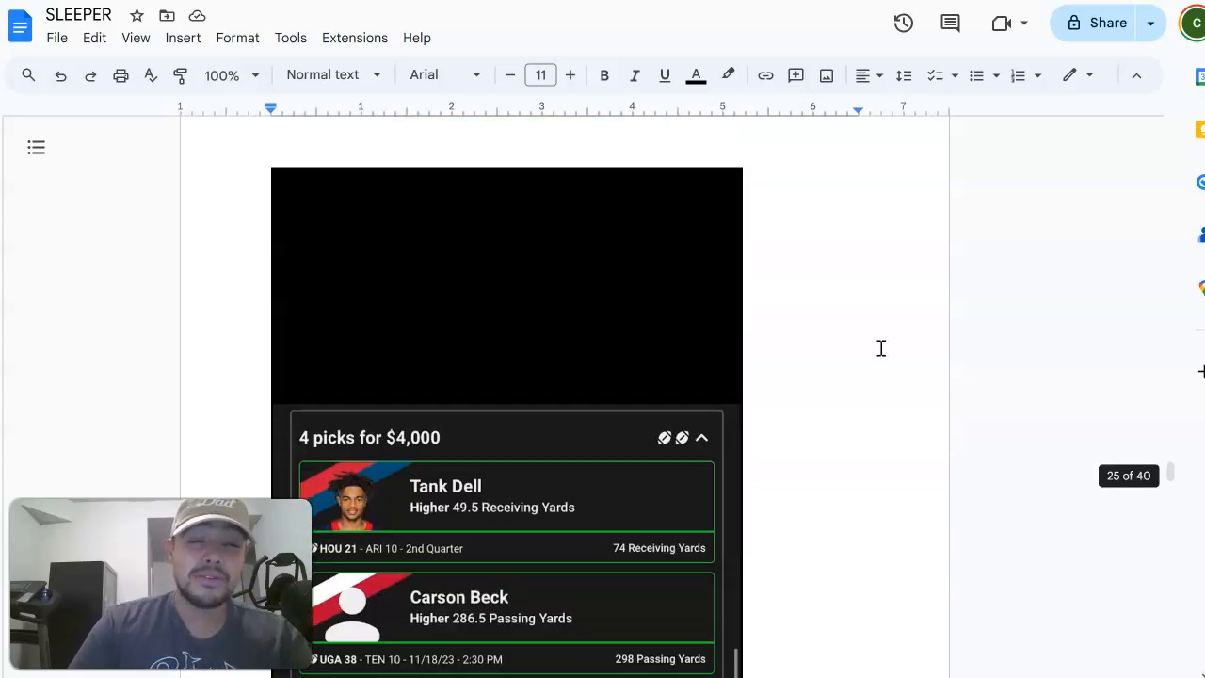
pyautogui.scroll(-3)
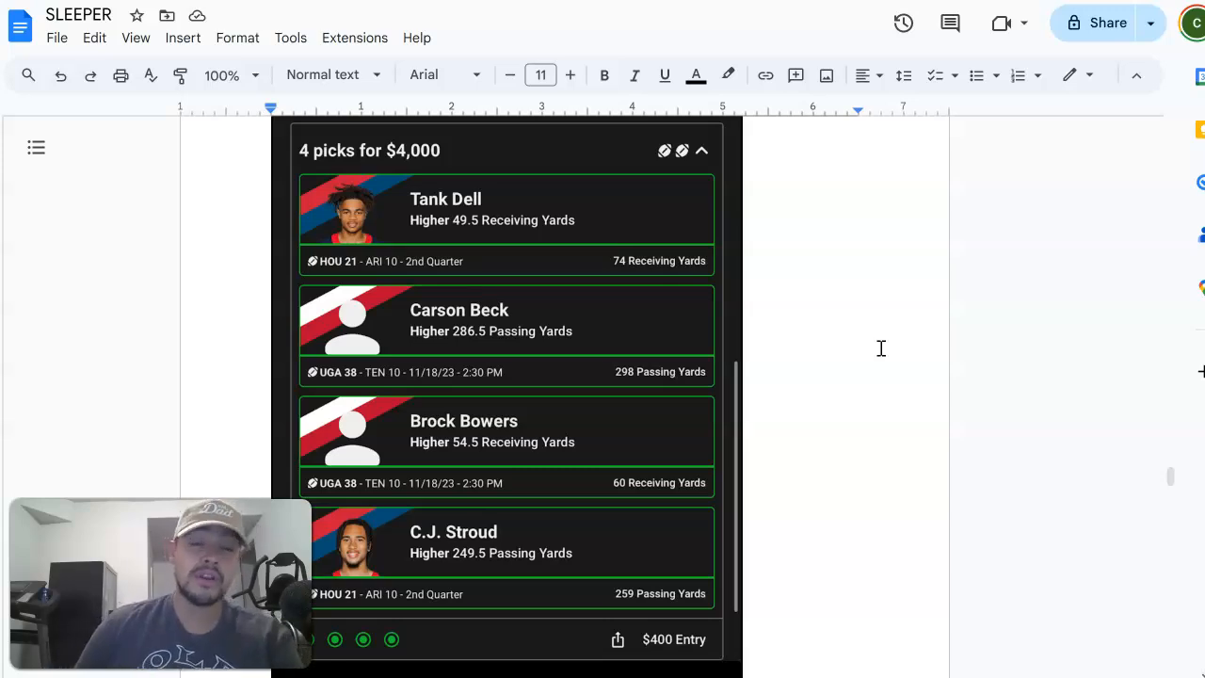
# Scroll to the five-pick $200 entry slip for $4,000 starting with Troy Franklin and Bo Nix
pyautogui.scroll(-3)
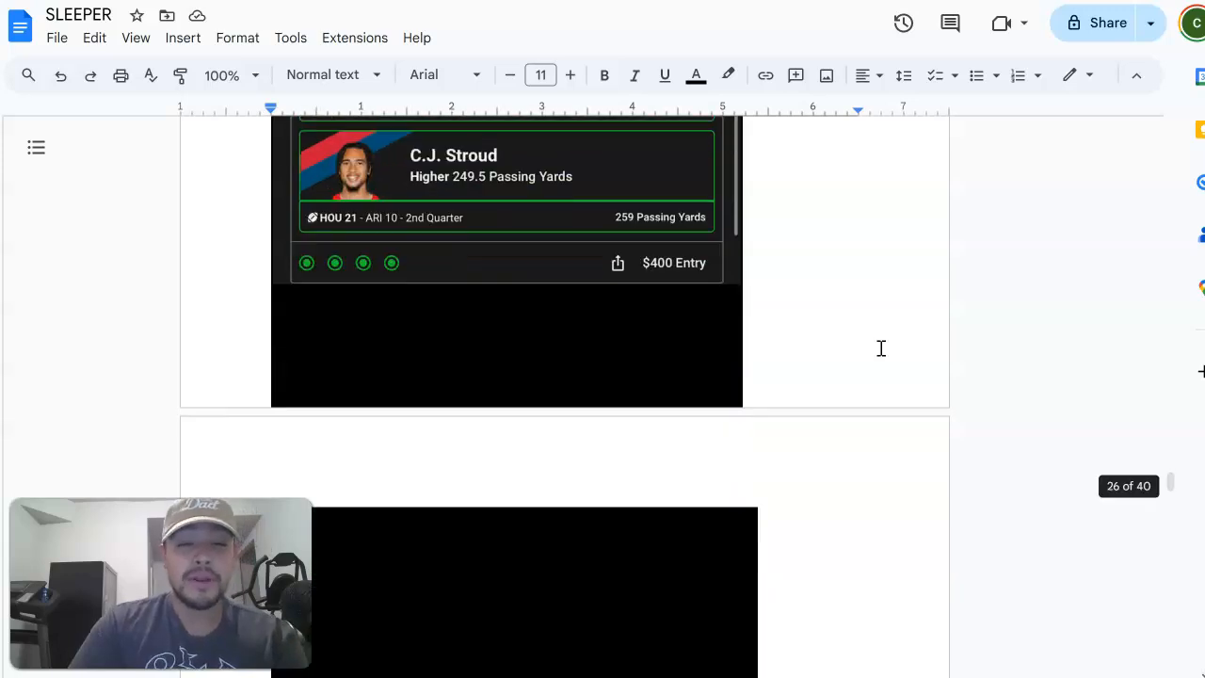
pyautogui.scroll(-3)
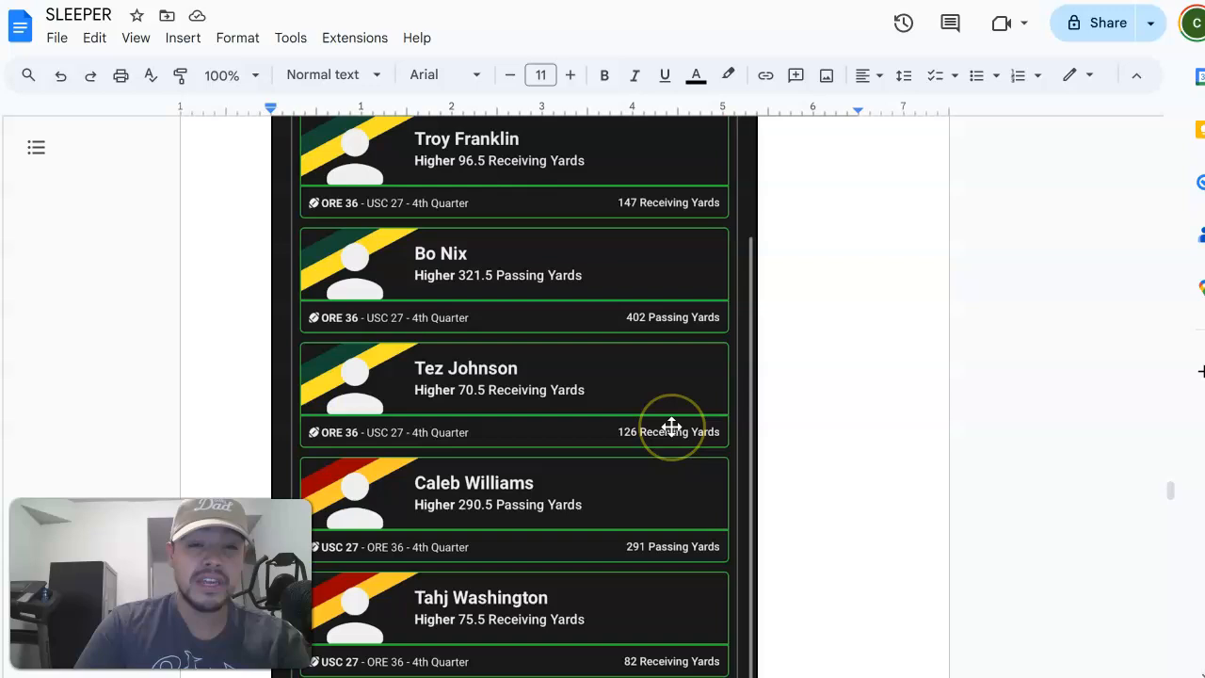
pyautogui.scroll(-3)
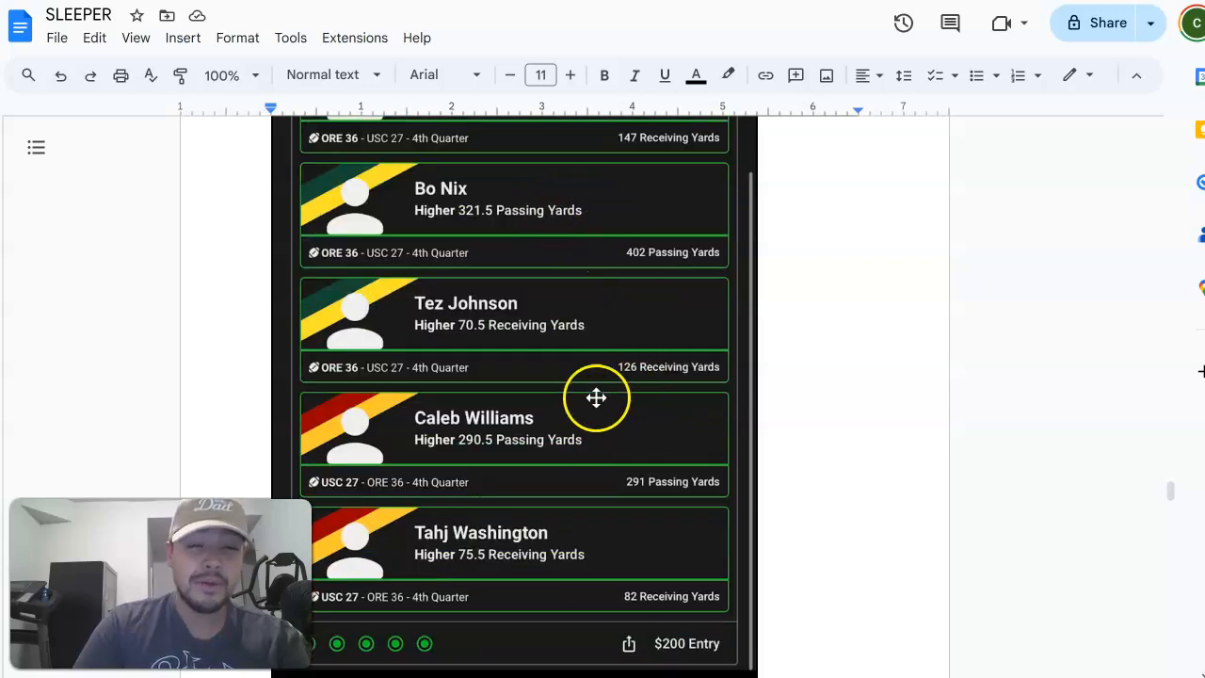
pyautogui.moveTo(585, 312)
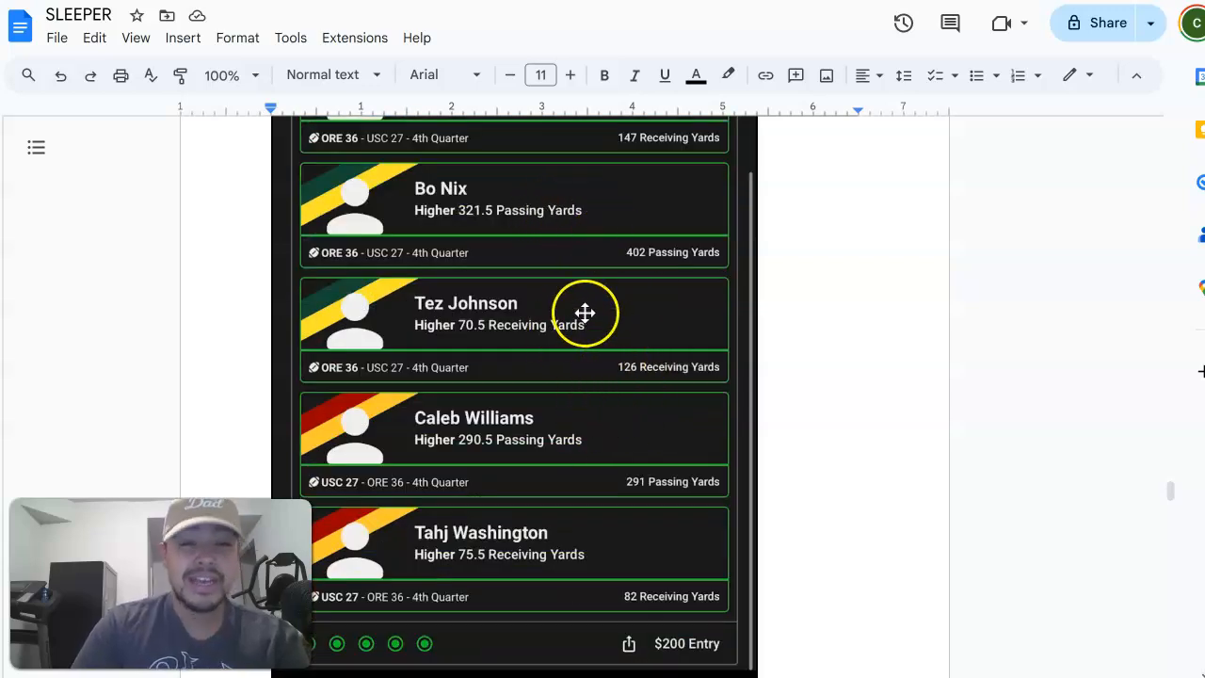
pyautogui.moveTo(362, 372)
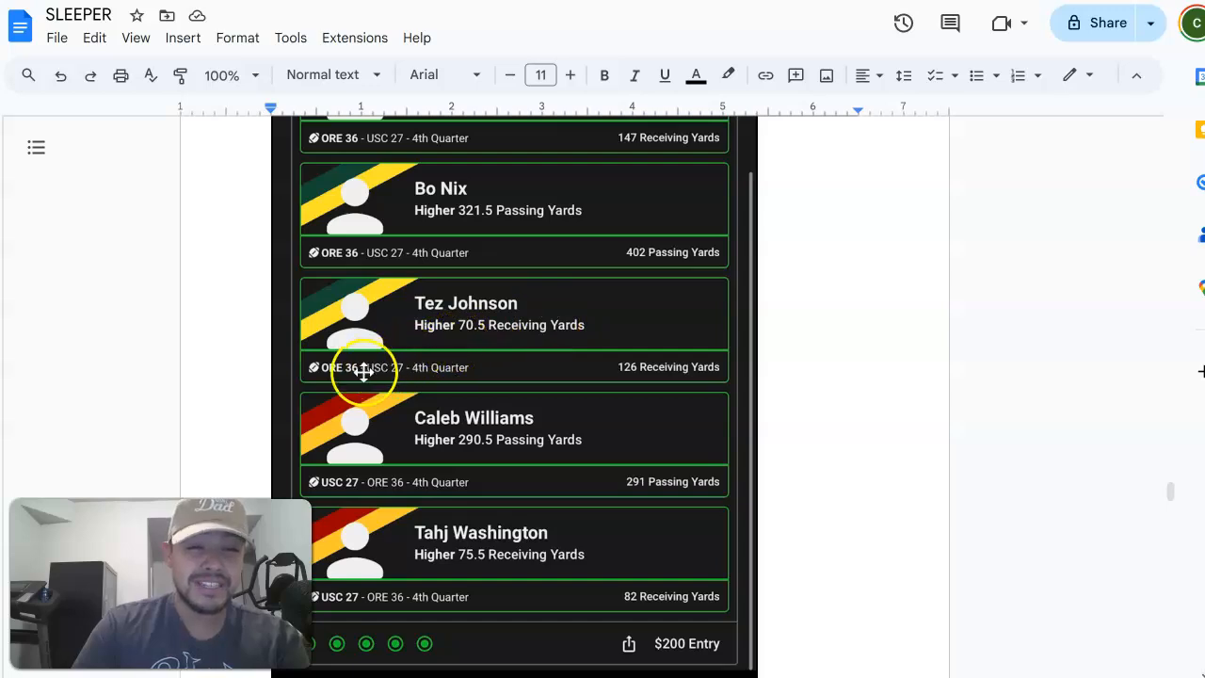
pyautogui.moveTo(716, 384)
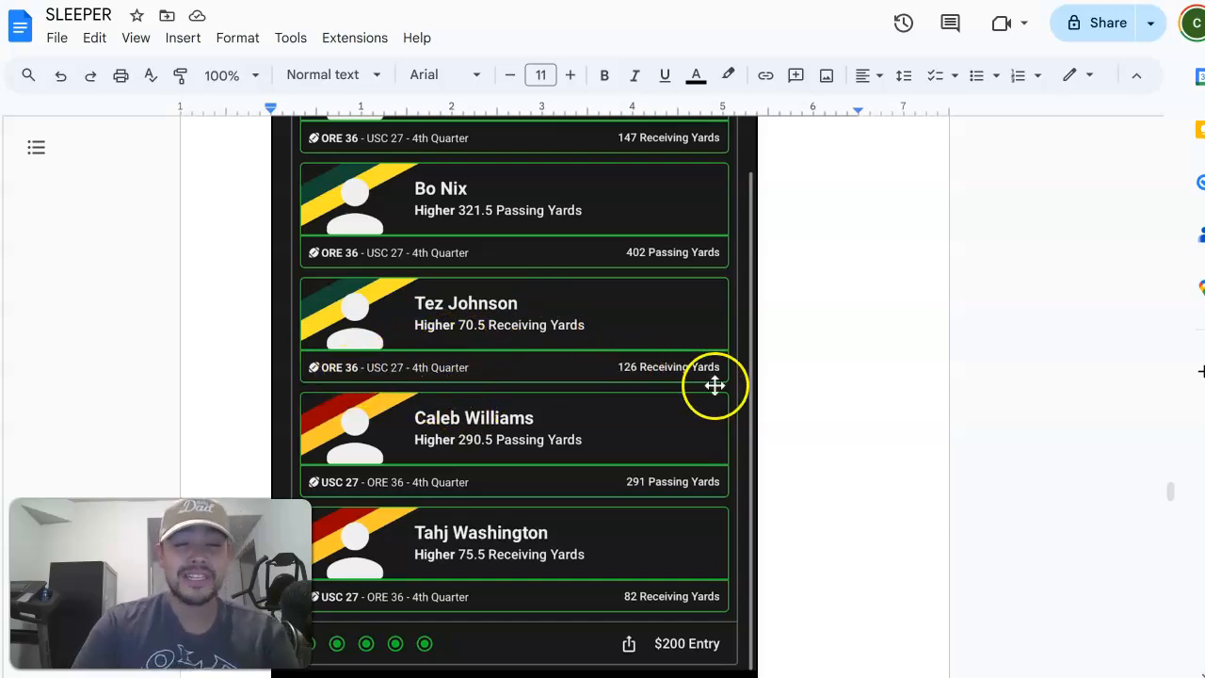
pyautogui.moveTo(702, 342)
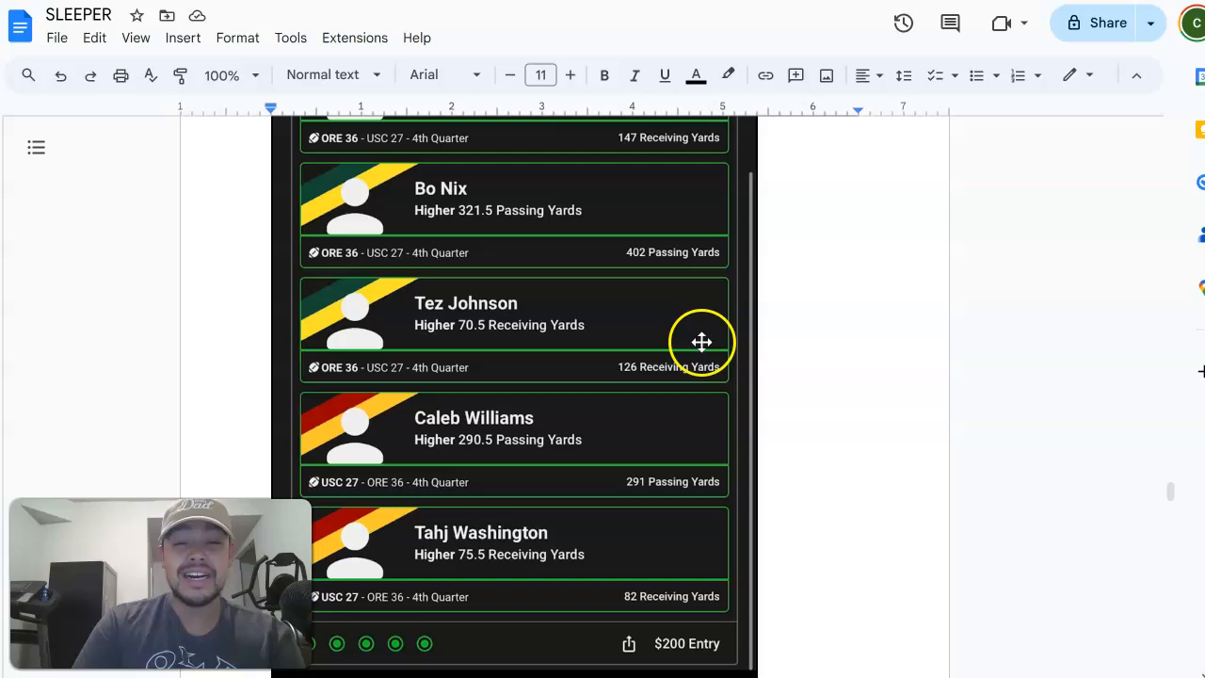
pyautogui.scroll(3)
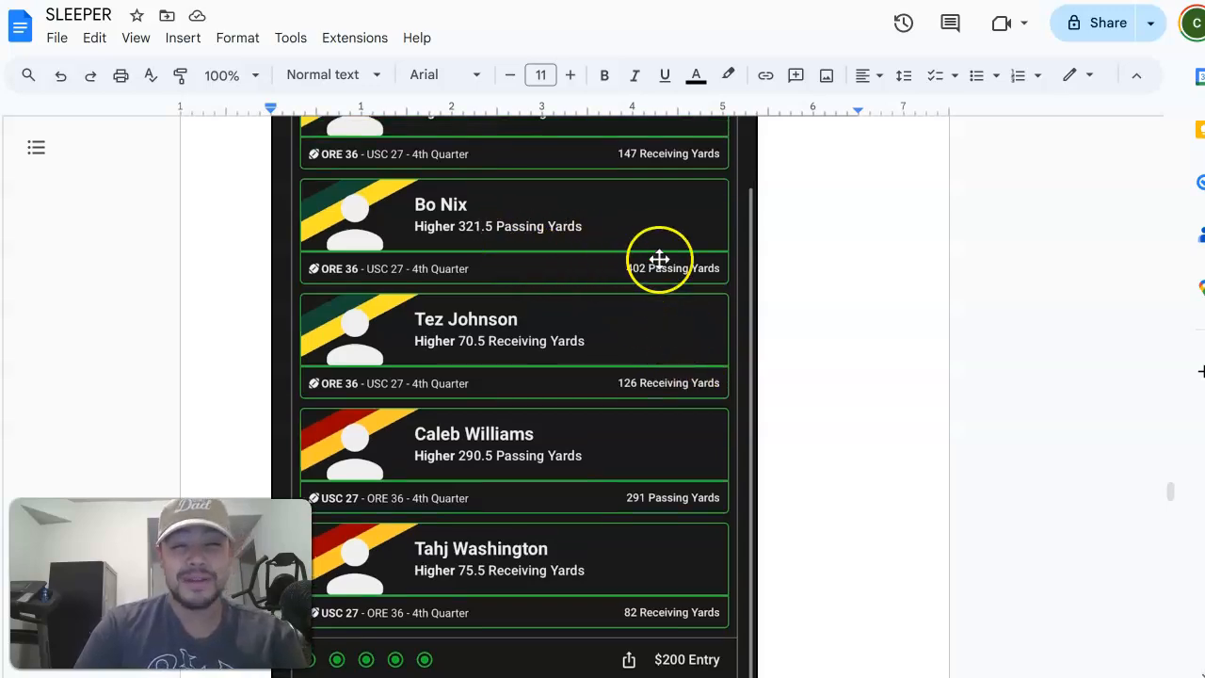
pyautogui.moveTo(657, 492)
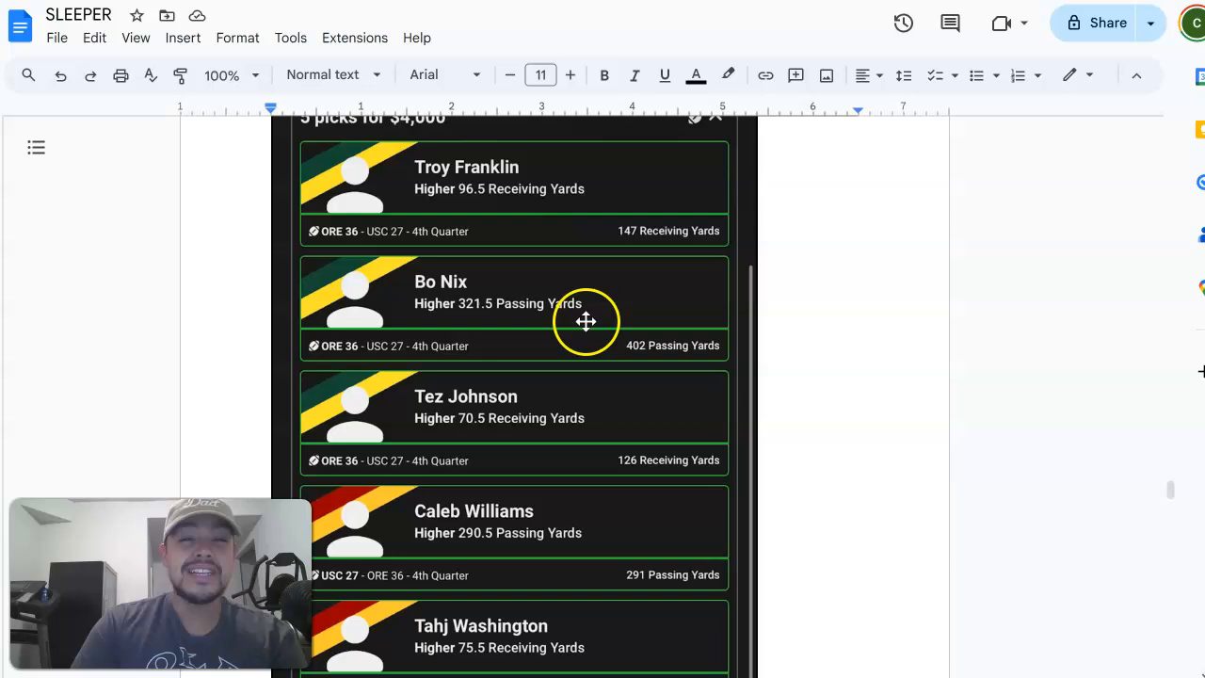
pyautogui.scroll(3)
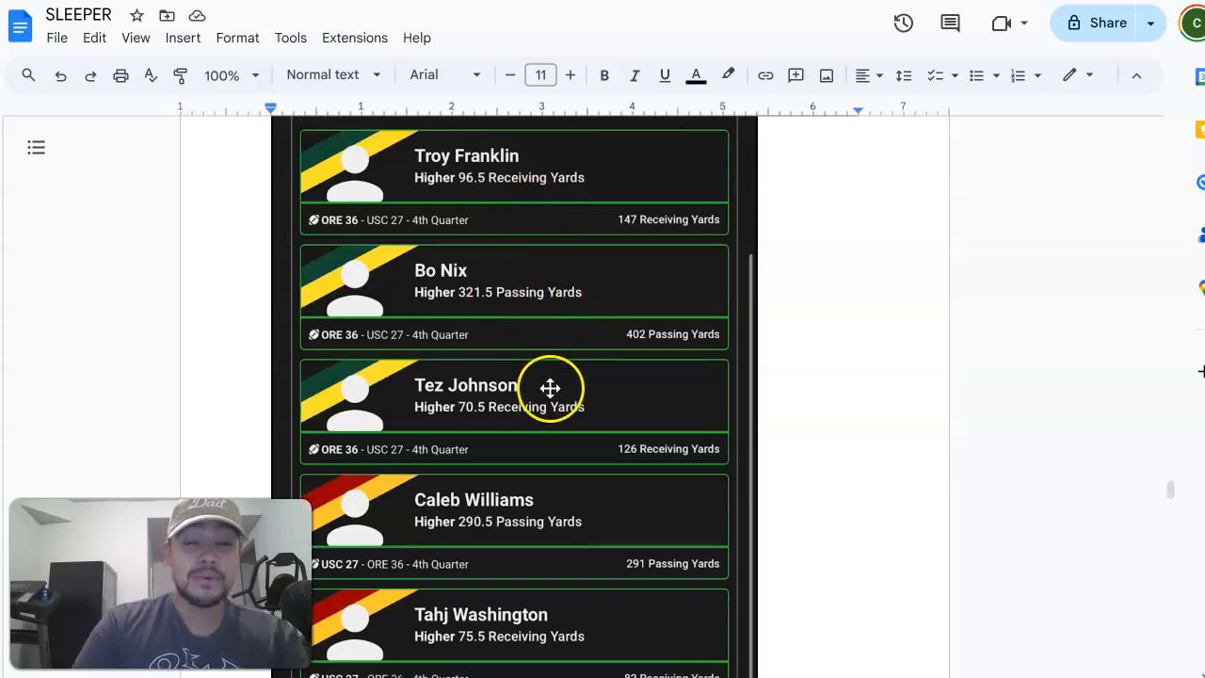
pyautogui.scroll(-3)
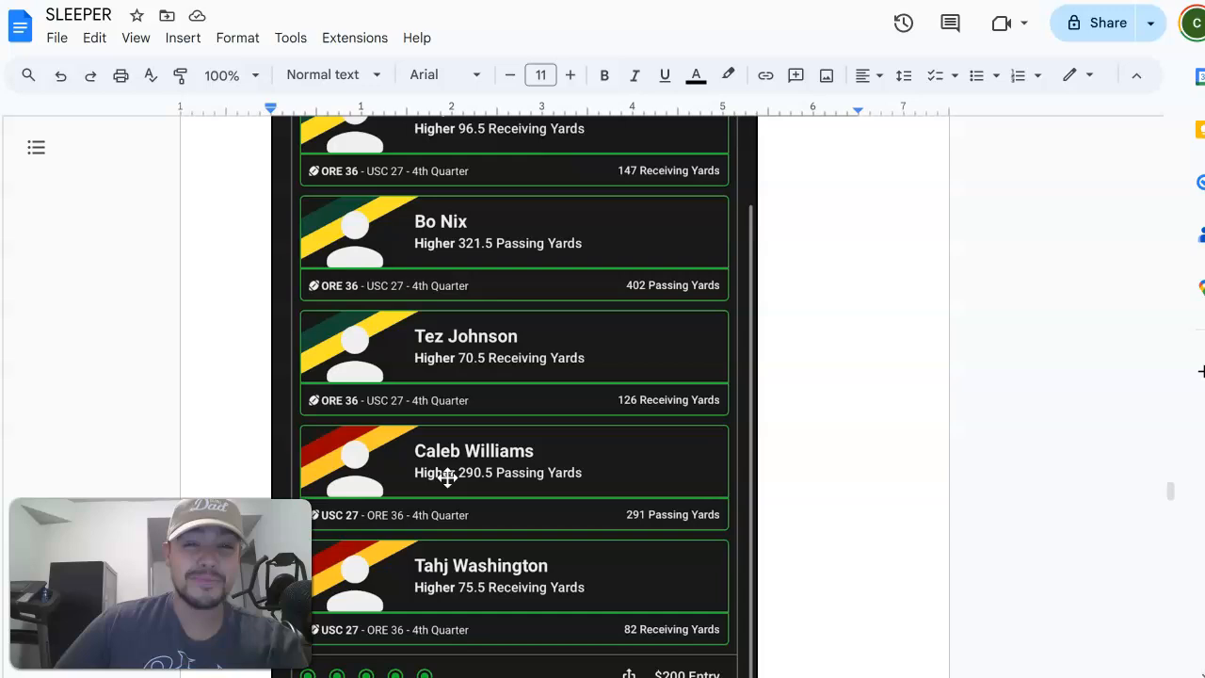
pyautogui.moveTo(447, 477)
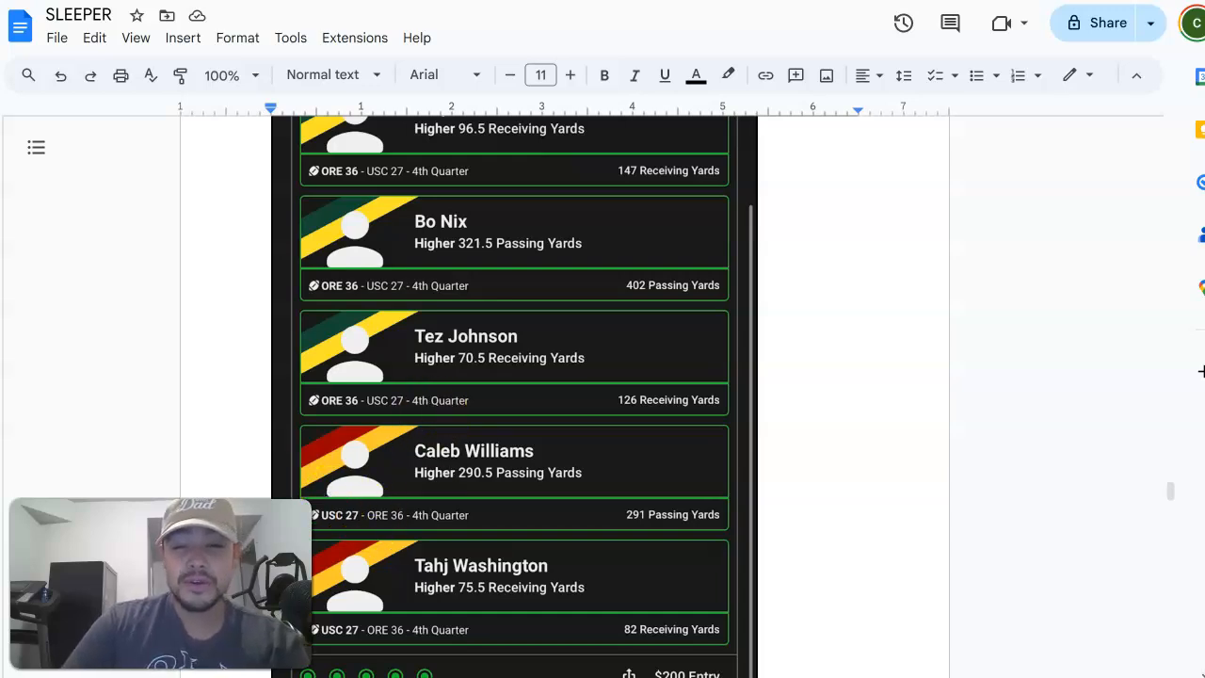
pyautogui.scroll(-3)
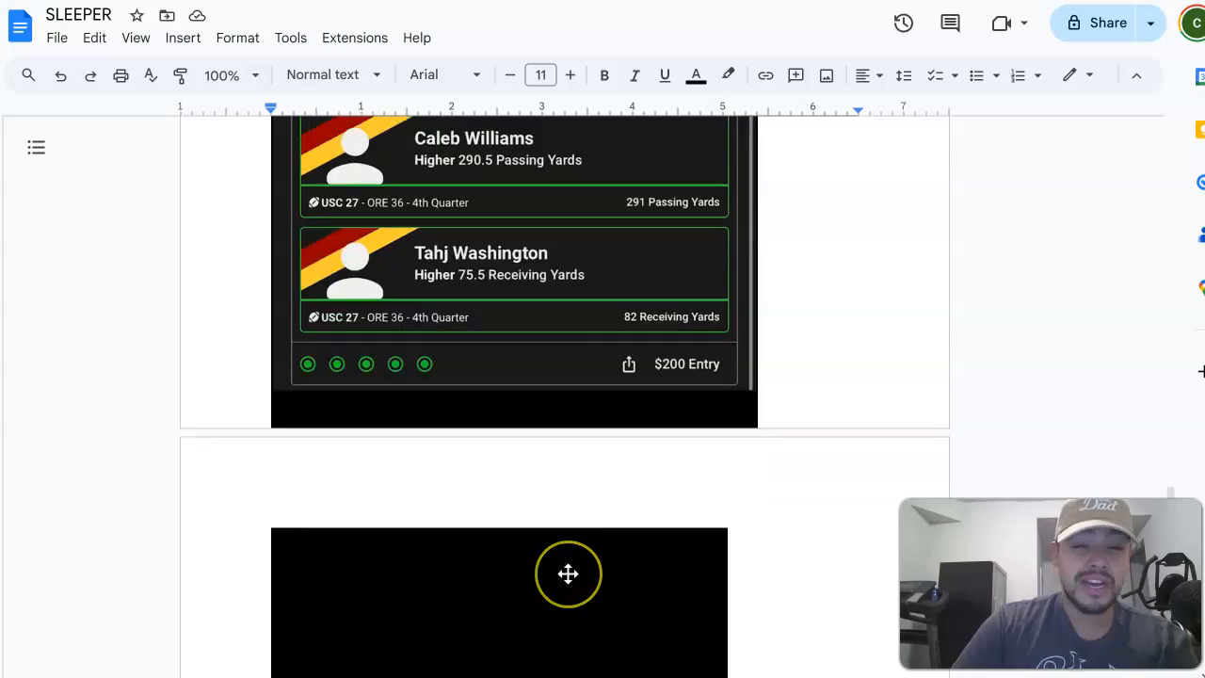
pyautogui.scroll(3)
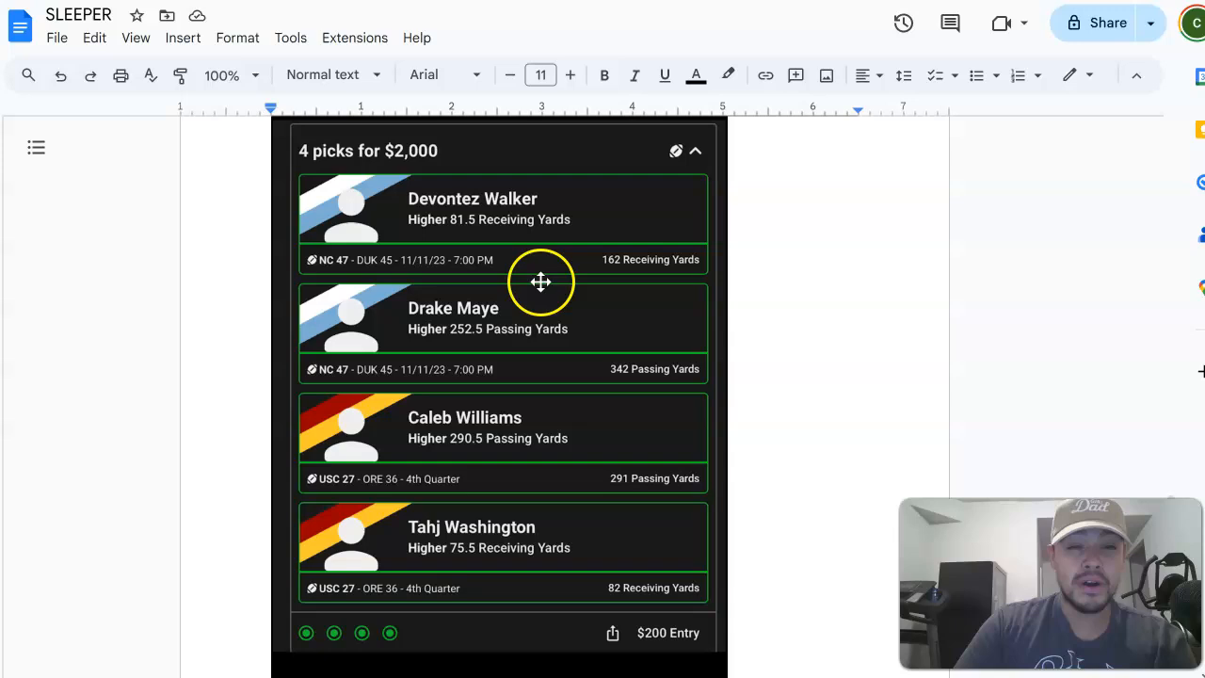
pyautogui.moveTo(521, 540)
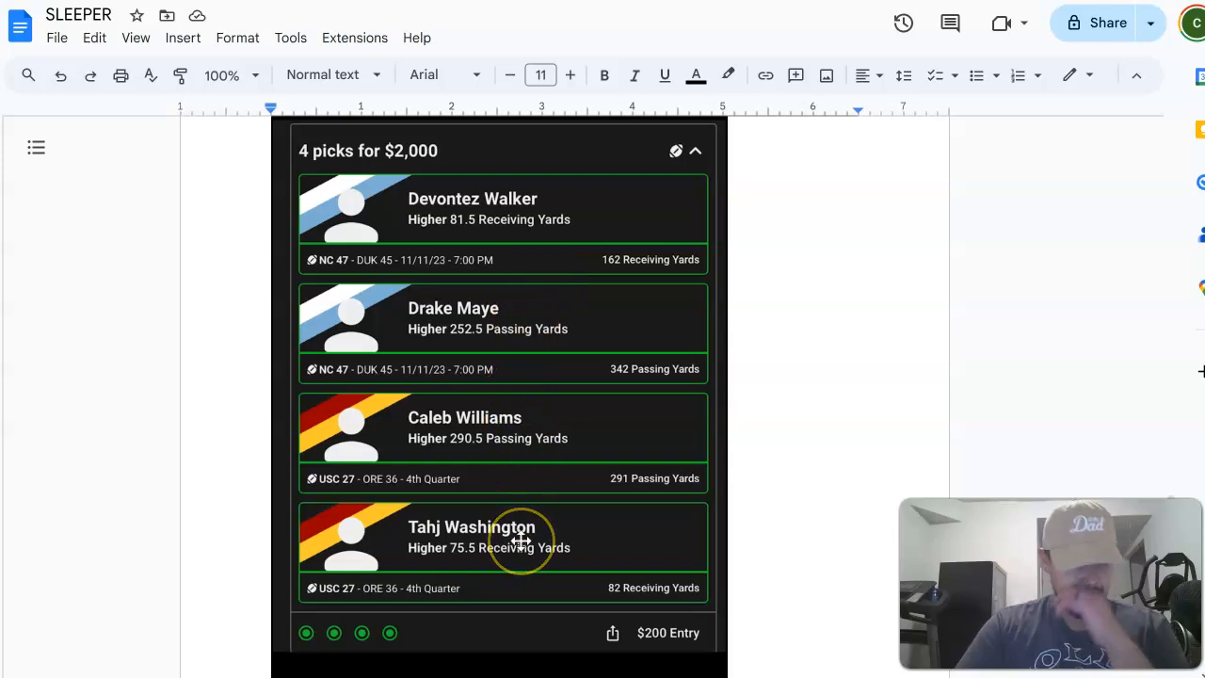
pyautogui.scroll(-3)
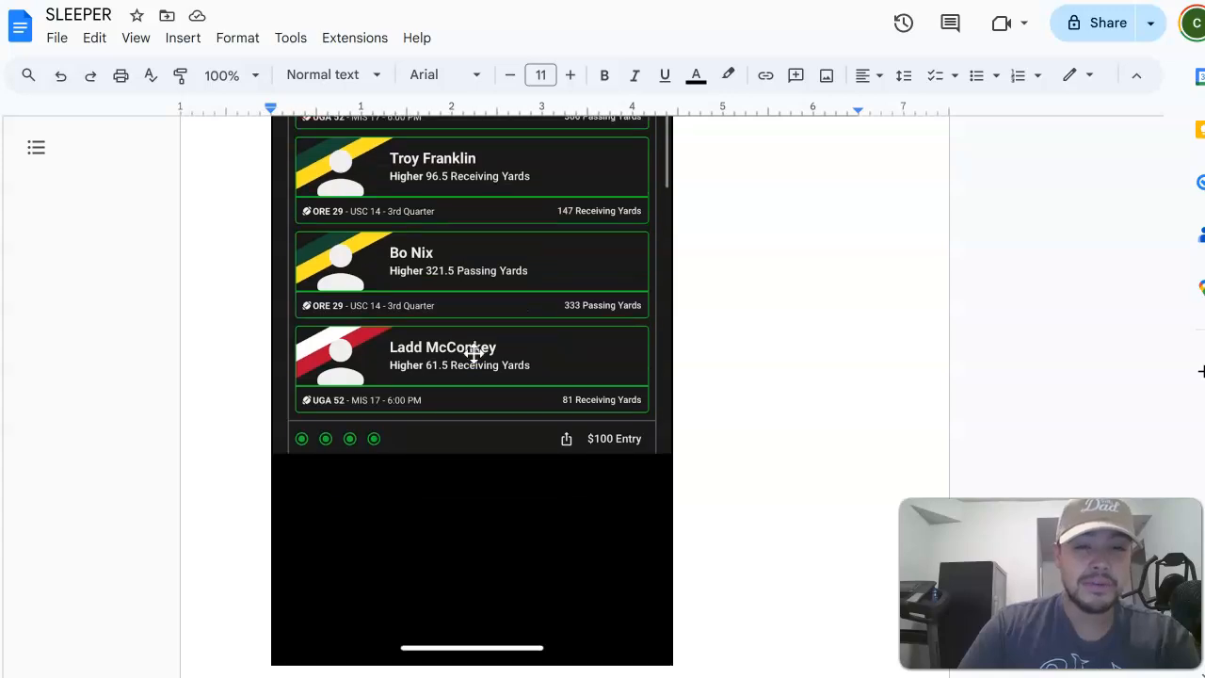
pyautogui.scroll(3)
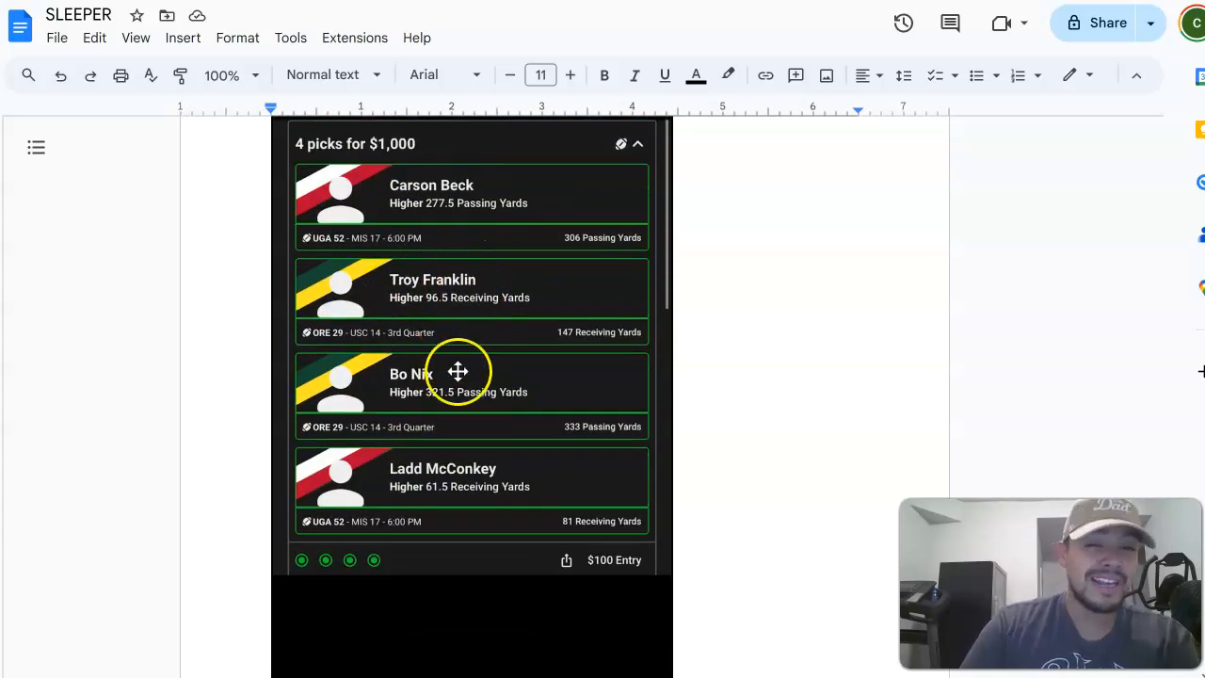
pyautogui.scroll(-3)
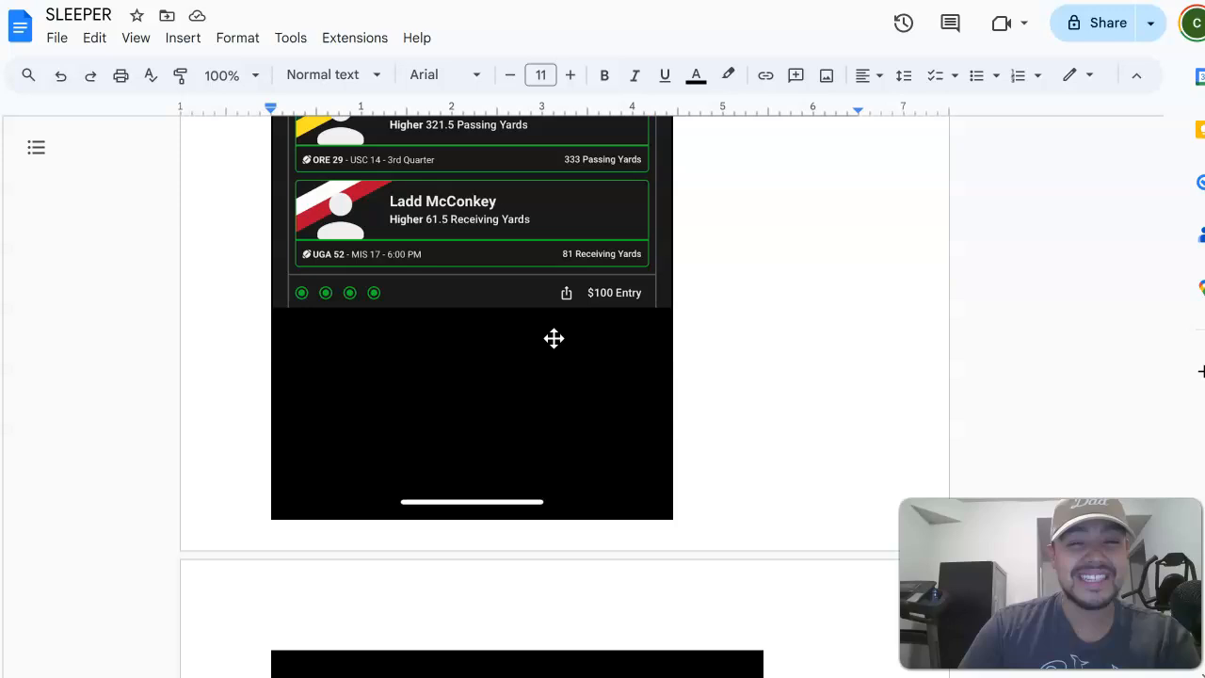
pyautogui.scroll(-3)
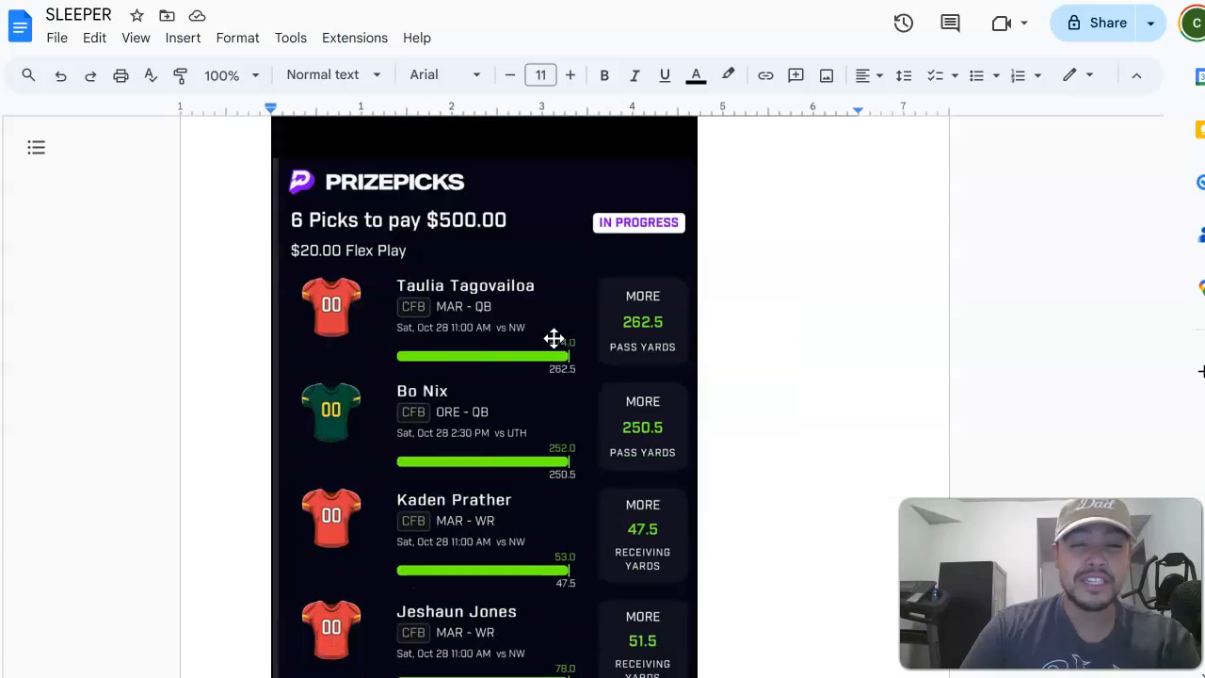
pyautogui.scroll(-3)
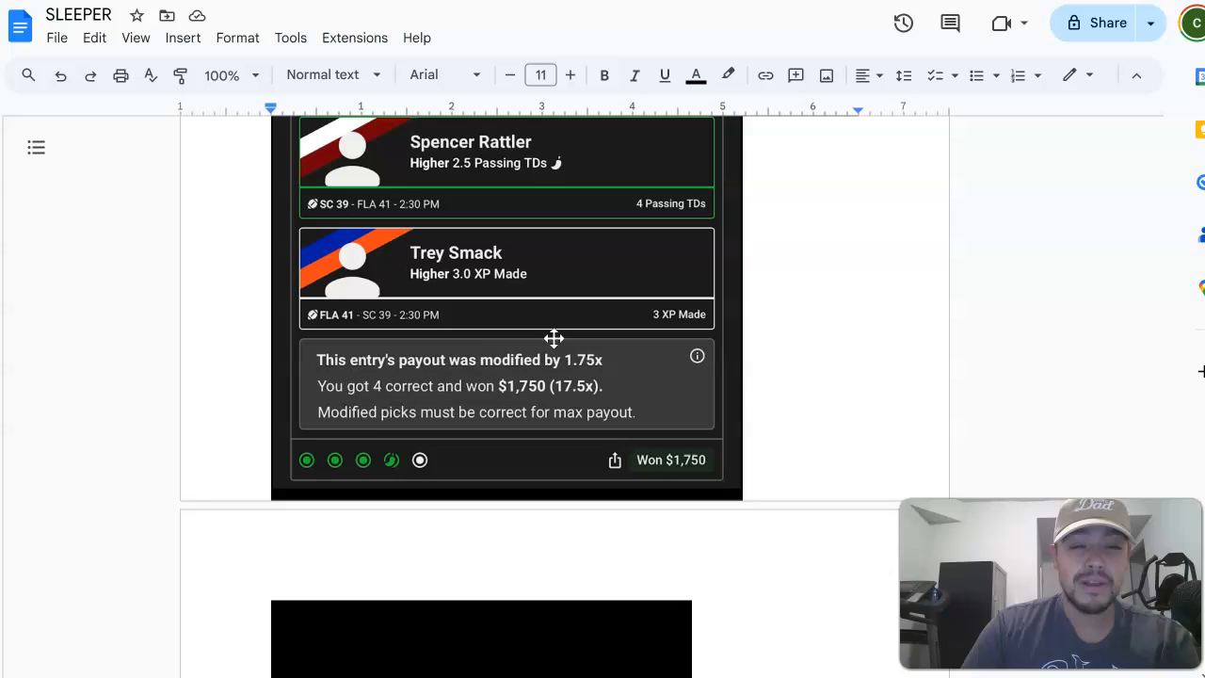
pyautogui.scroll(-3)
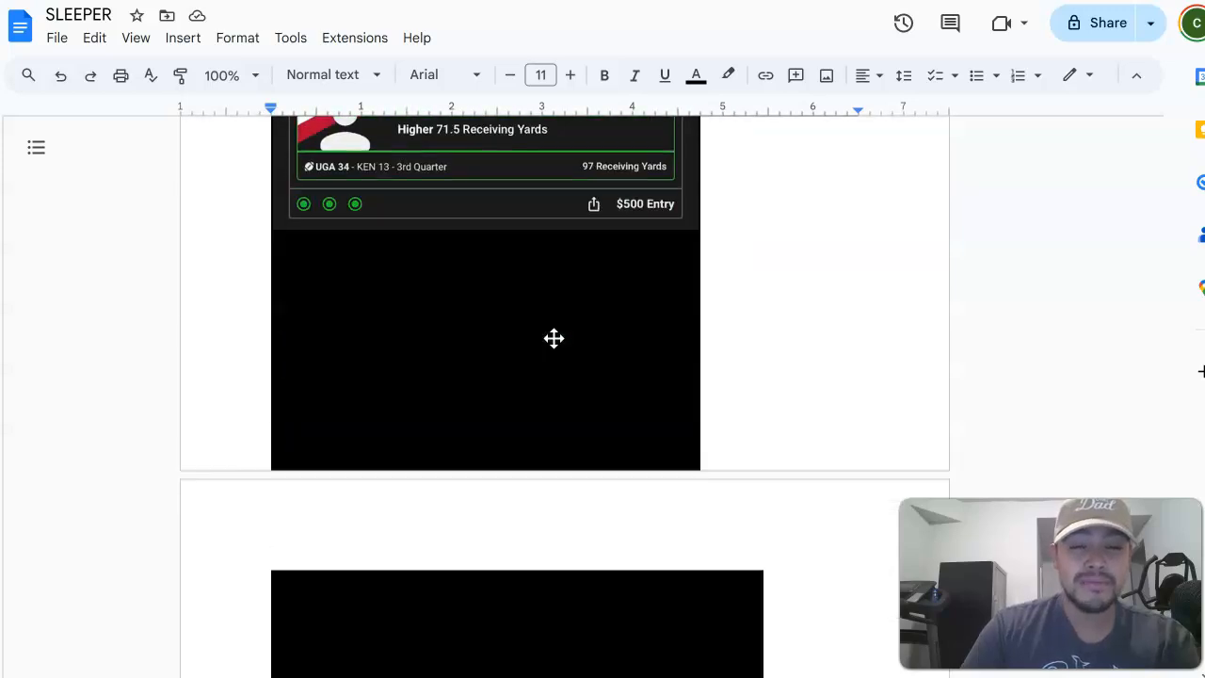
pyautogui.scroll(-3)
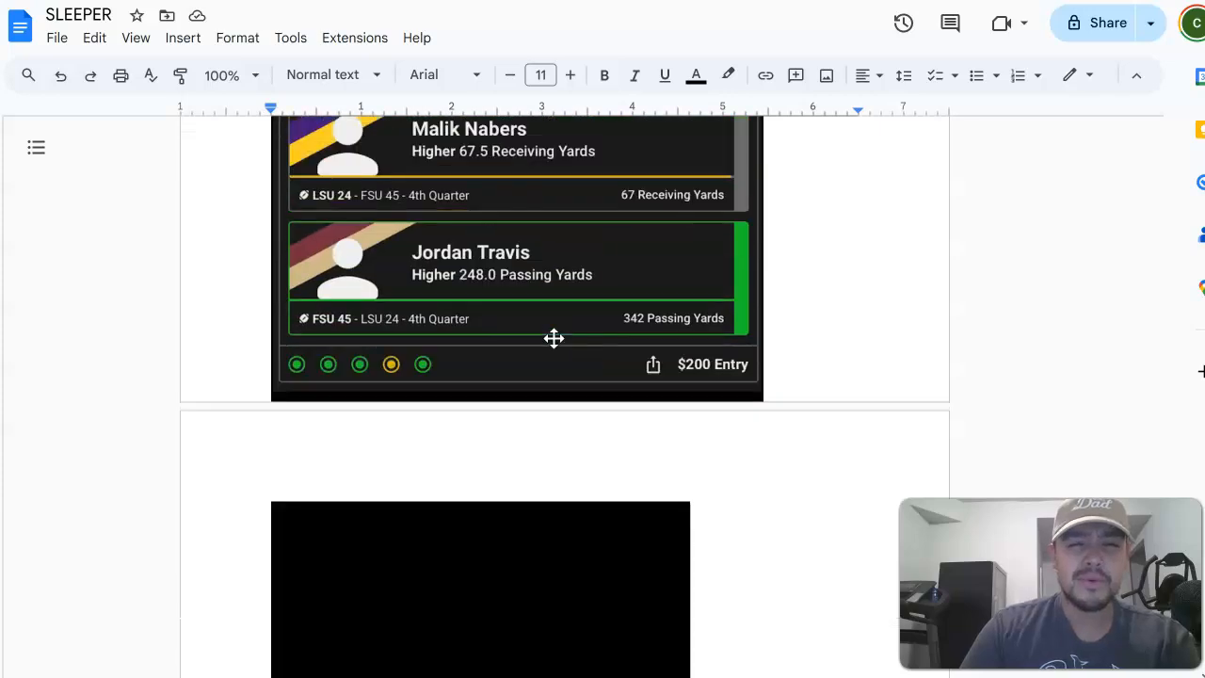
pyautogui.scroll(-3)
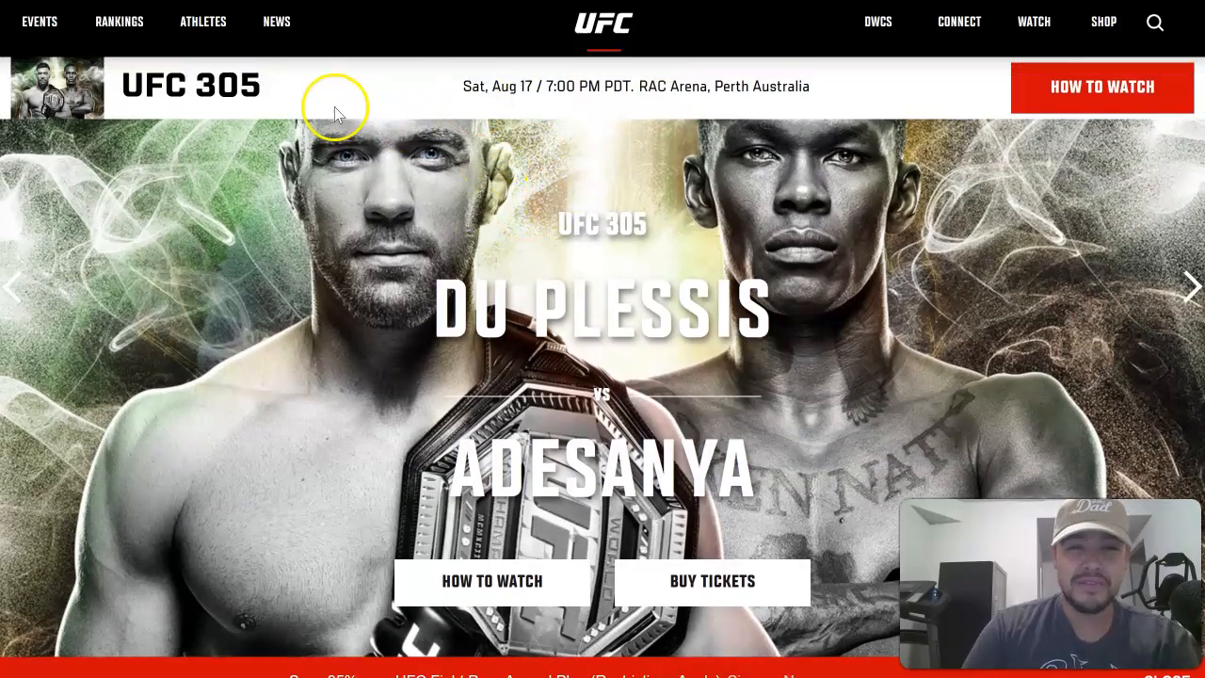
pyautogui.moveTo(596, 331)
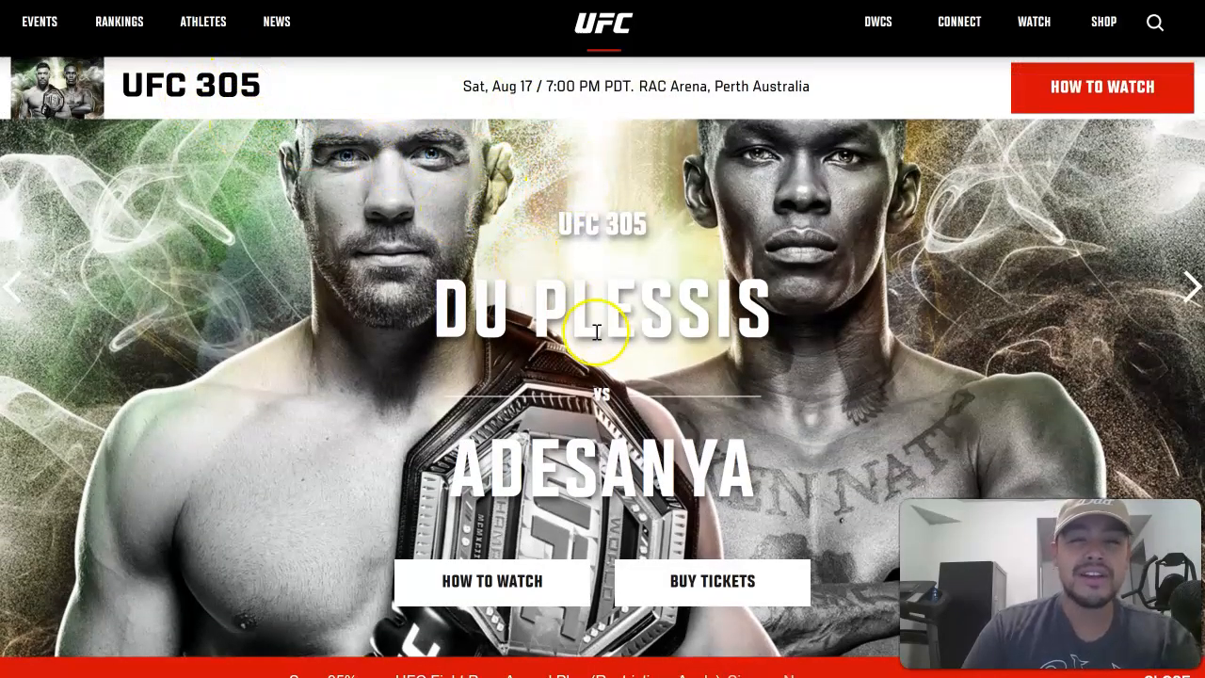
pyautogui.scroll(-3)
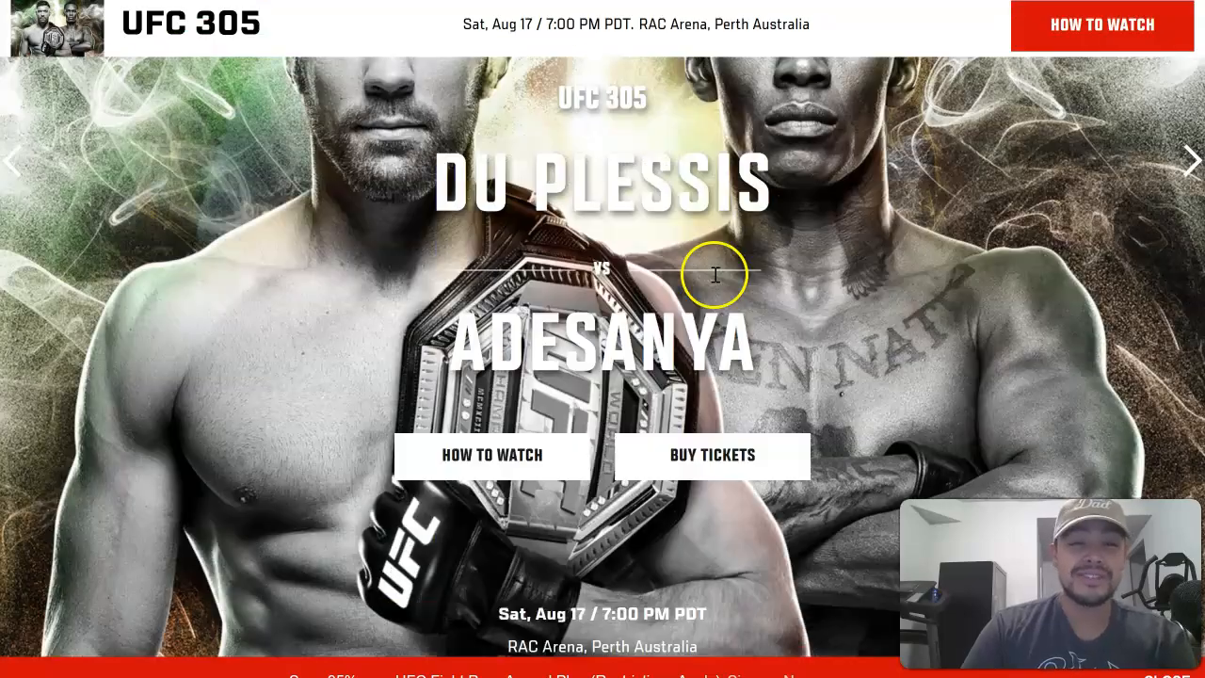
pyautogui.scroll(-3)
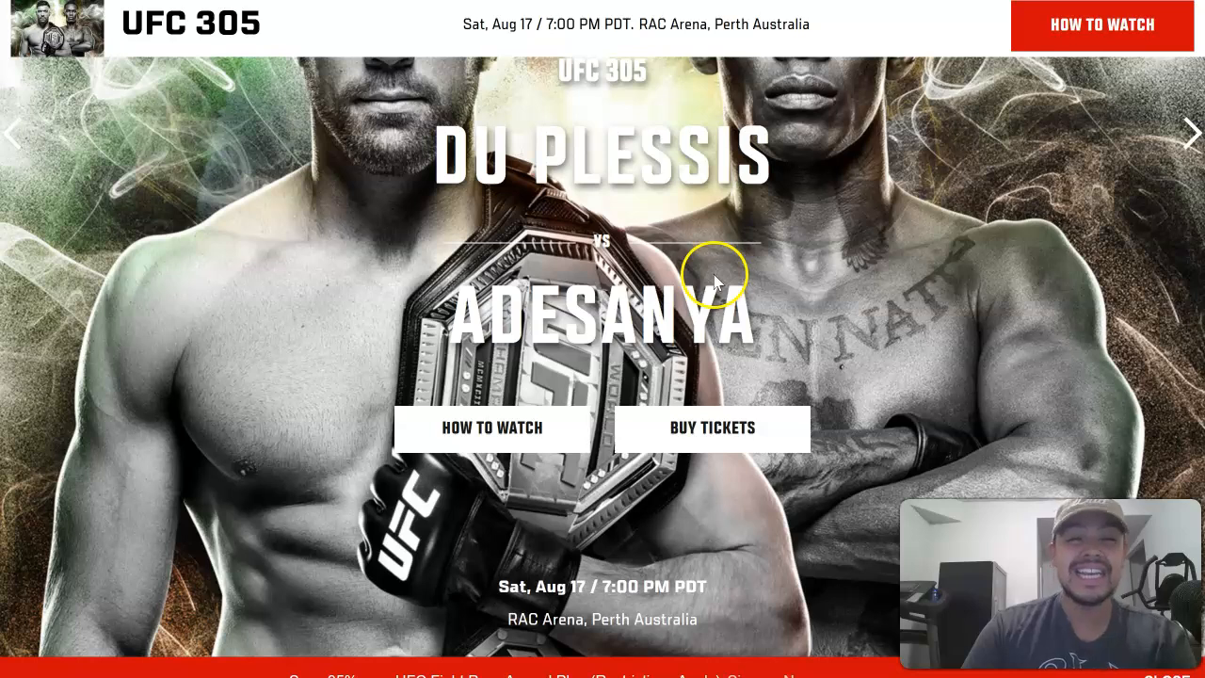
pyautogui.scroll(-3)
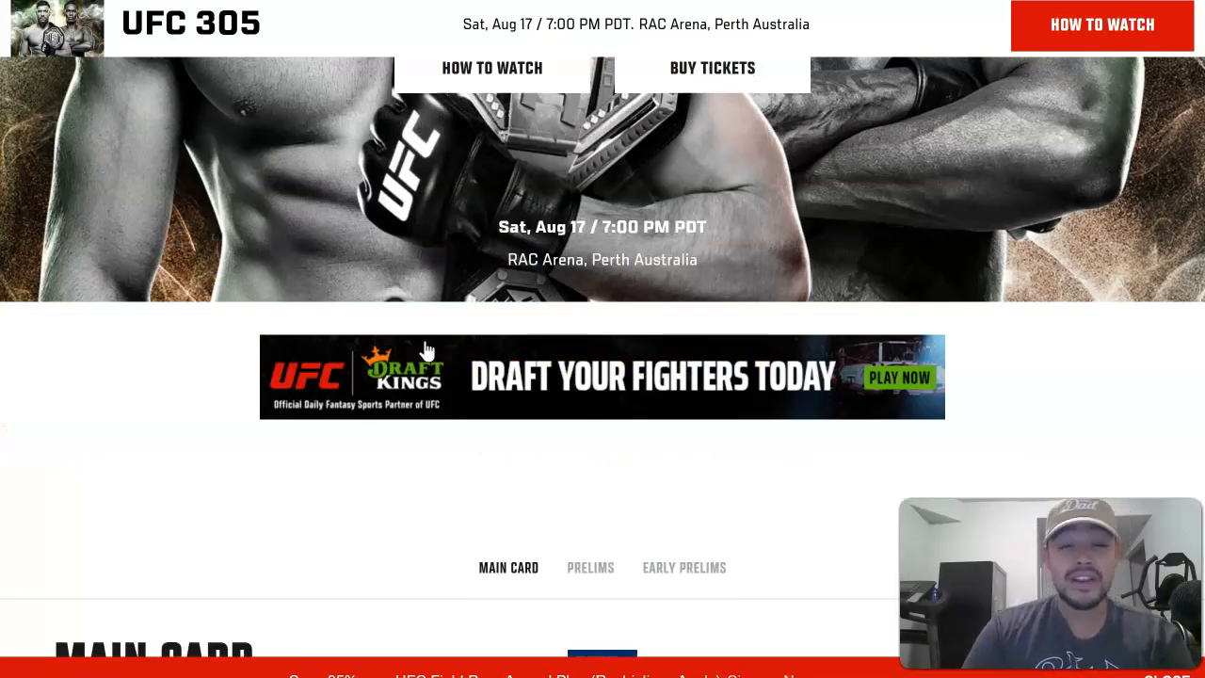
pyautogui.scroll(-3)
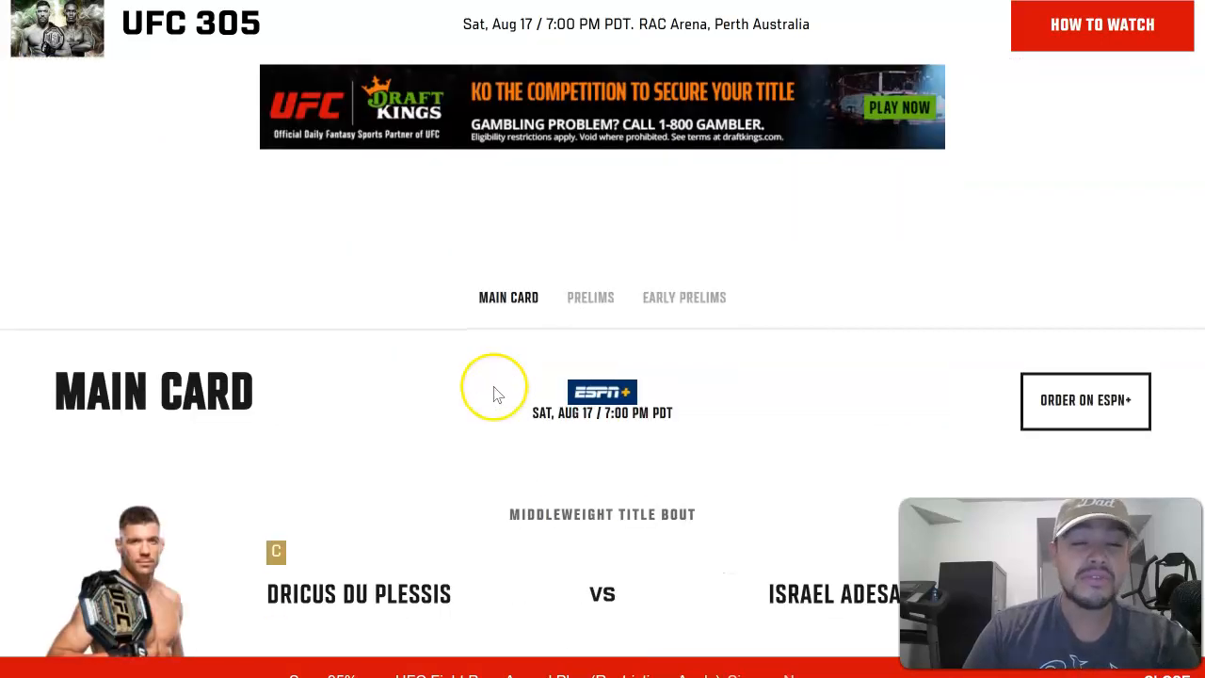
pyautogui.scroll(-3)
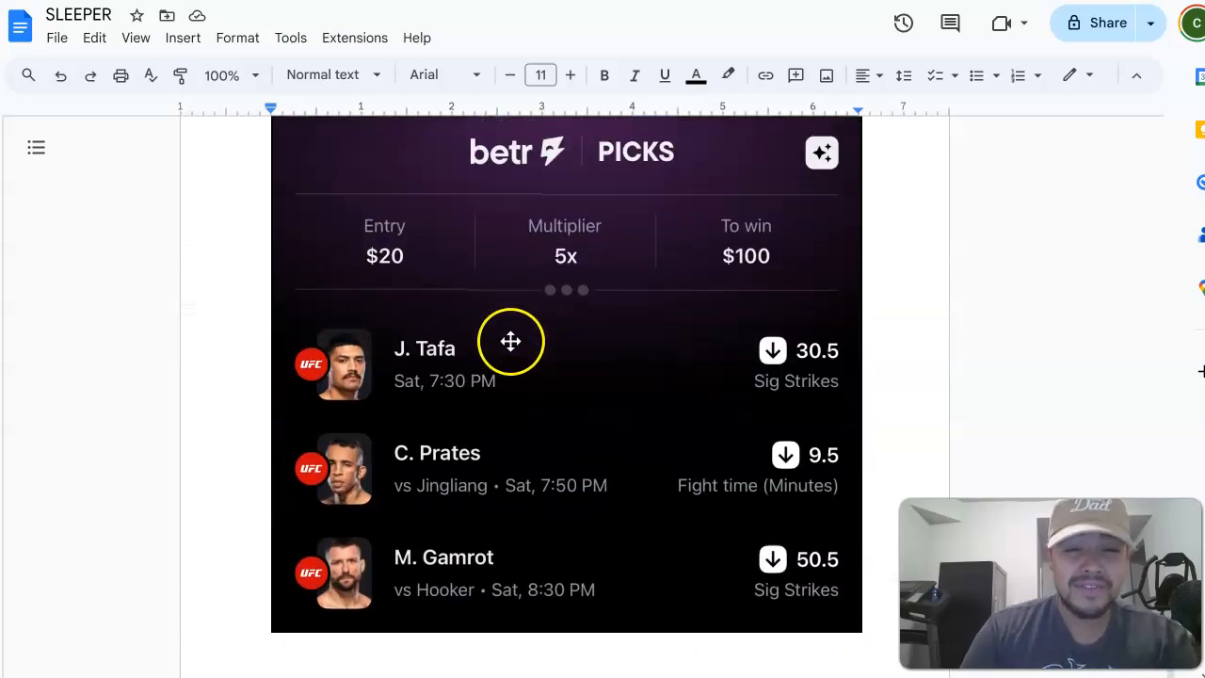
pyautogui.moveTo(523, 572)
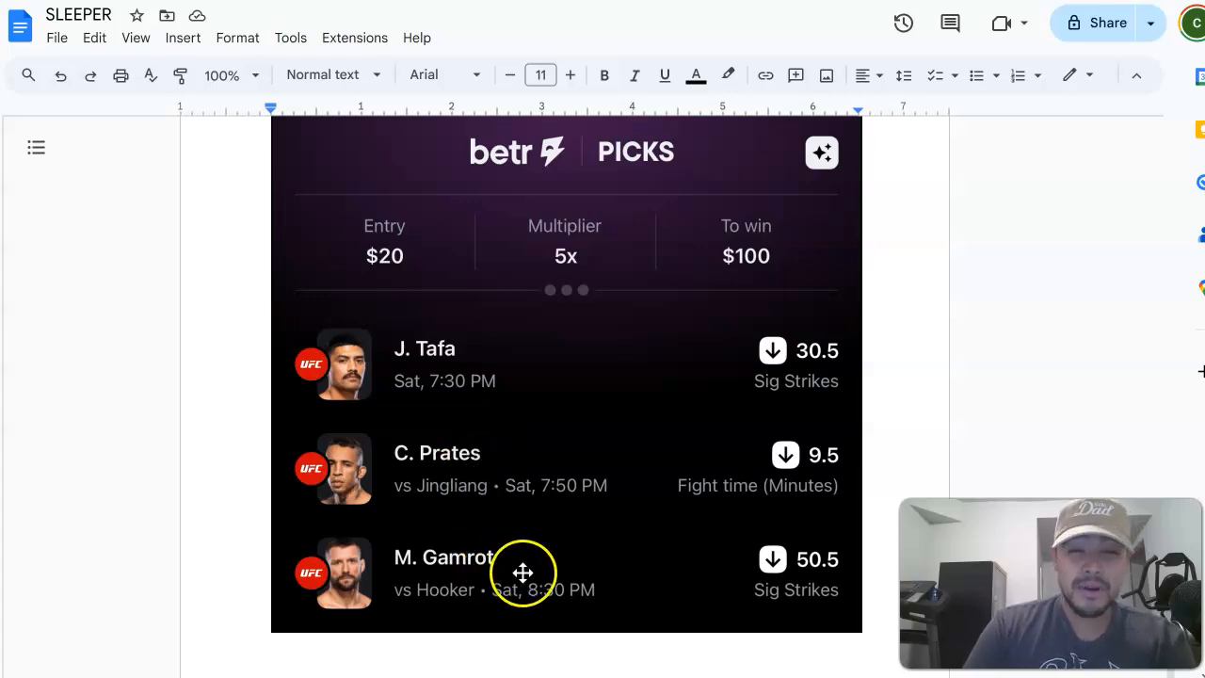
pyautogui.moveTo(542, 414)
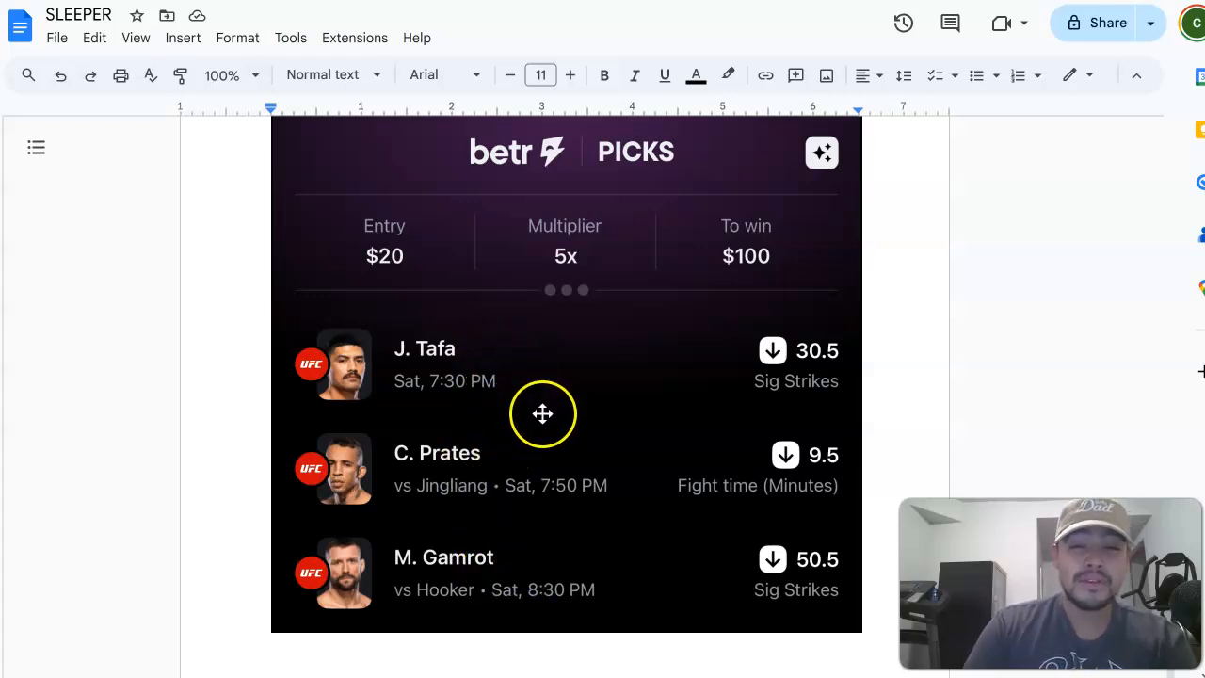
pyautogui.moveTo(694, 384)
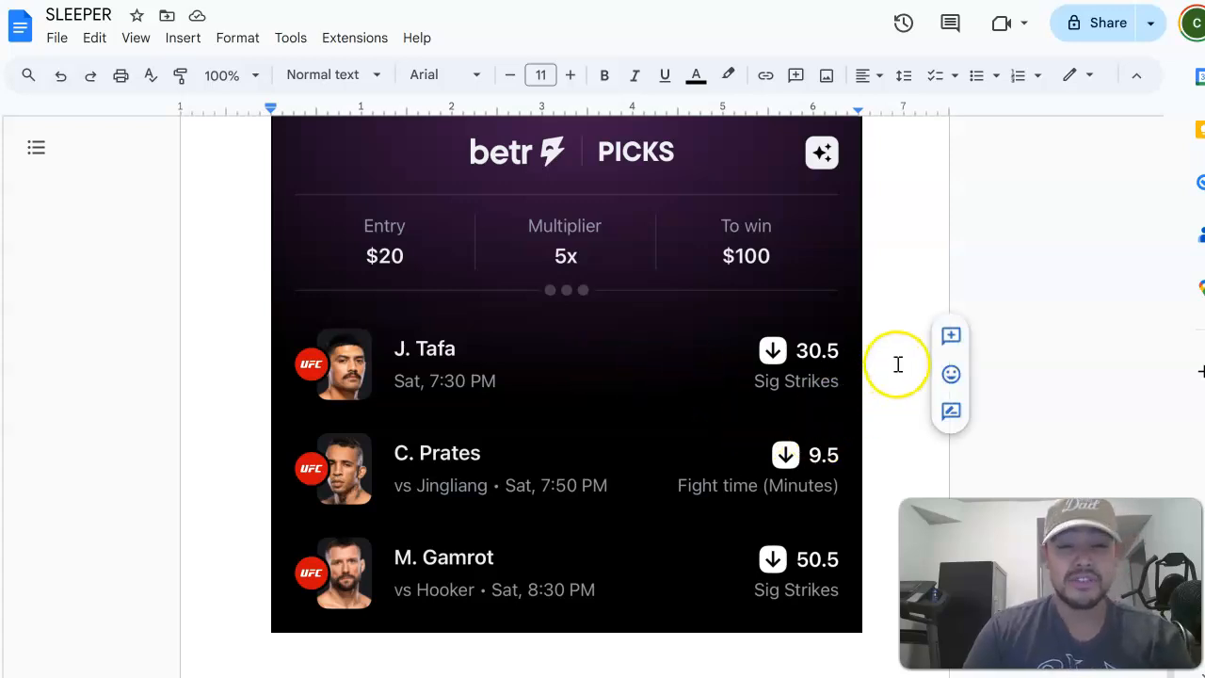
pyautogui.moveTo(697, 461)
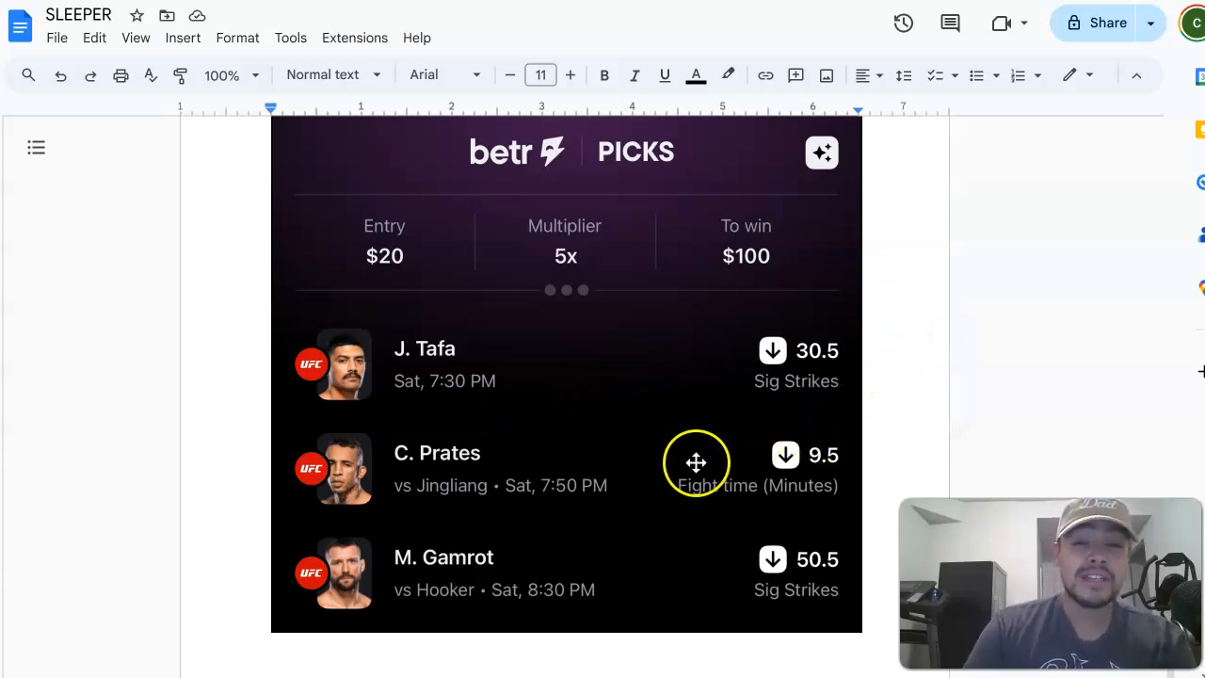
pyautogui.moveTo(838, 469)
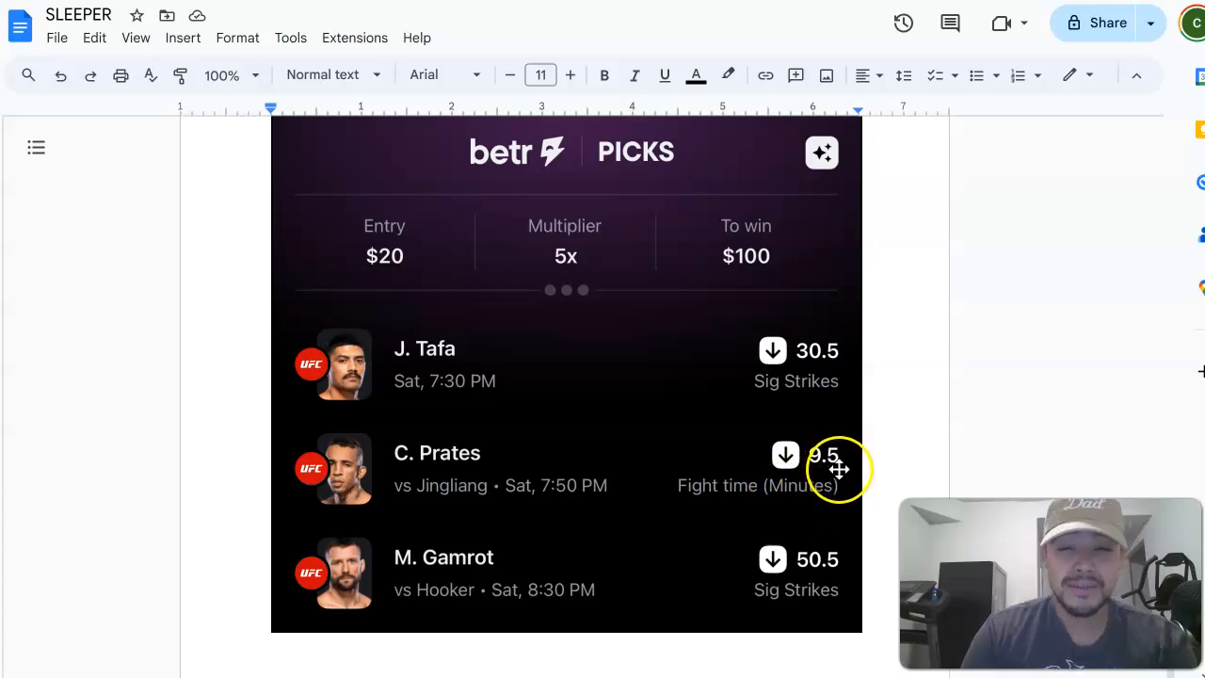
pyautogui.moveTo(725, 483)
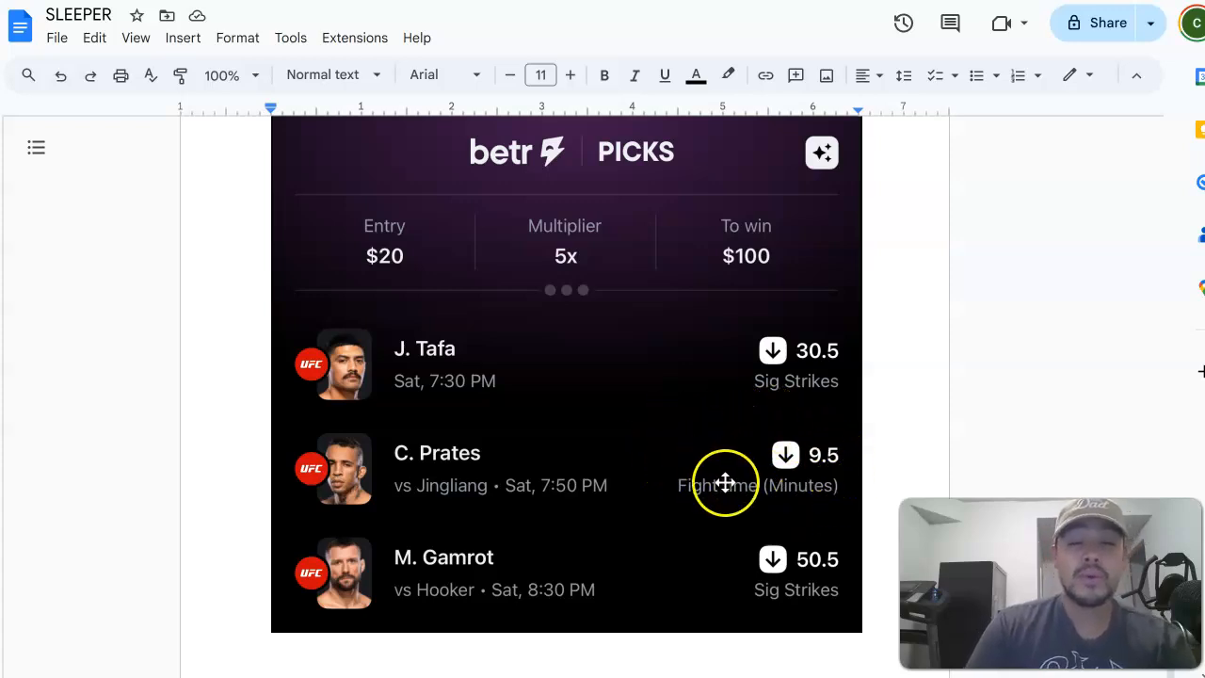
pyautogui.moveTo(759, 466)
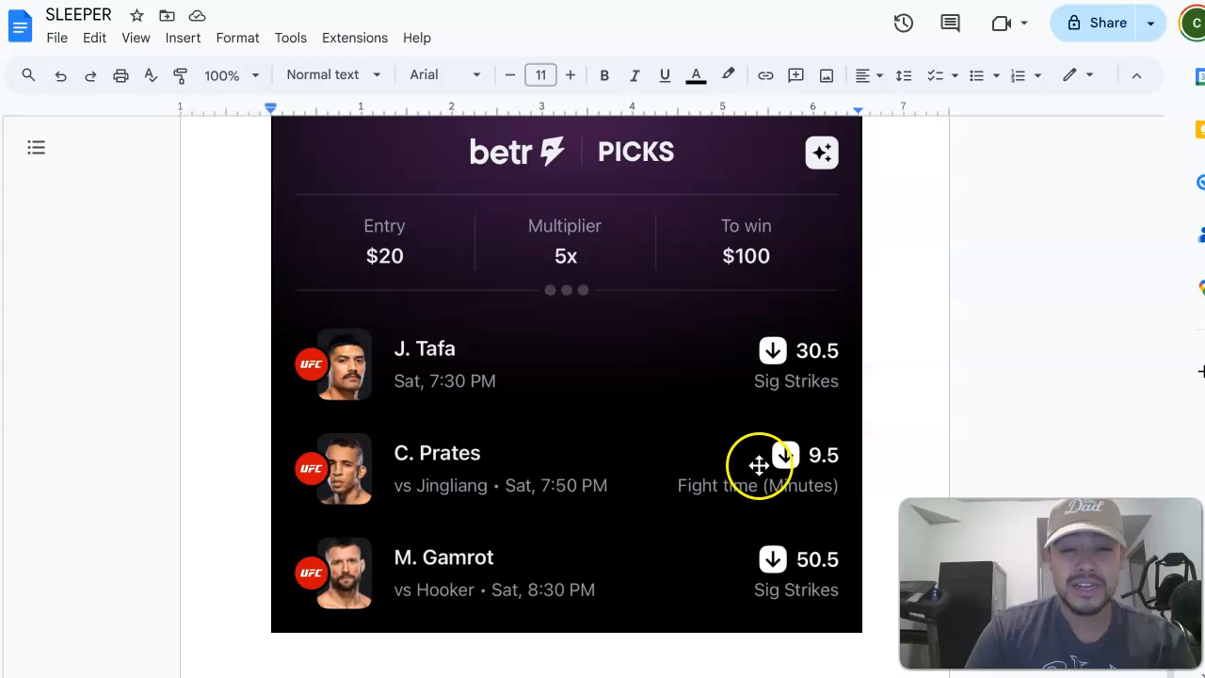
pyautogui.moveTo(702, 479)
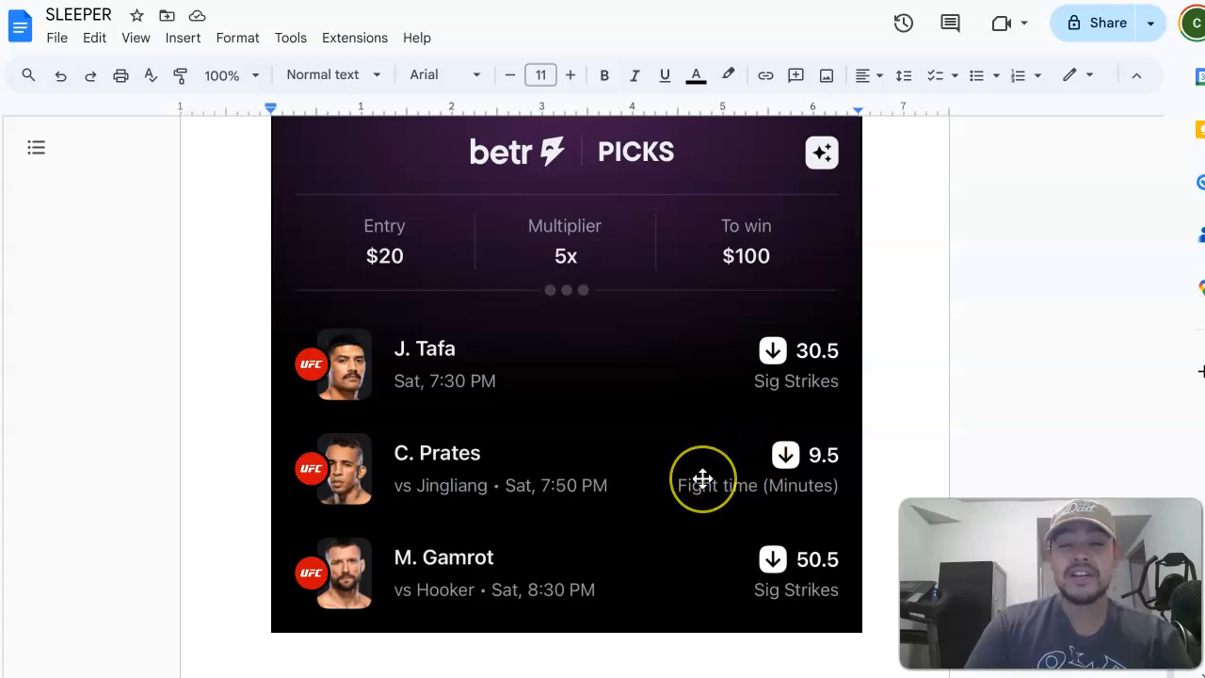
pyautogui.moveTo(721, 491)
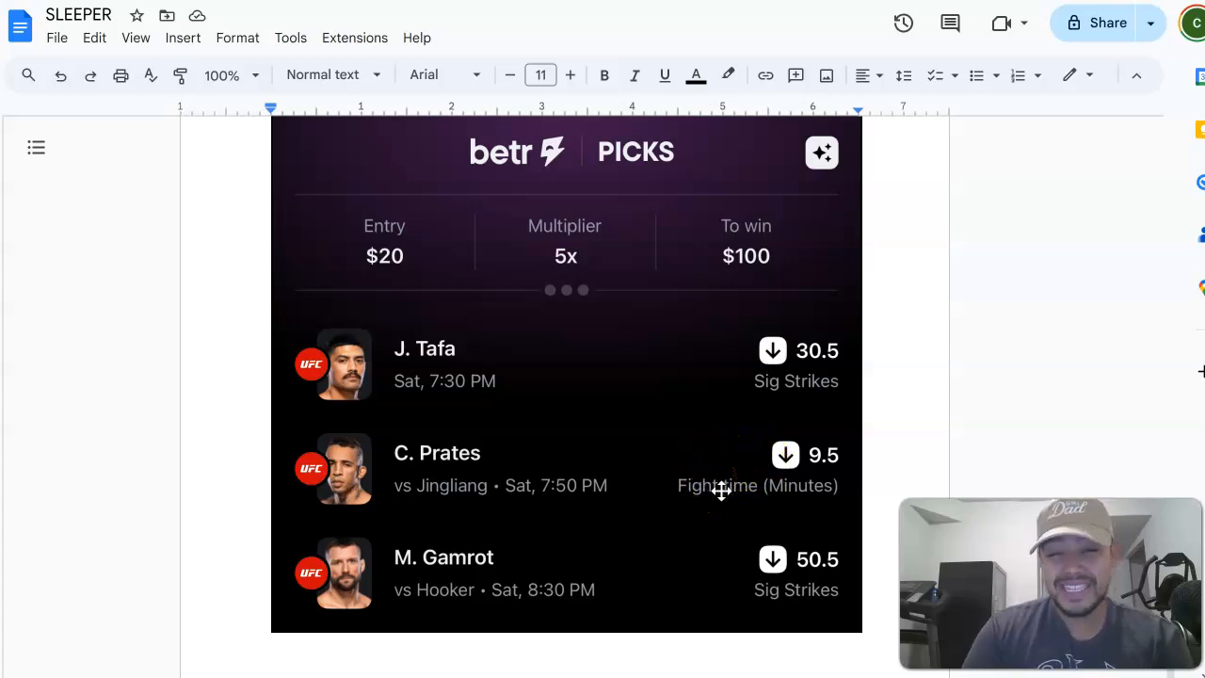
pyautogui.moveTo(632, 482)
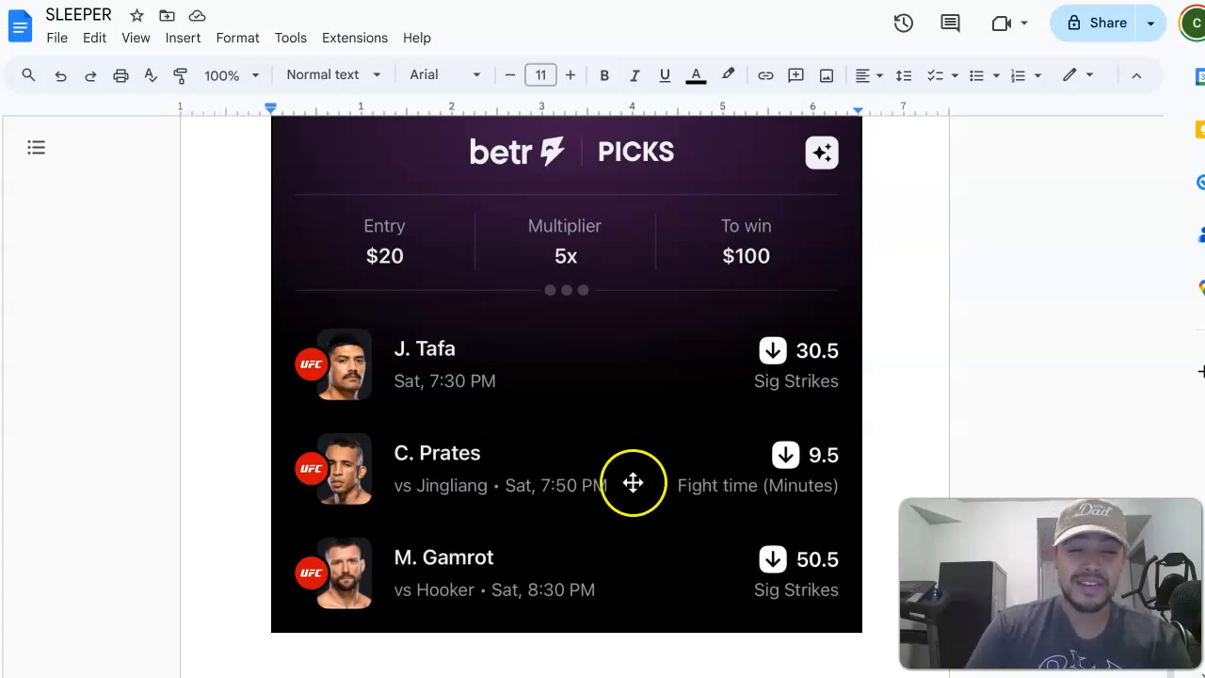
pyautogui.moveTo(604, 361)
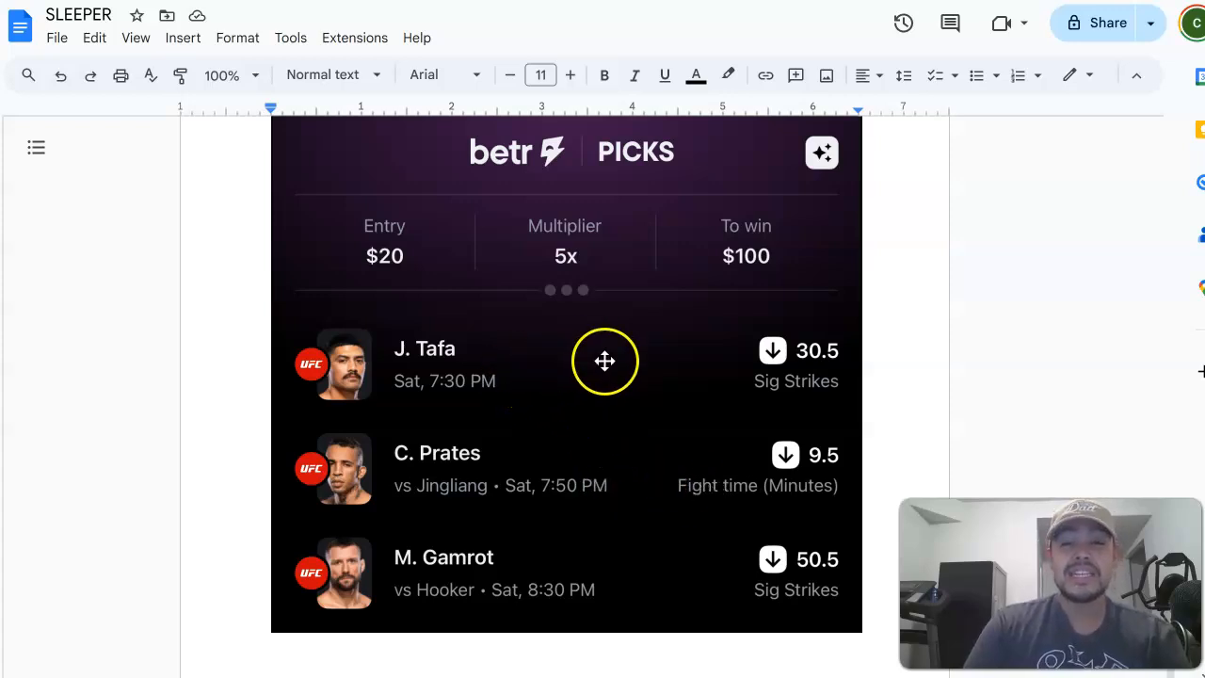
pyautogui.moveTo(740, 390)
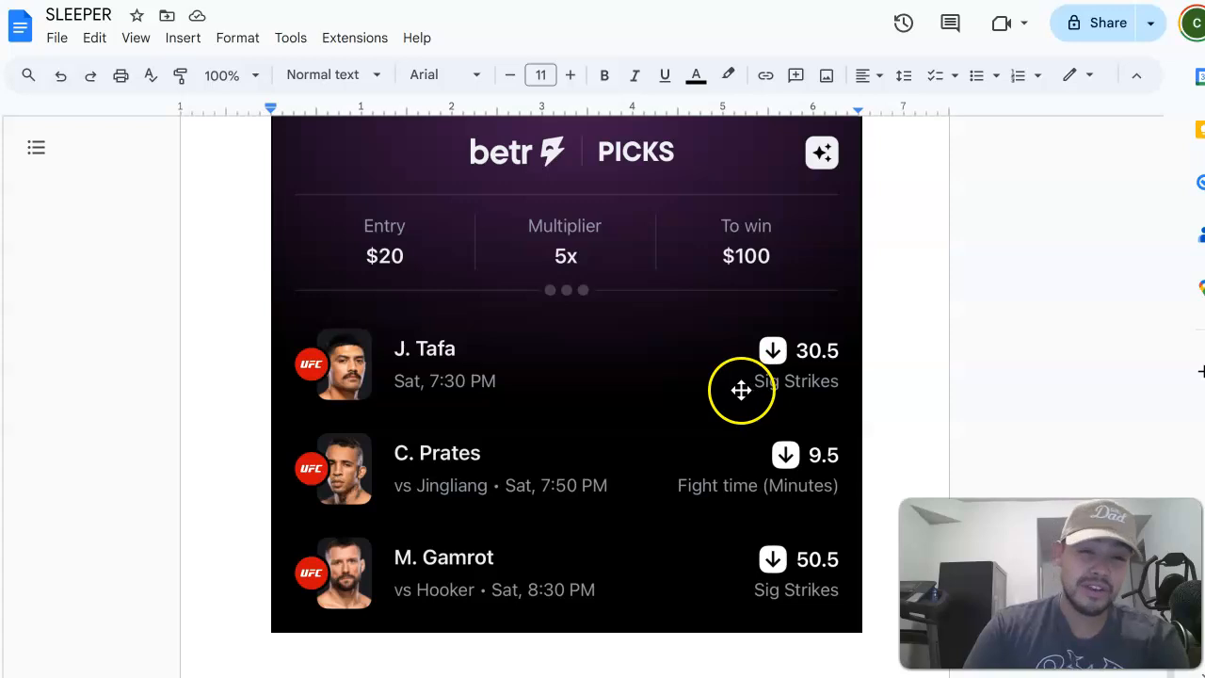
pyautogui.moveTo(807, 379)
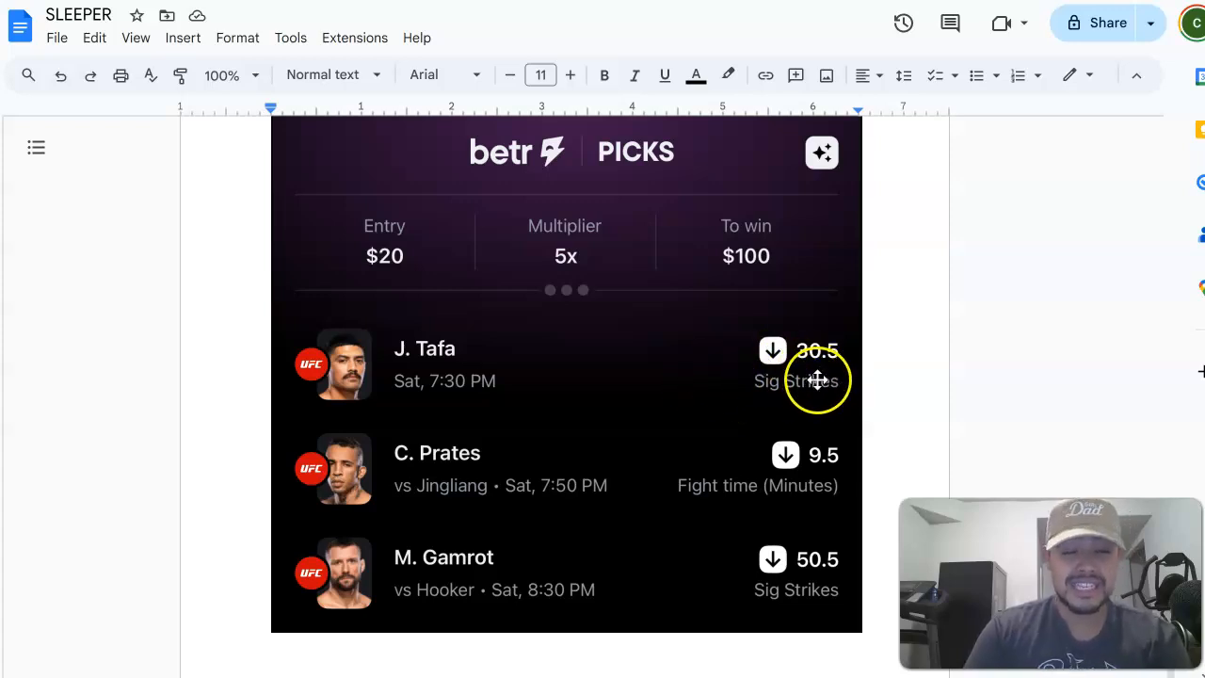
pyautogui.moveTo(553, 487)
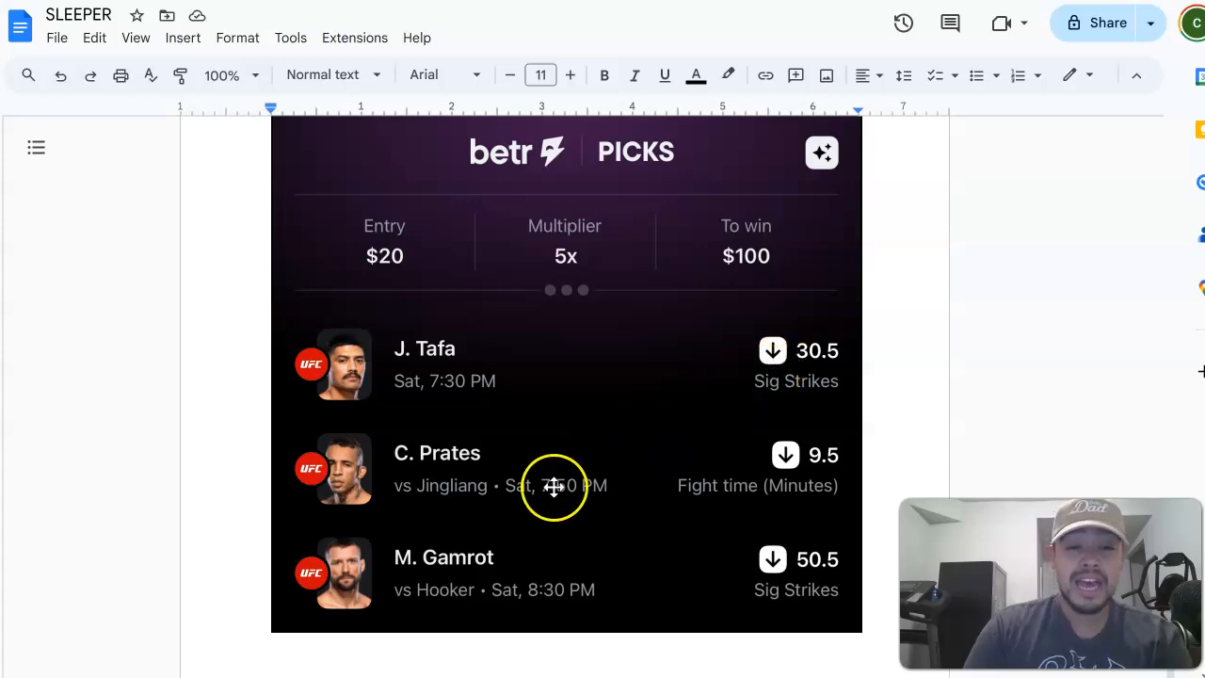
pyautogui.moveTo(633, 591)
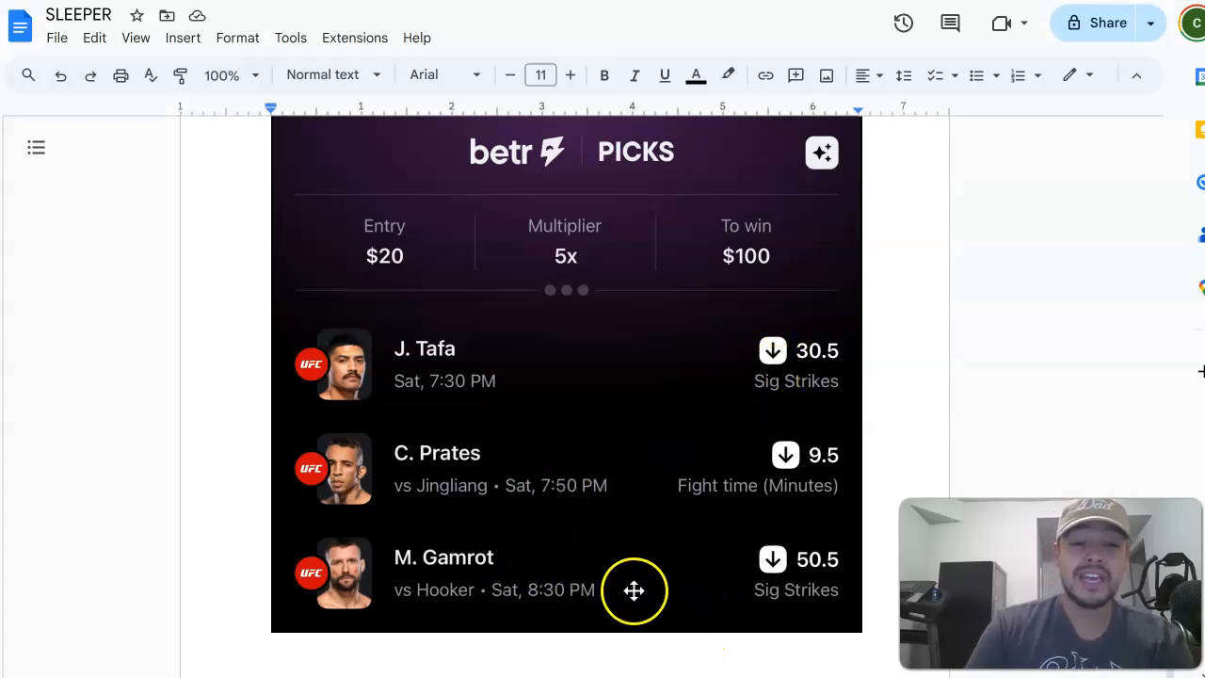
pyautogui.moveTo(660, 594)
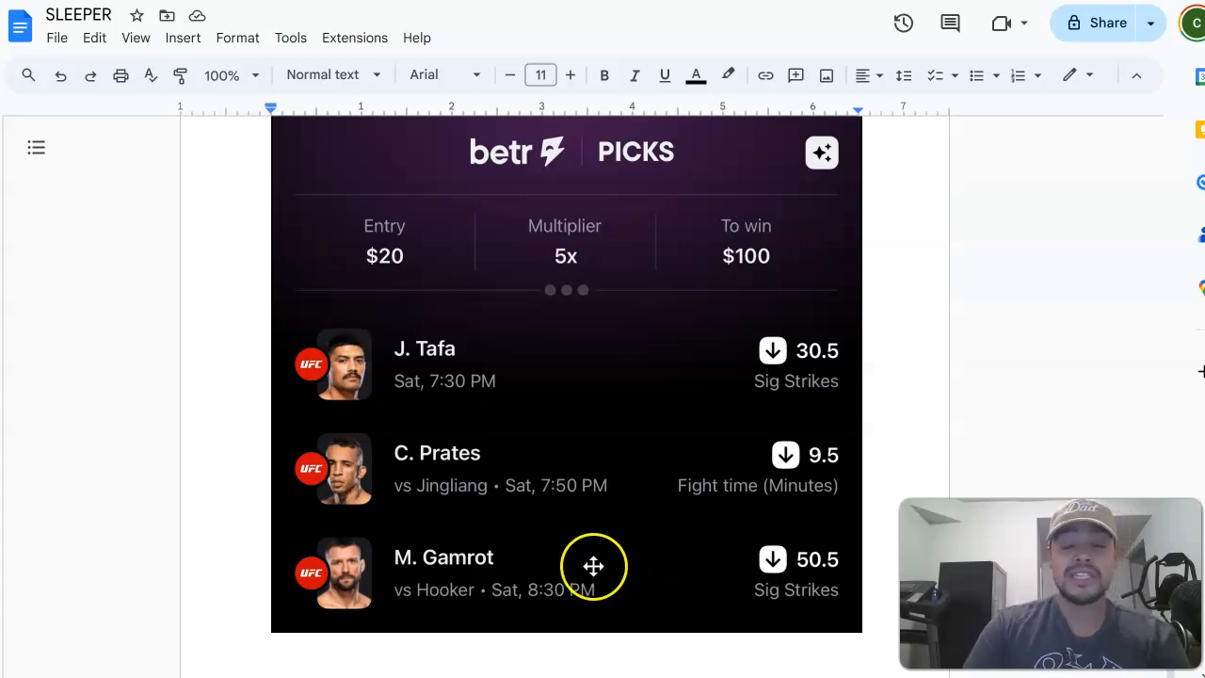
pyautogui.moveTo(644, 579)
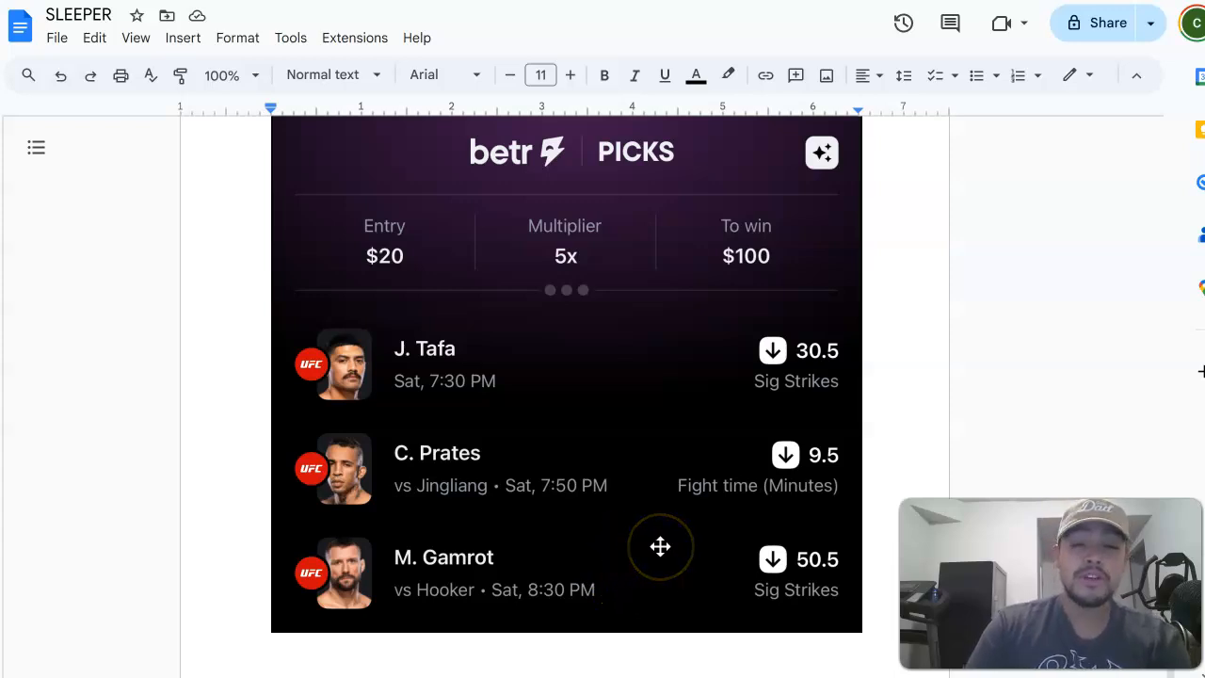
pyautogui.moveTo(660, 546)
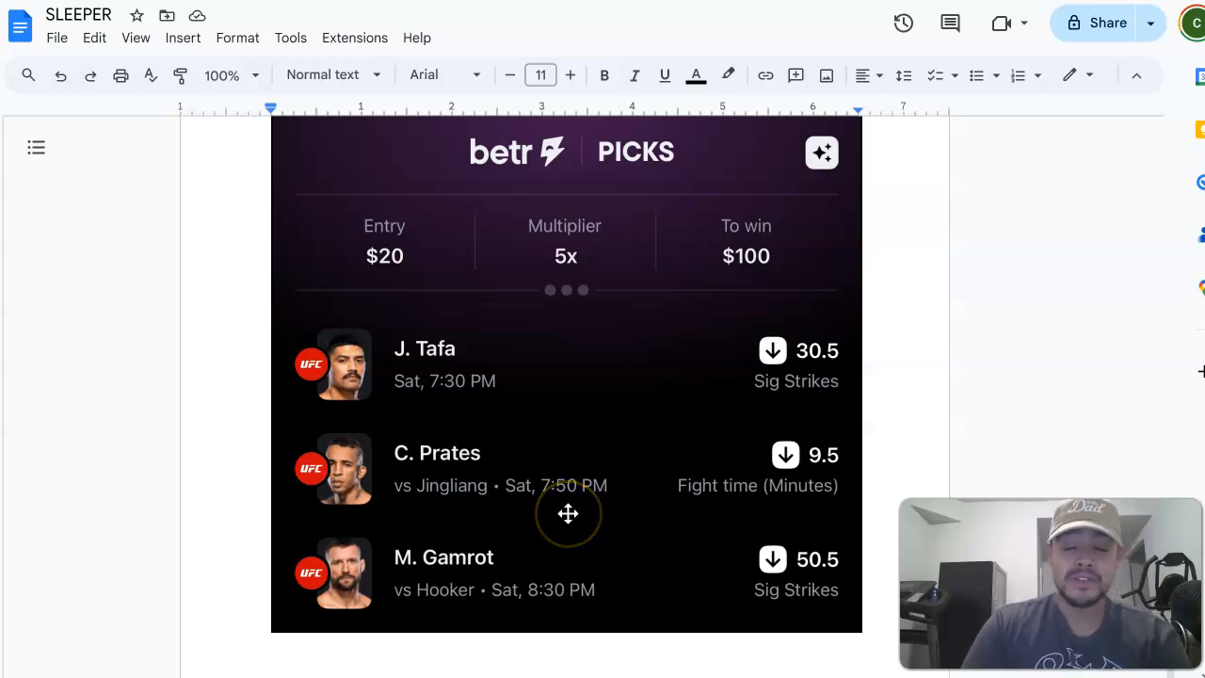
pyautogui.moveTo(636, 477)
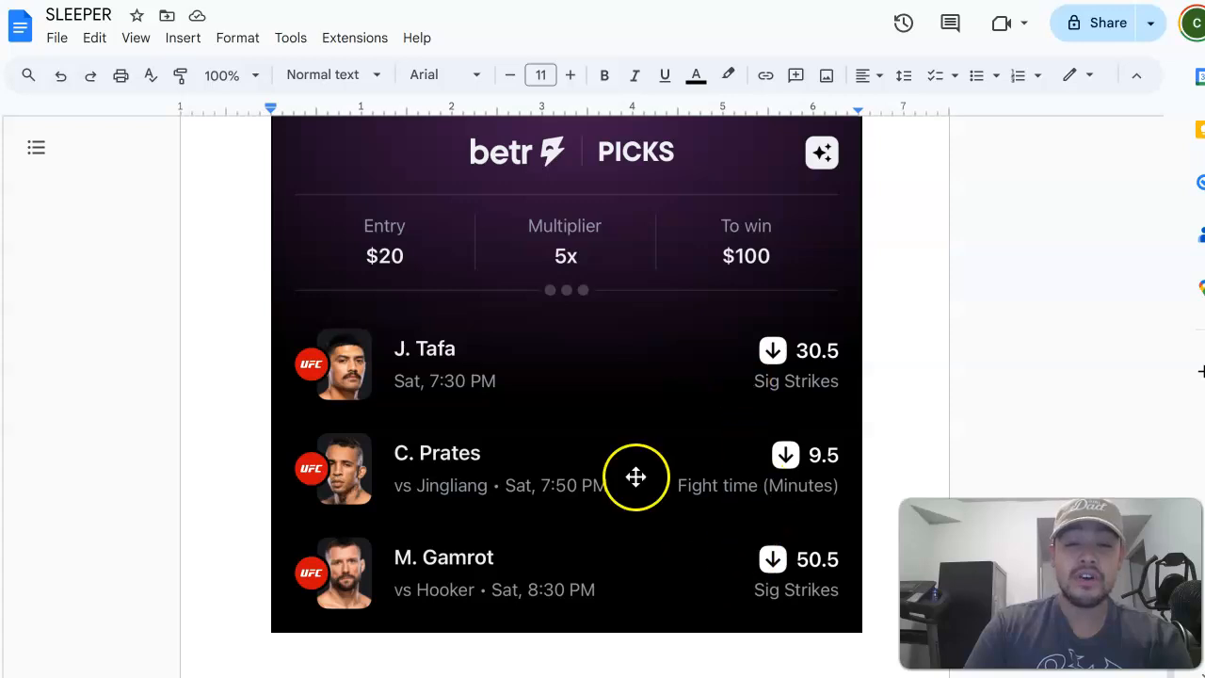
pyautogui.moveTo(684, 273)
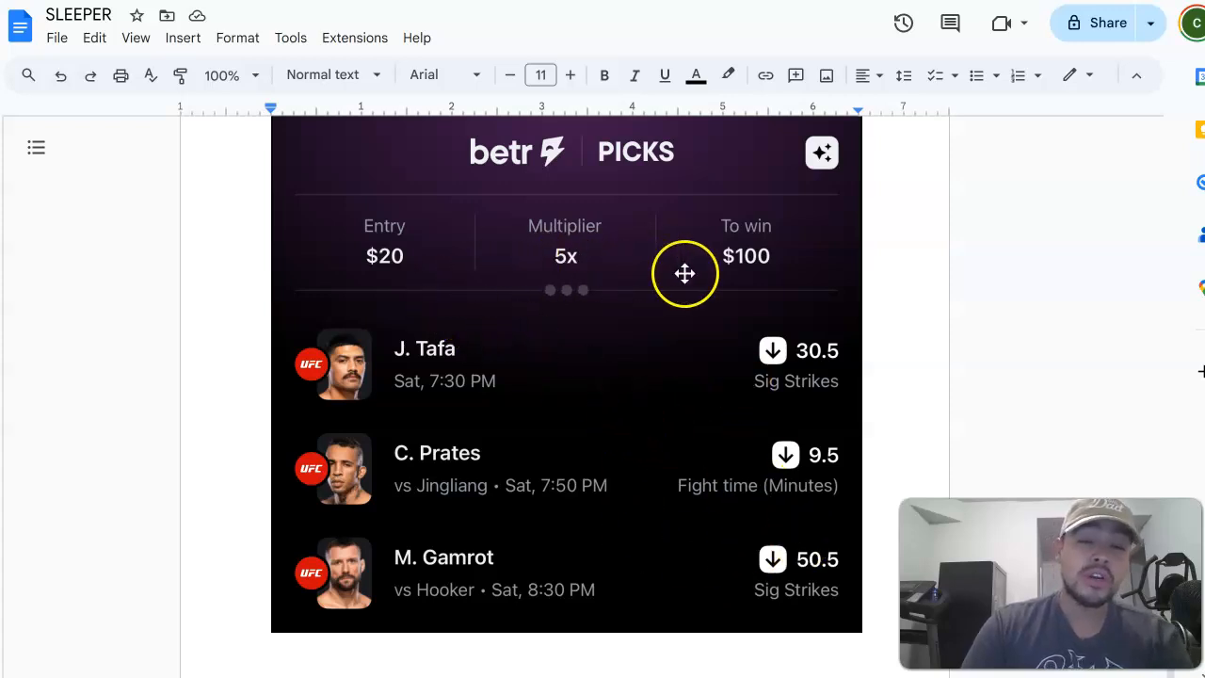
pyautogui.moveTo(618, 261)
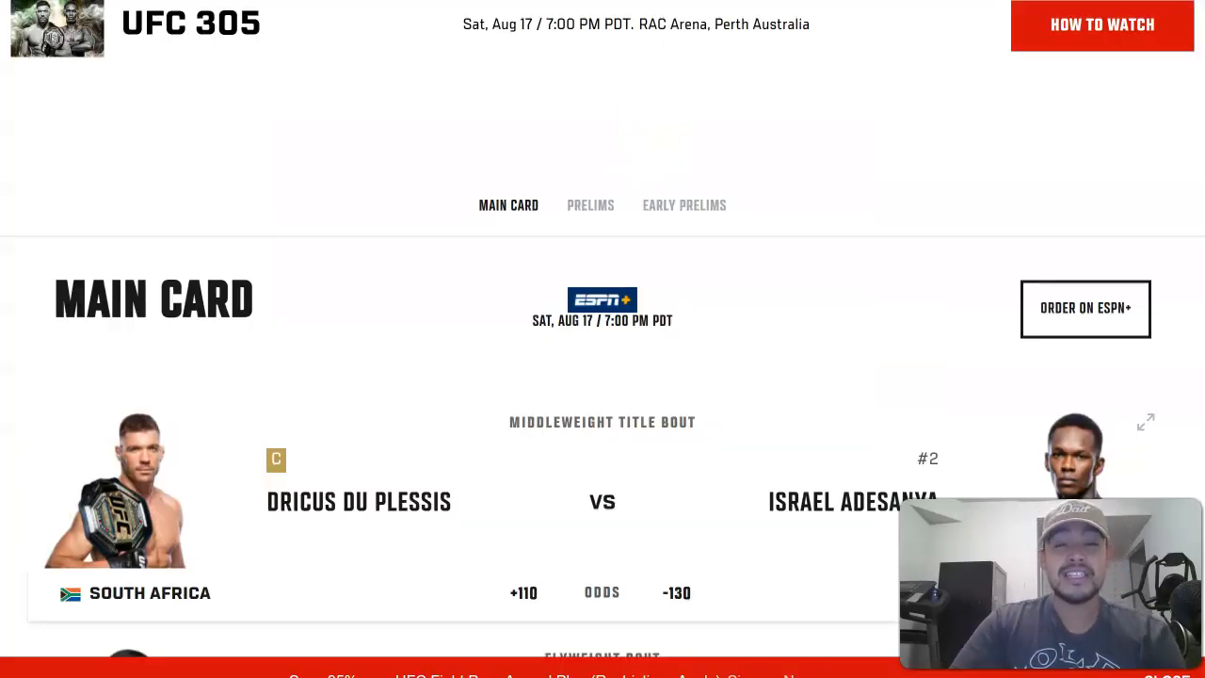
# Scroll the UFC 305 page to Du Plessis vs Adesanya and its odds
pyautogui.scroll(-3)
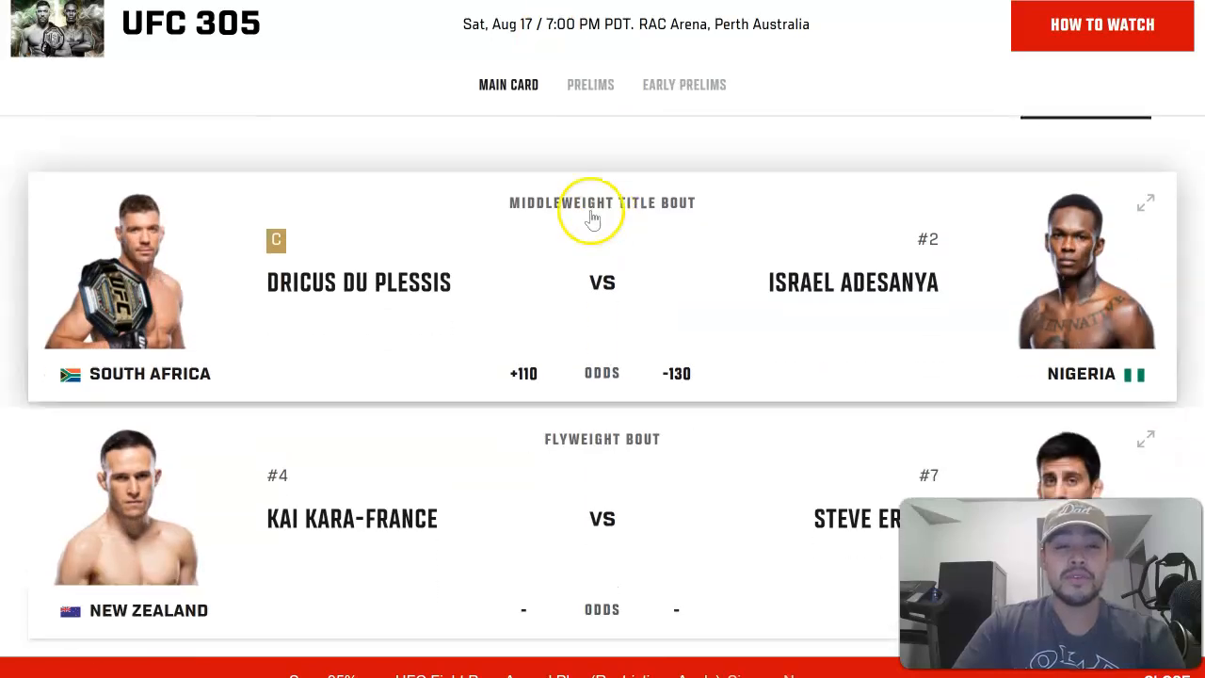
pyautogui.moveTo(403, 306)
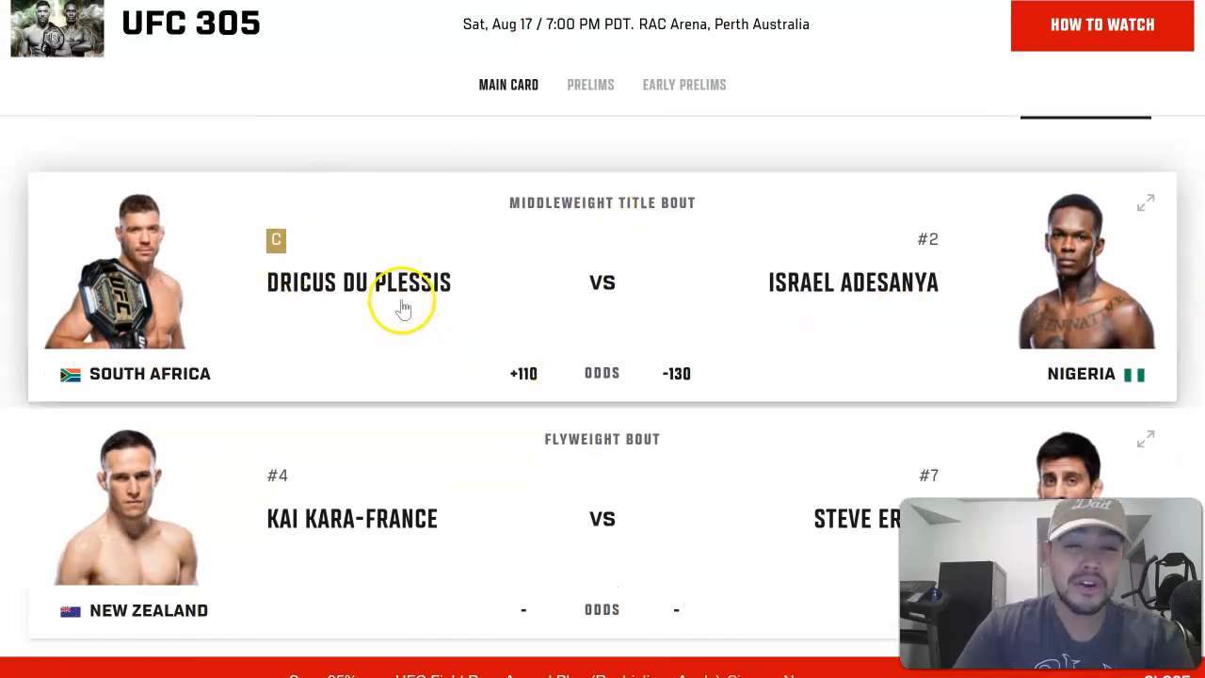
pyautogui.moveTo(903, 277)
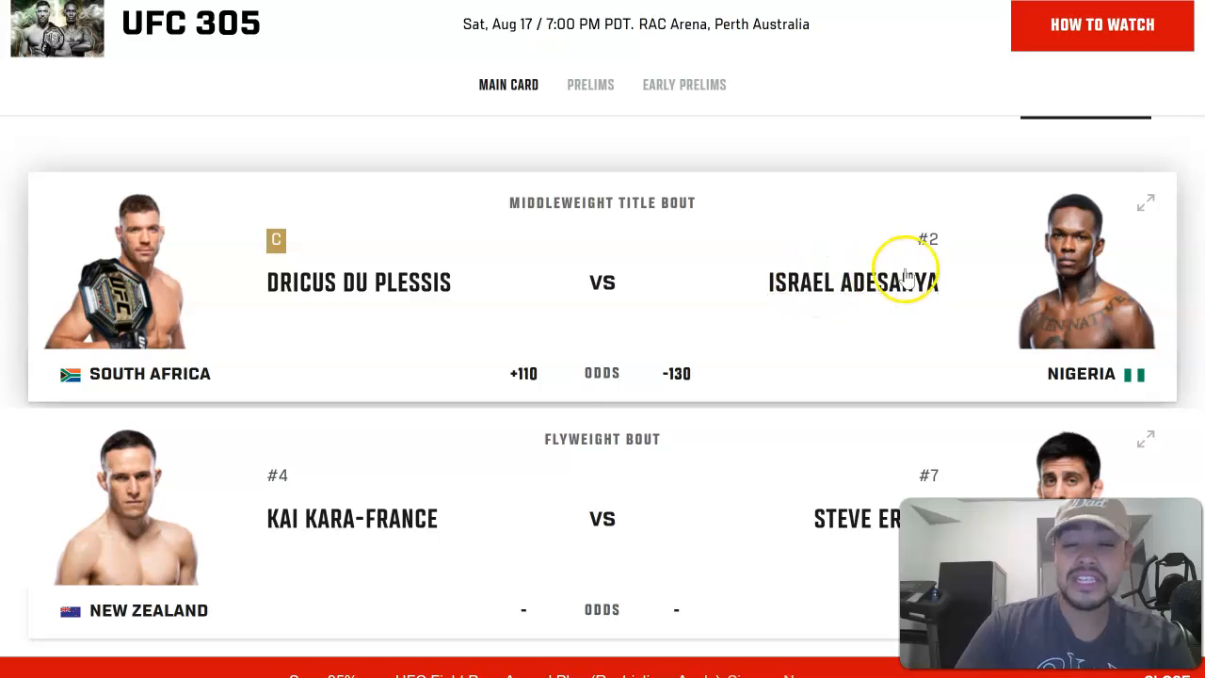
pyautogui.moveTo(559, 245)
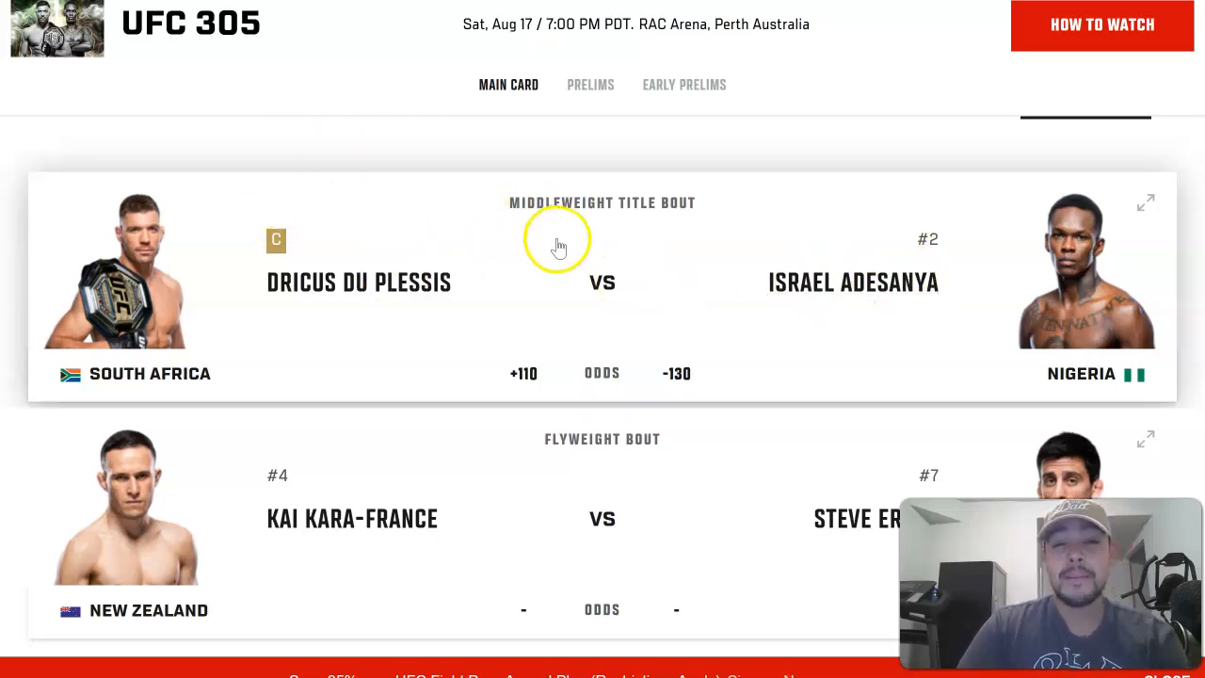
pyautogui.moveTo(515, 314)
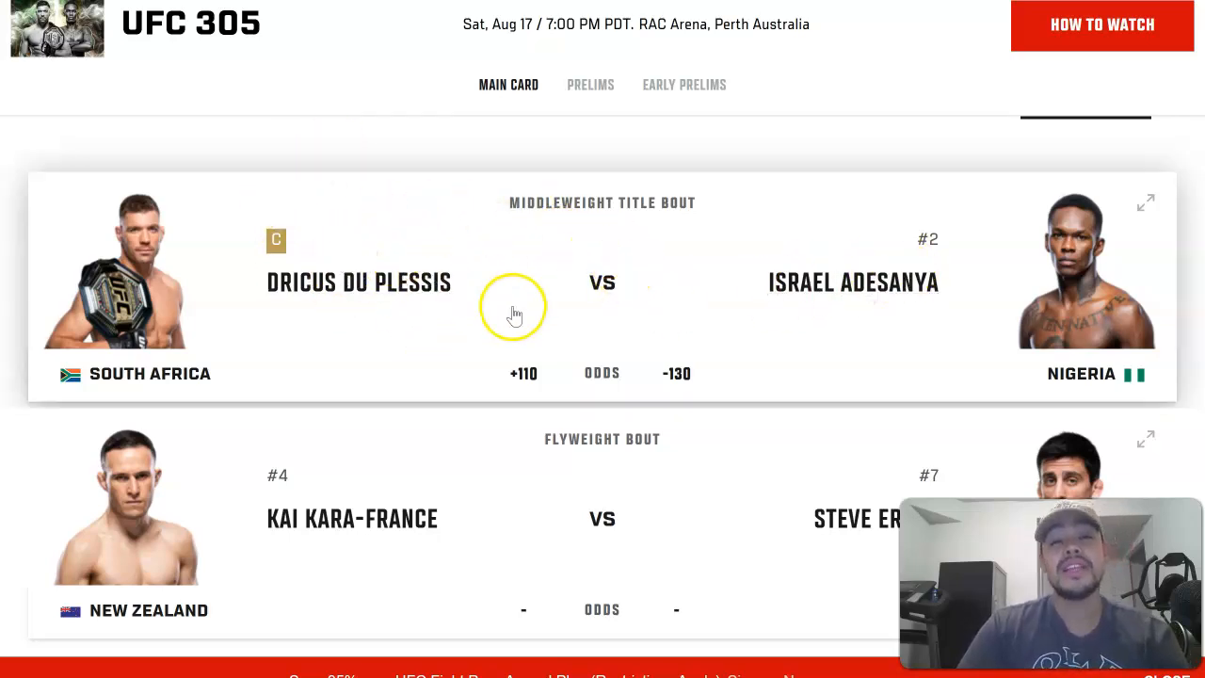
pyautogui.moveTo(749, 306)
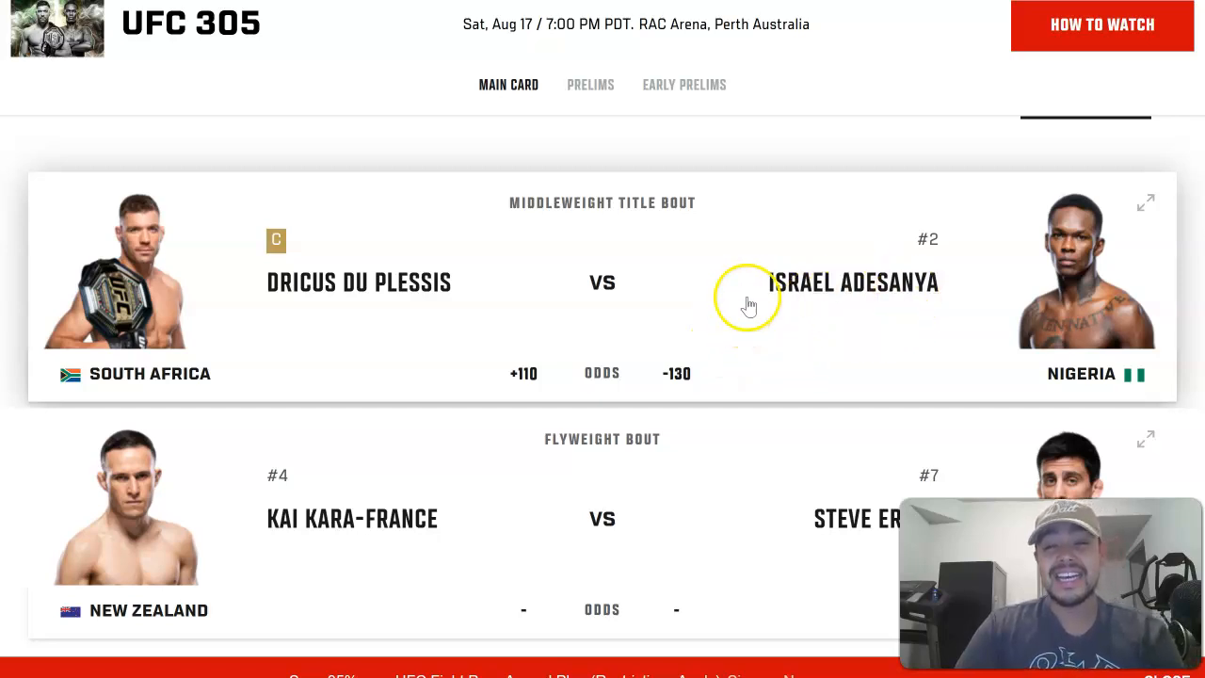
pyautogui.moveTo(729, 287)
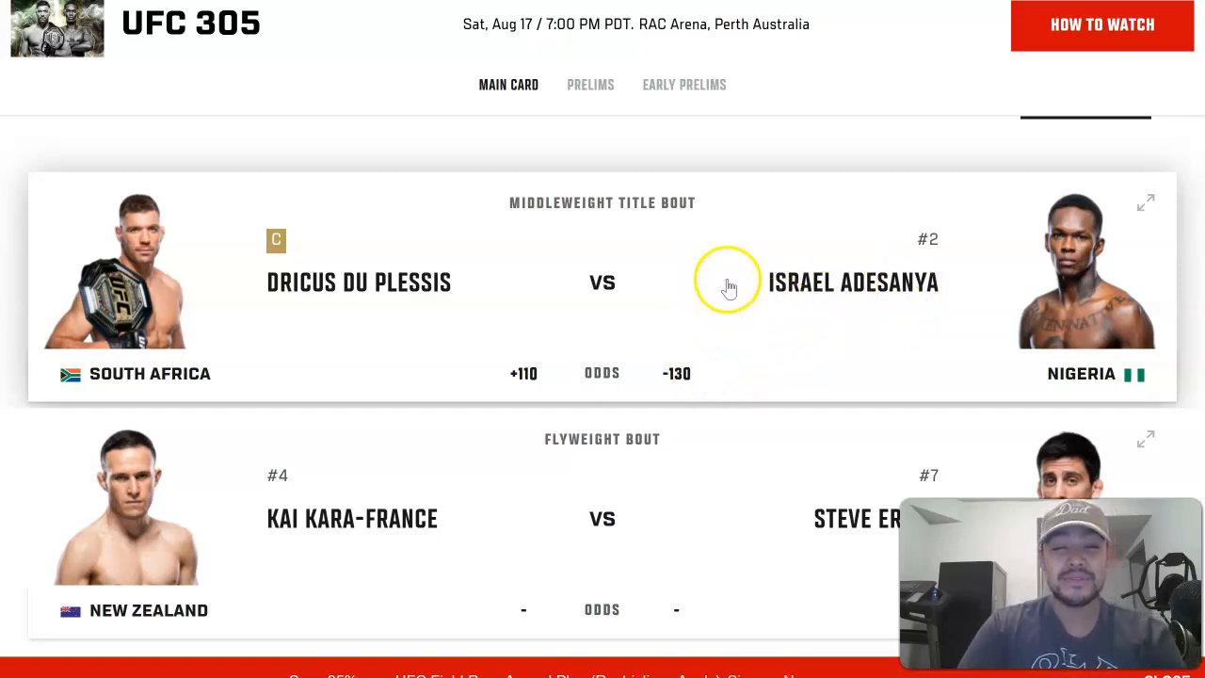
pyautogui.moveTo(461, 248)
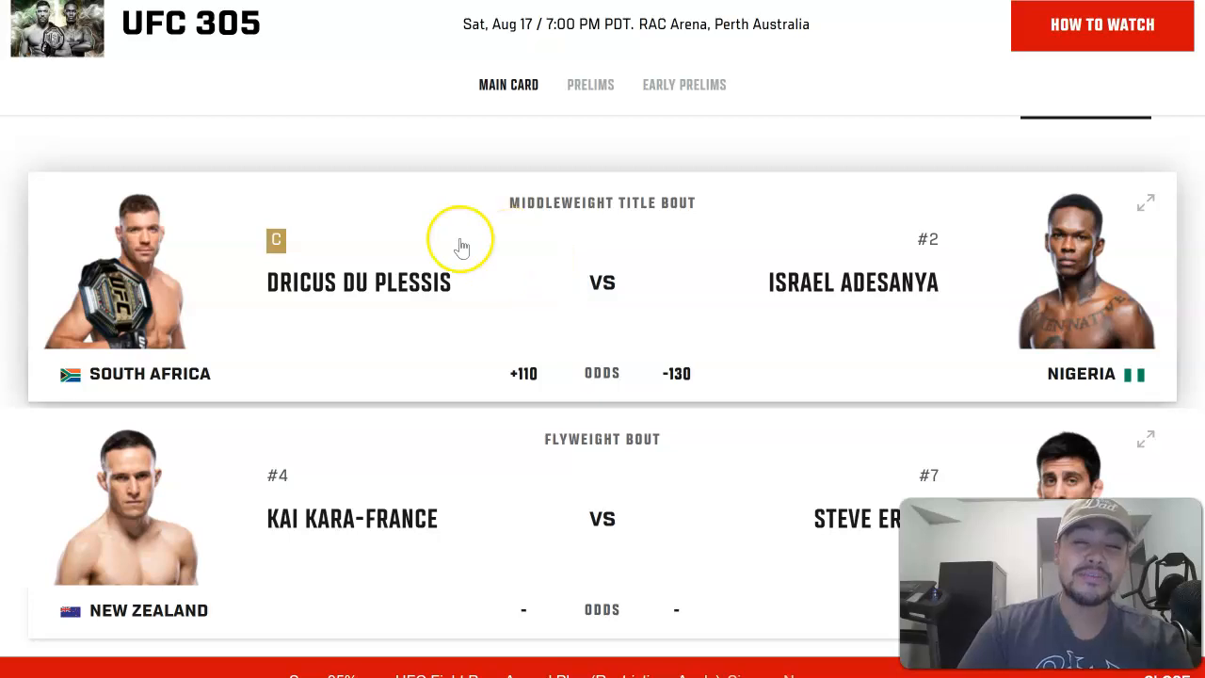
pyautogui.moveTo(252, 246)
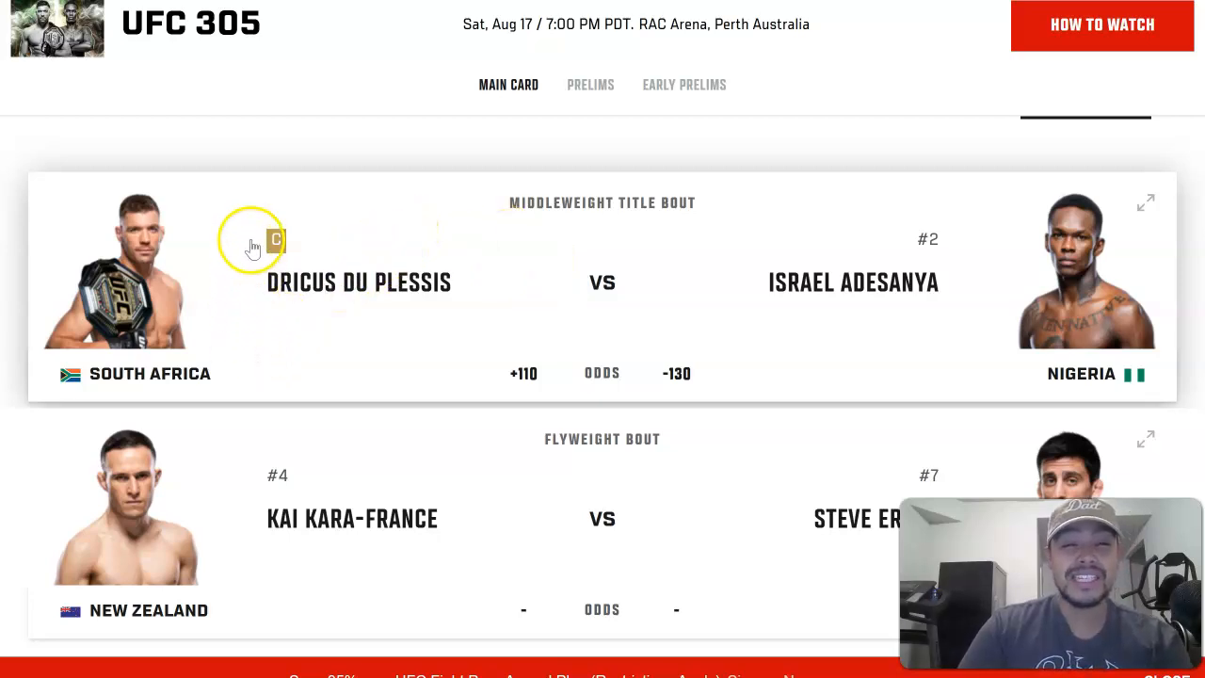
pyautogui.moveTo(540, 381)
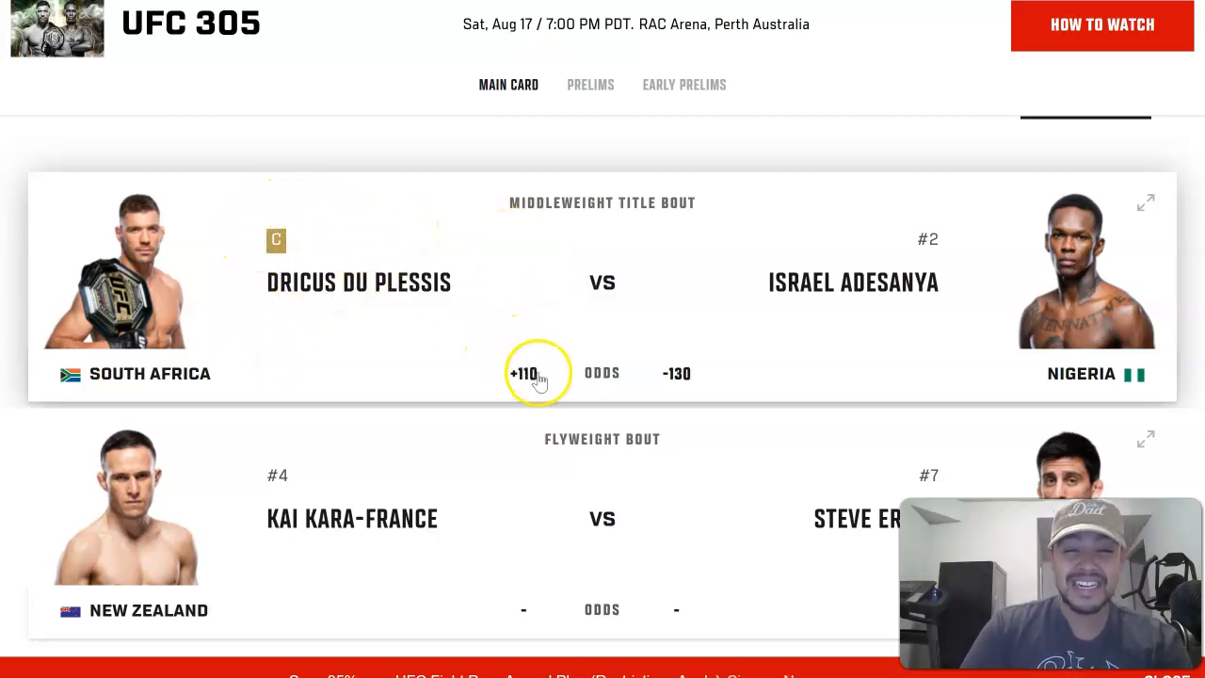
pyautogui.moveTo(577, 276)
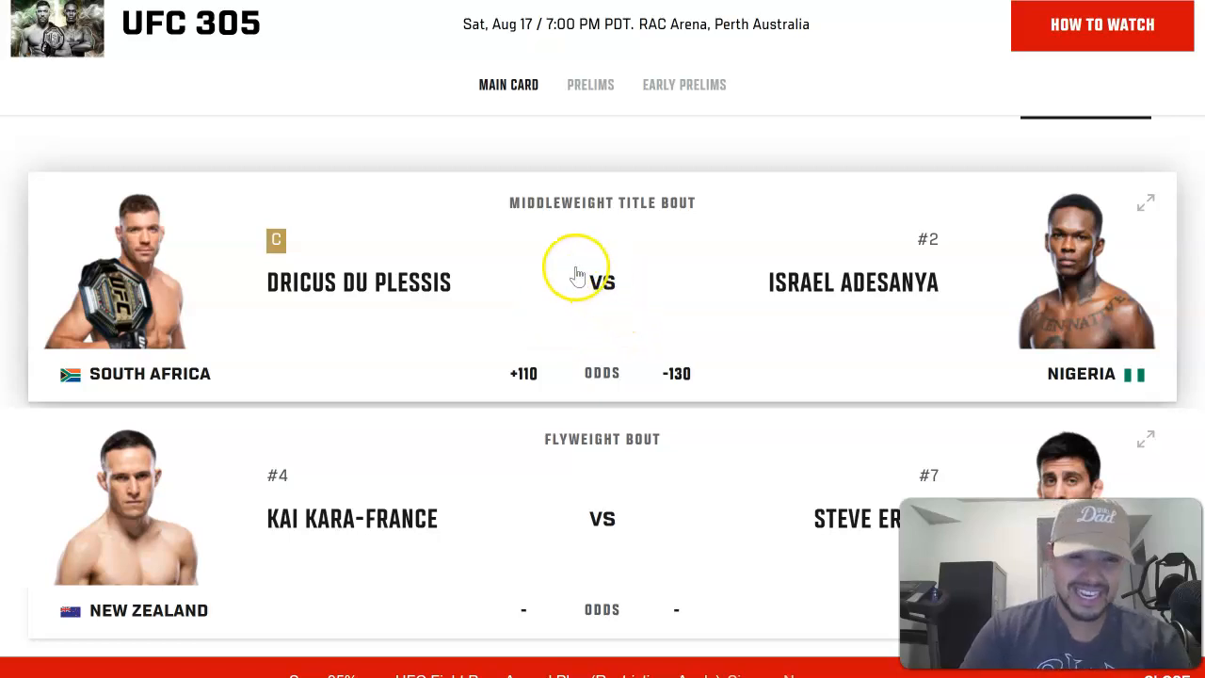
pyautogui.moveTo(317, 85)
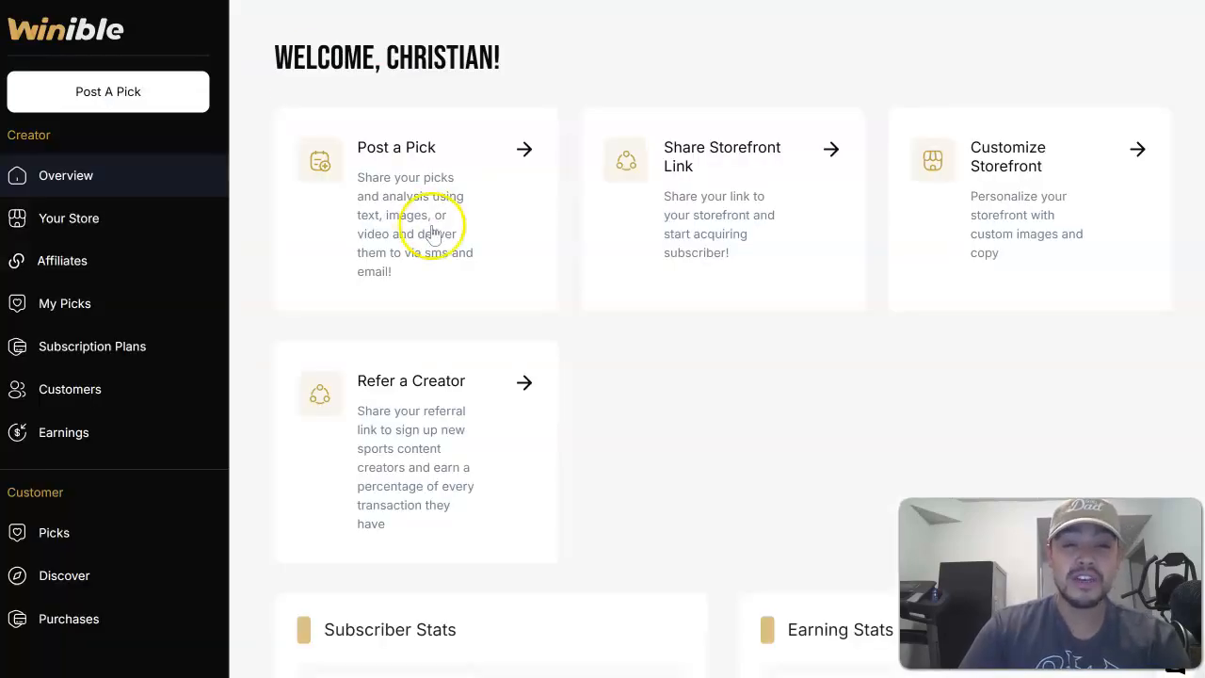
pyautogui.moveTo(64, 303)
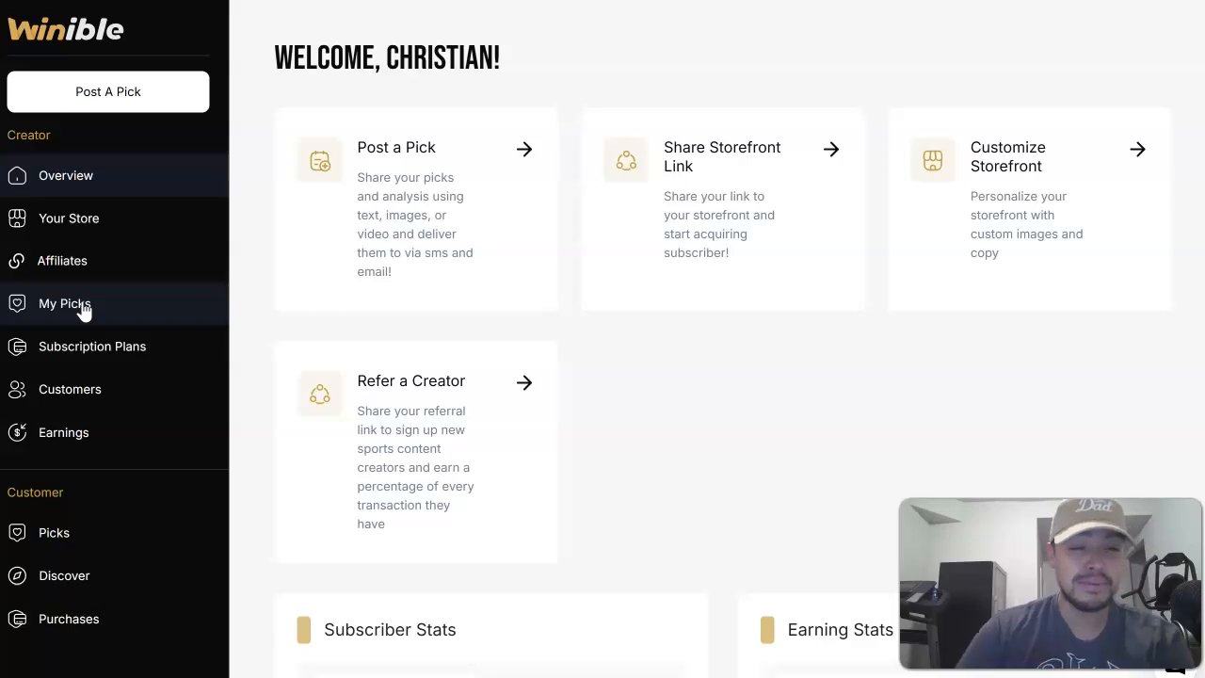
pyautogui.moveTo(83, 353)
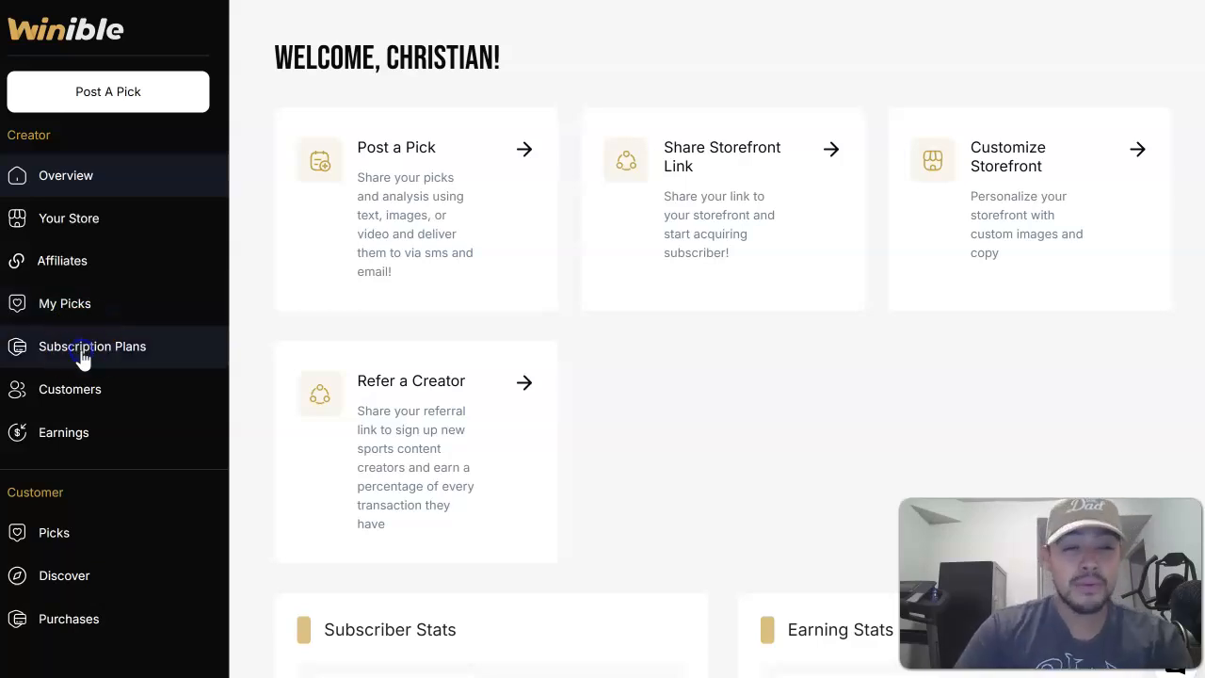
# Look over the Subscription Plans list, then go to the Diamond Sports Picks Your Store page
pyautogui.click(91, 347)
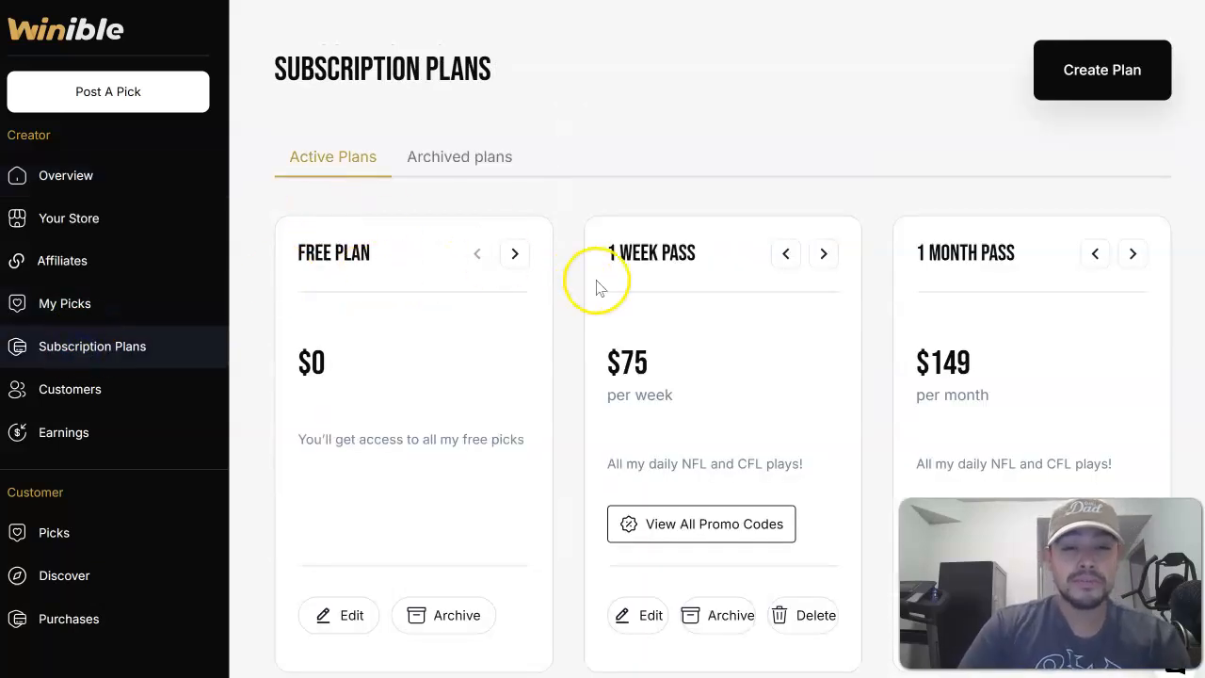
pyautogui.scroll(-3)
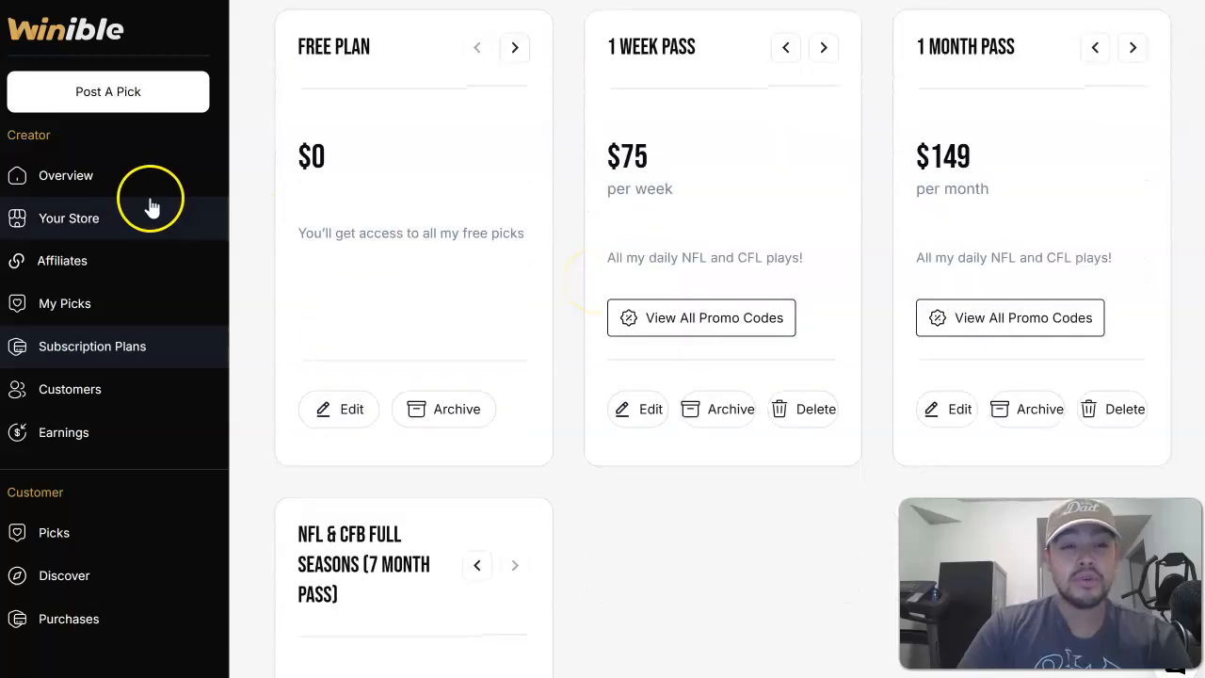
pyautogui.click(67, 217)
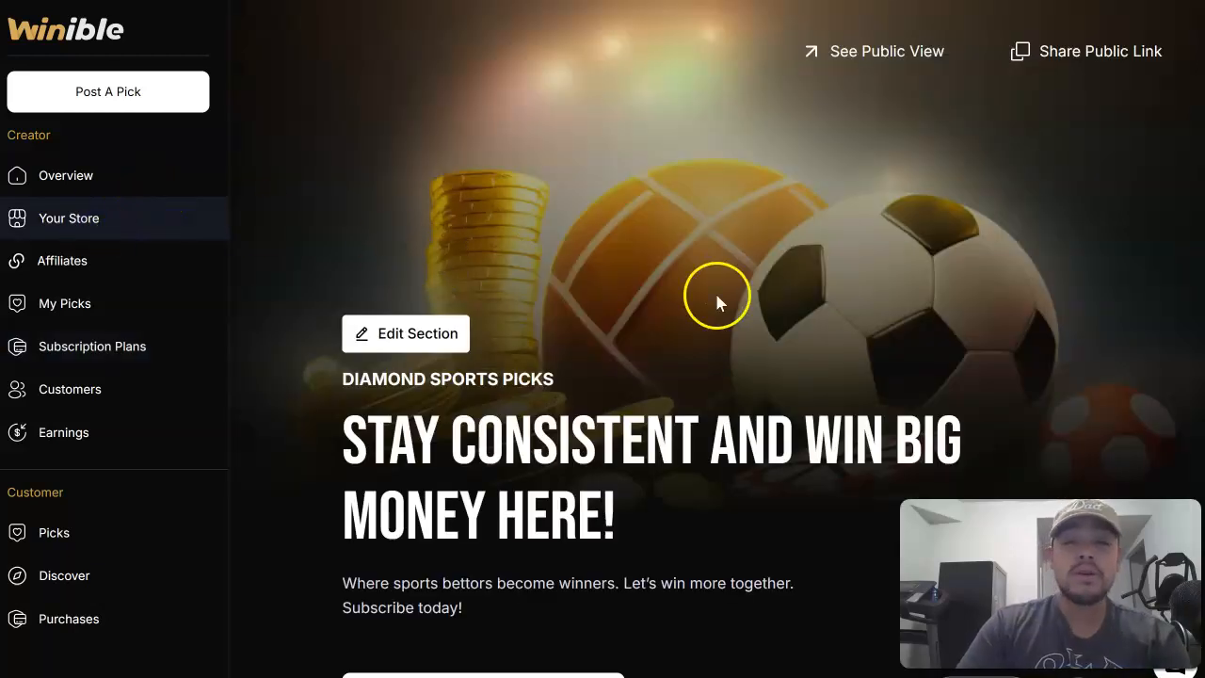
pyautogui.moveTo(844, 242)
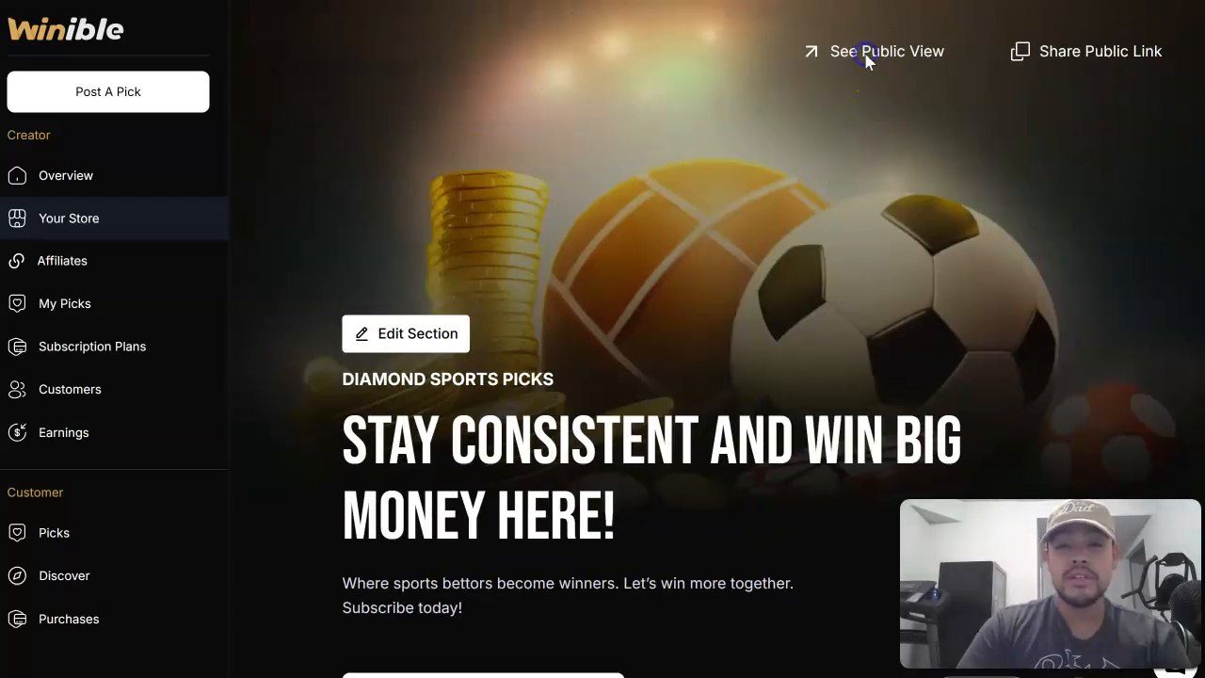
# Preview the storefront as a subscriber and view the free, $75, $149 and $499 plans
pyautogui.click(885, 51)
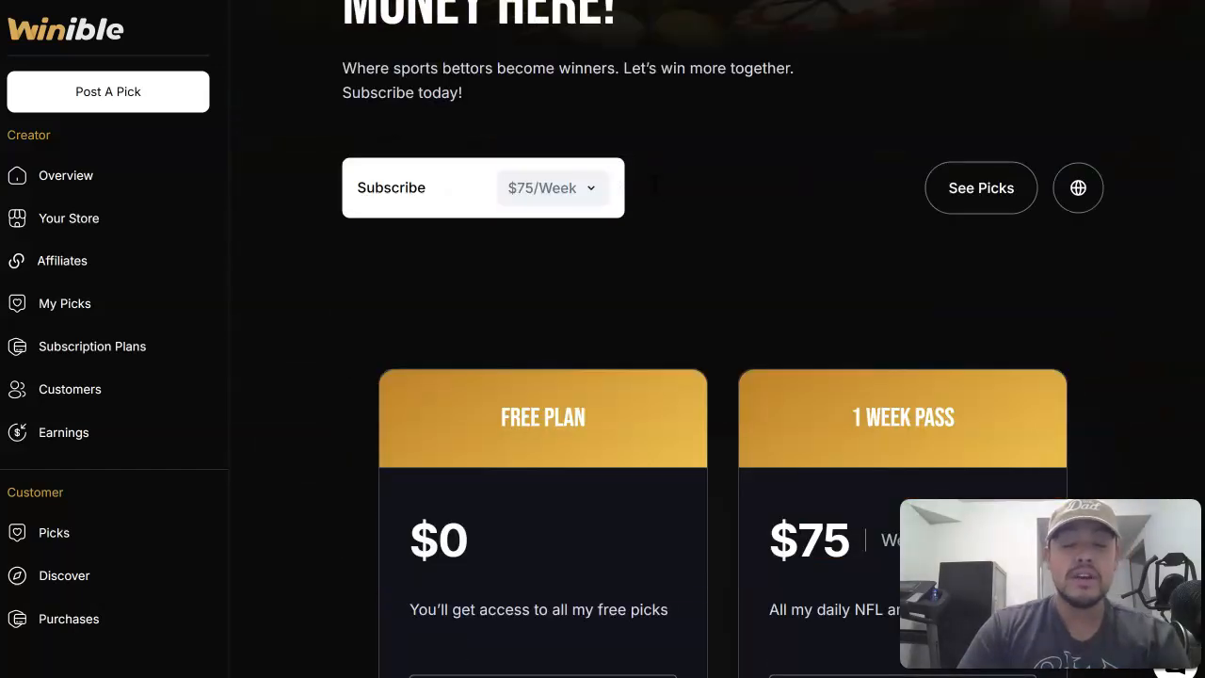
pyautogui.scroll(-3)
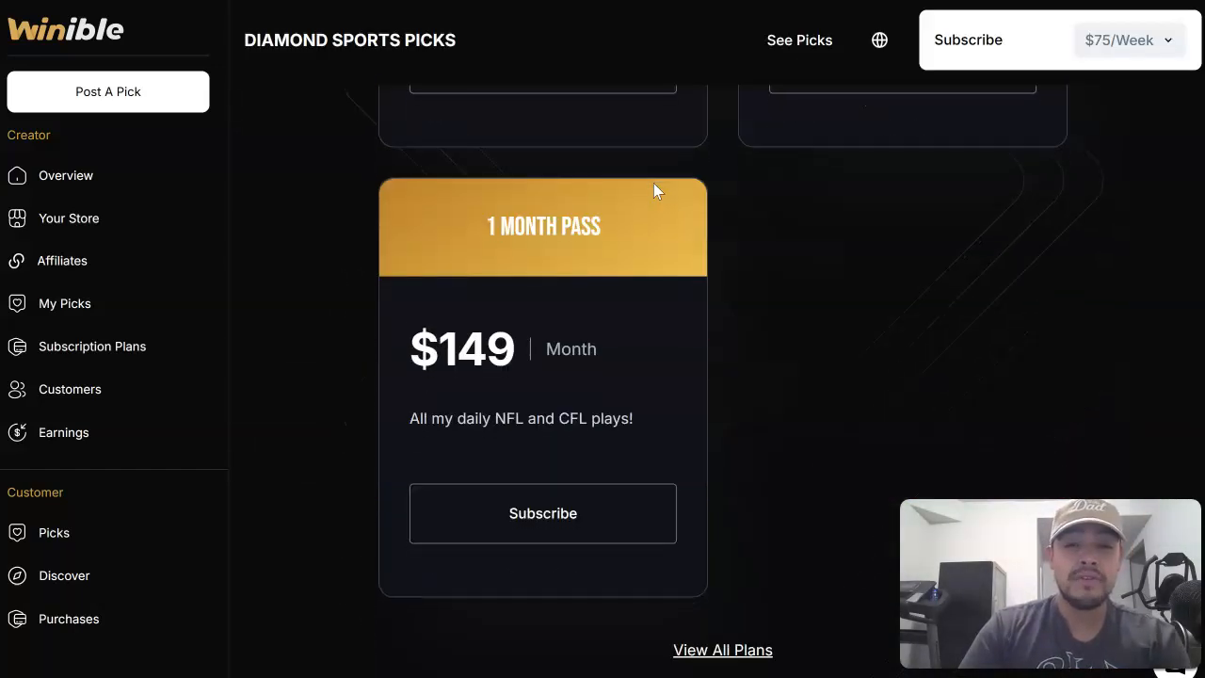
pyautogui.scroll(3)
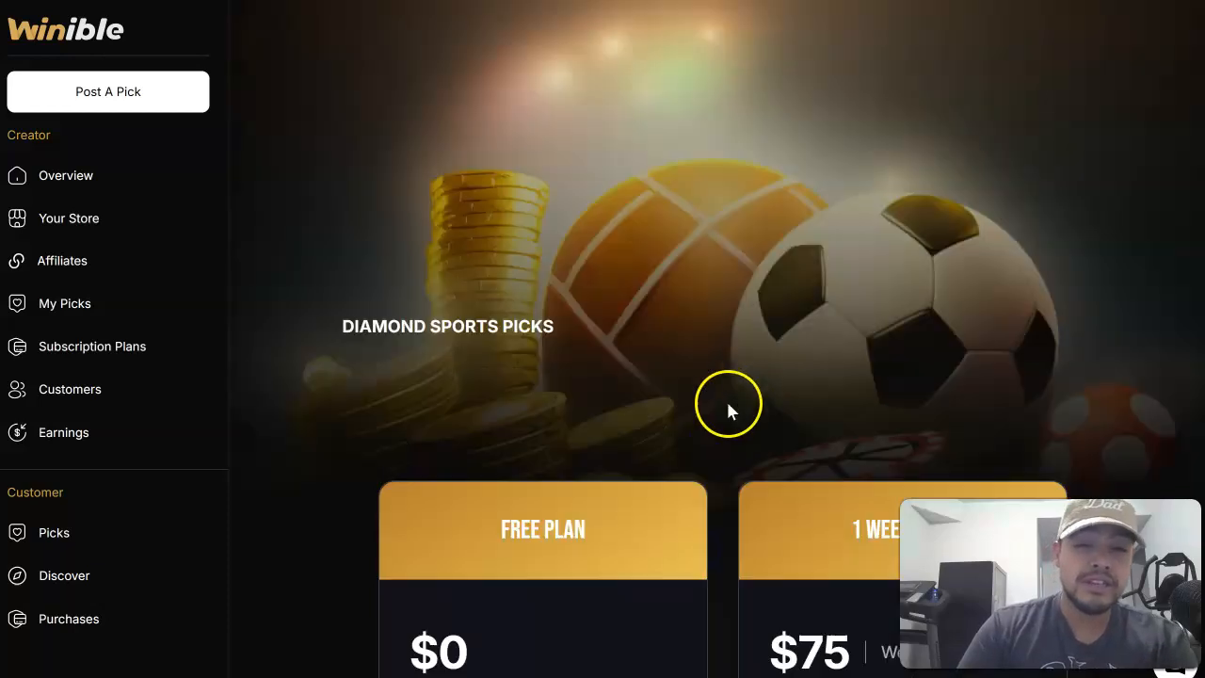
pyautogui.scroll(-3)
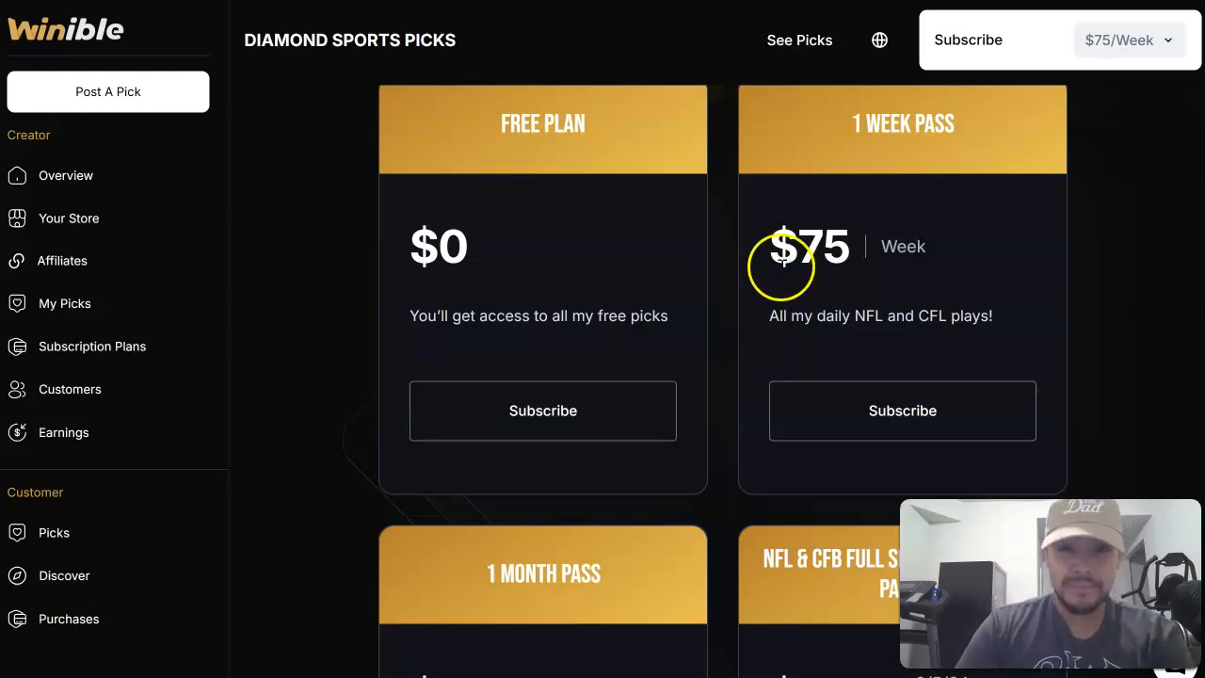
pyautogui.moveTo(897, 303)
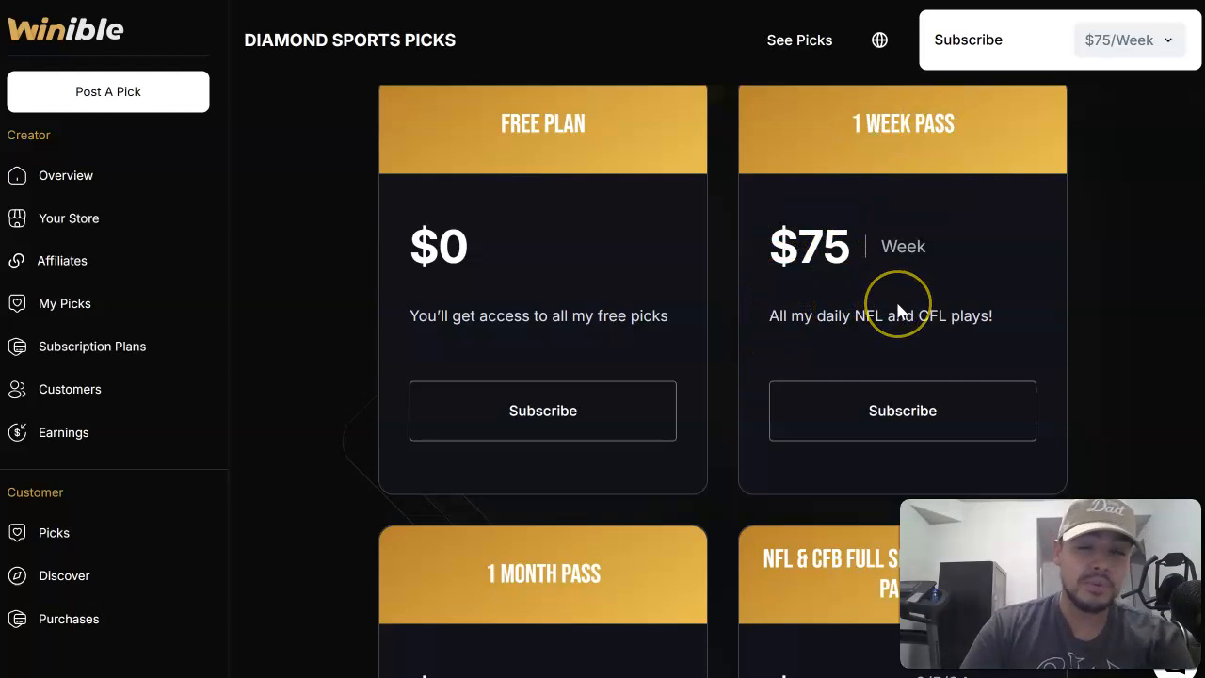
pyautogui.scroll(-3)
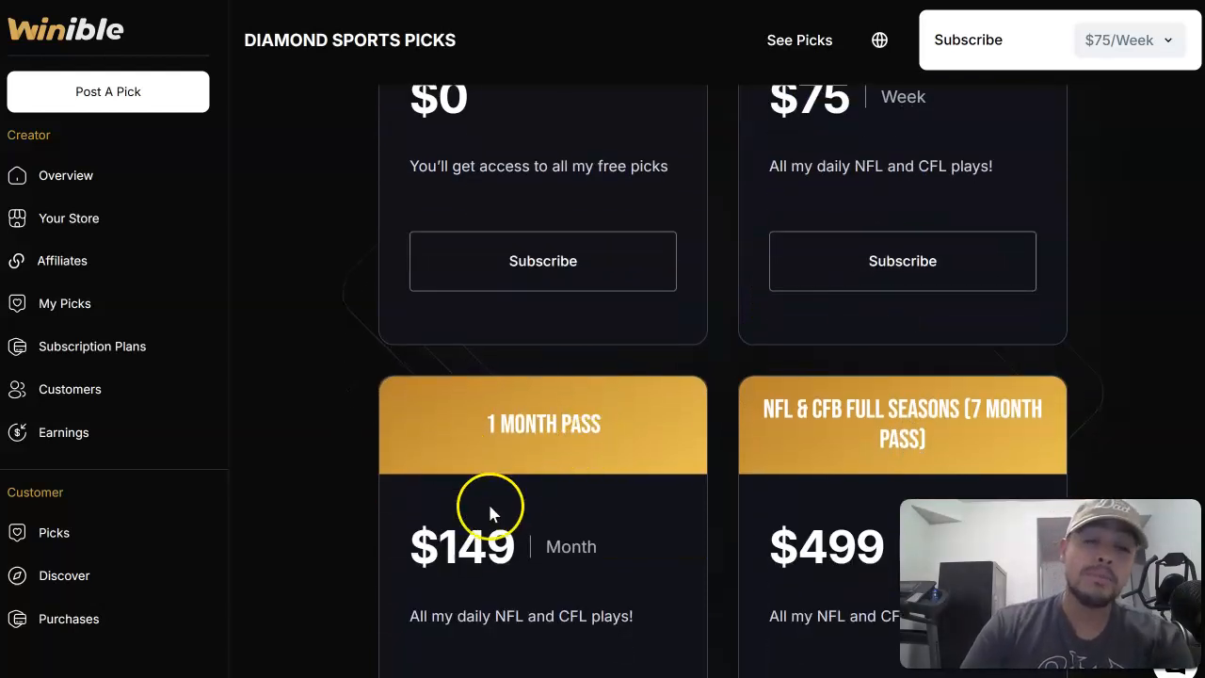
pyautogui.scroll(-3)
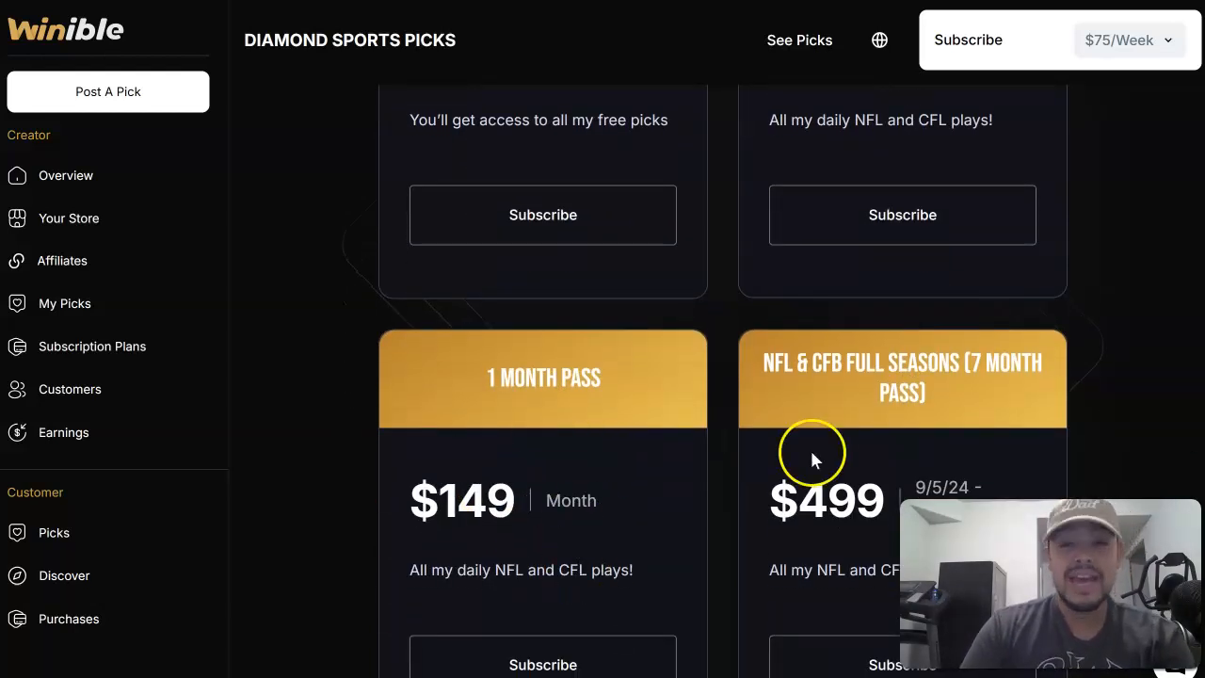
# Subscribe to the $499 NFL & CFB Full Seasons 7 Month Pass to reach checkout
pyautogui.scroll(-3)
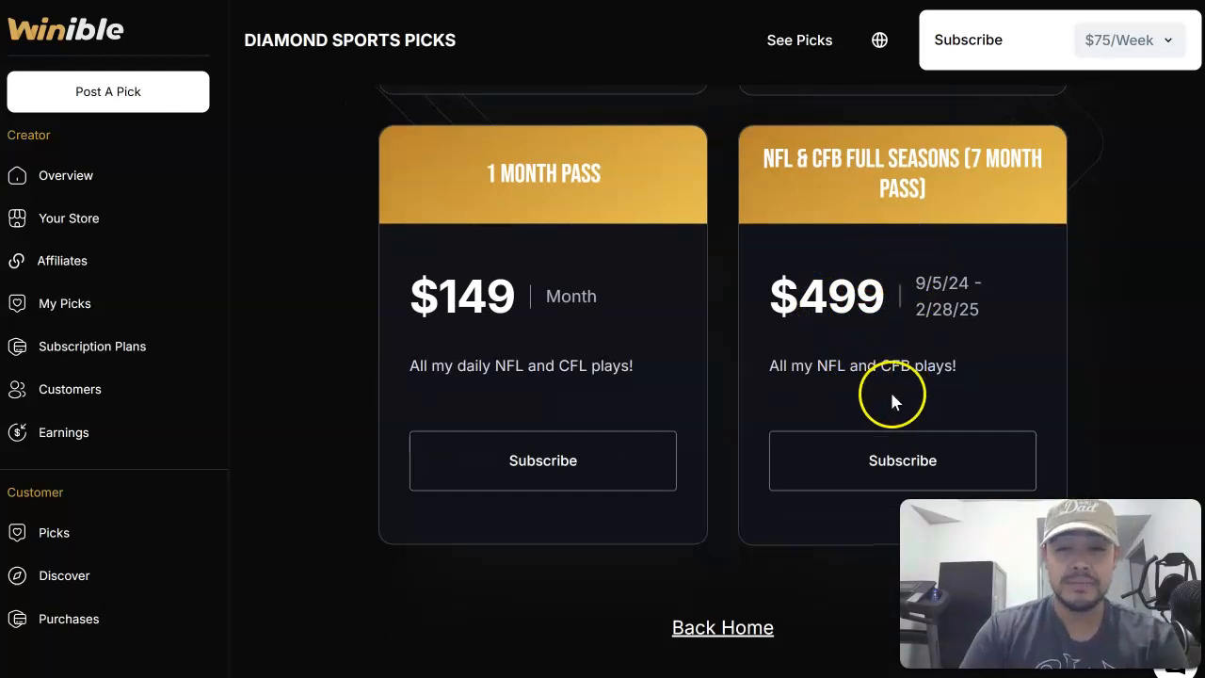
pyautogui.moveTo(859, 440)
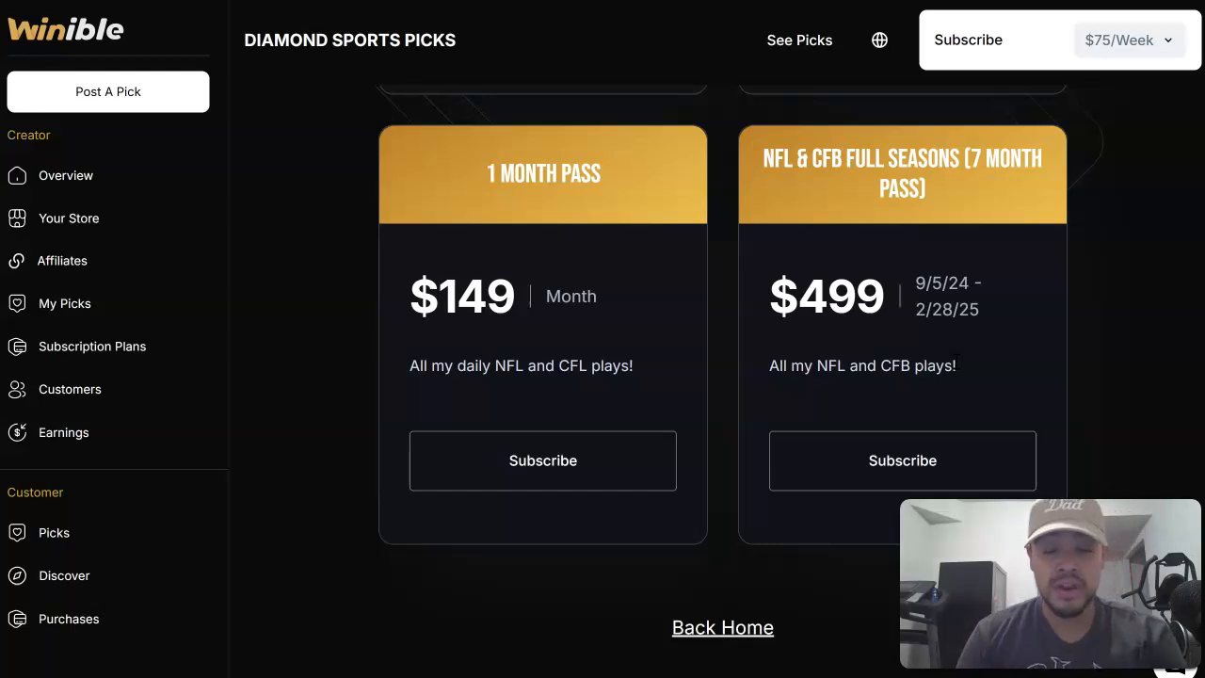
pyautogui.moveTo(859, 302)
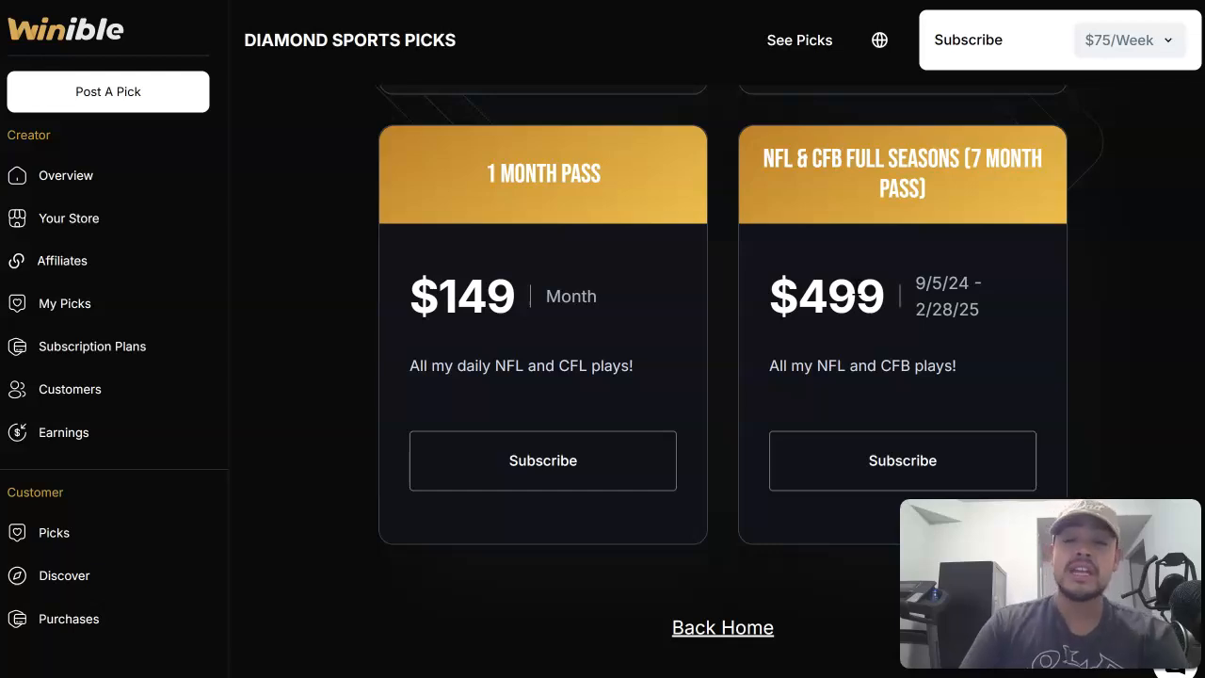
pyautogui.moveTo(975, 153)
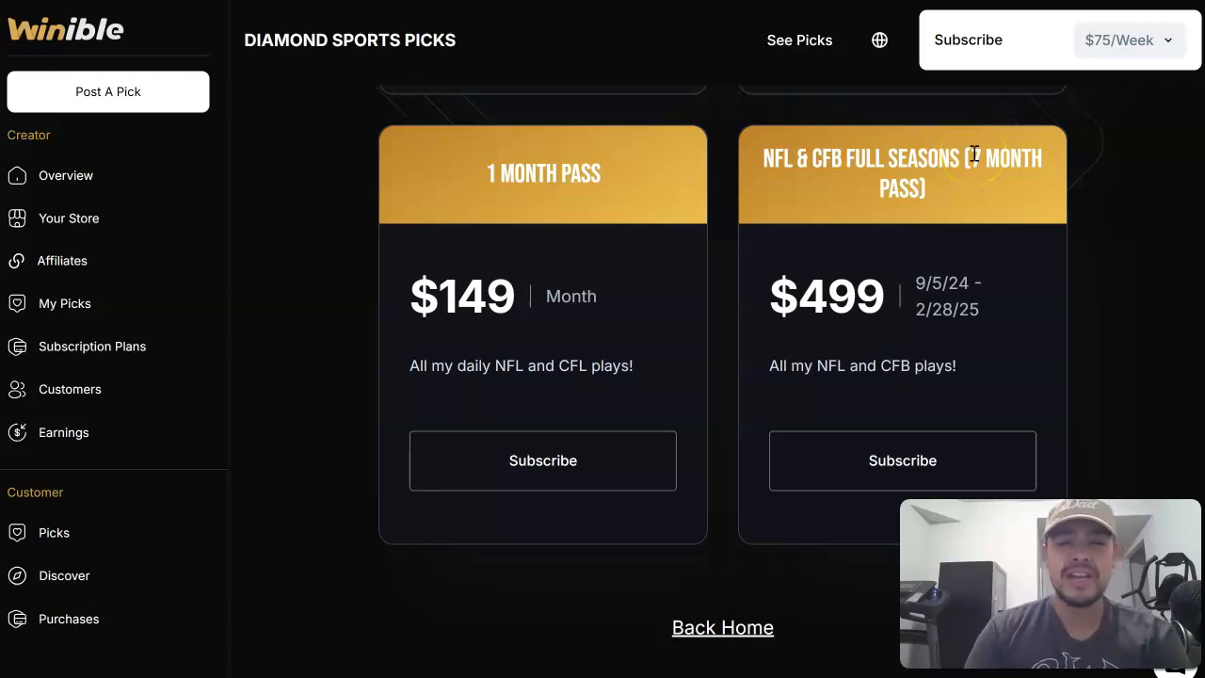
pyautogui.moveTo(973, 184)
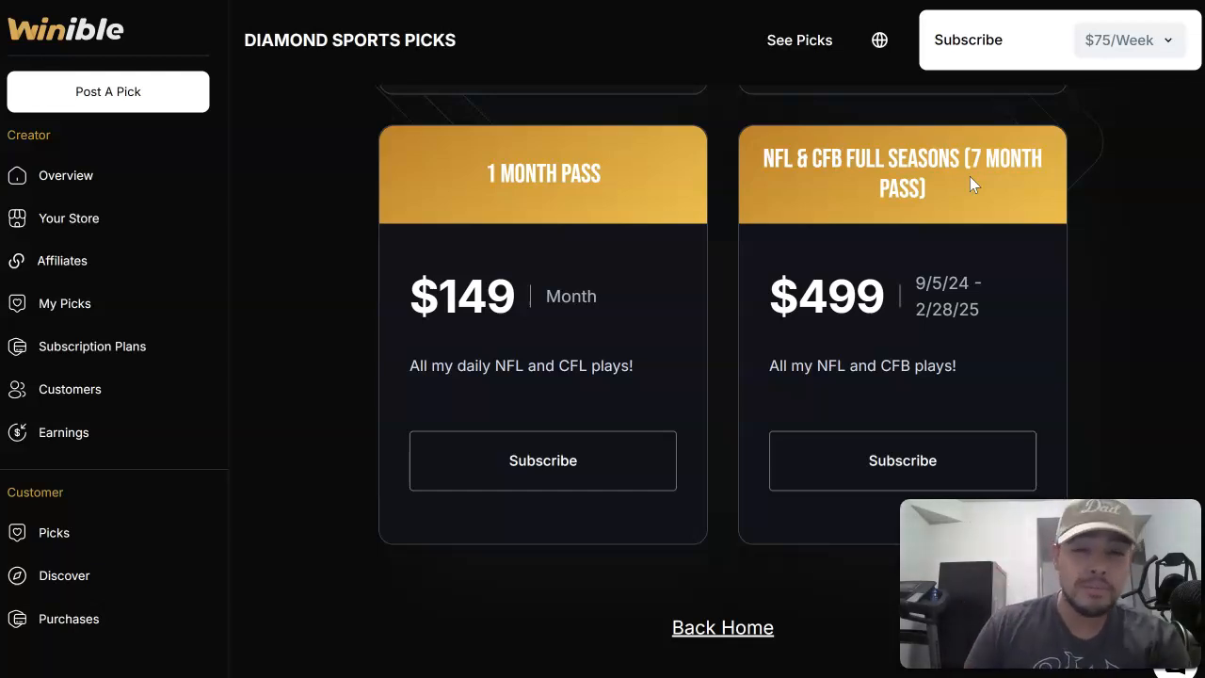
pyautogui.moveTo(937, 302)
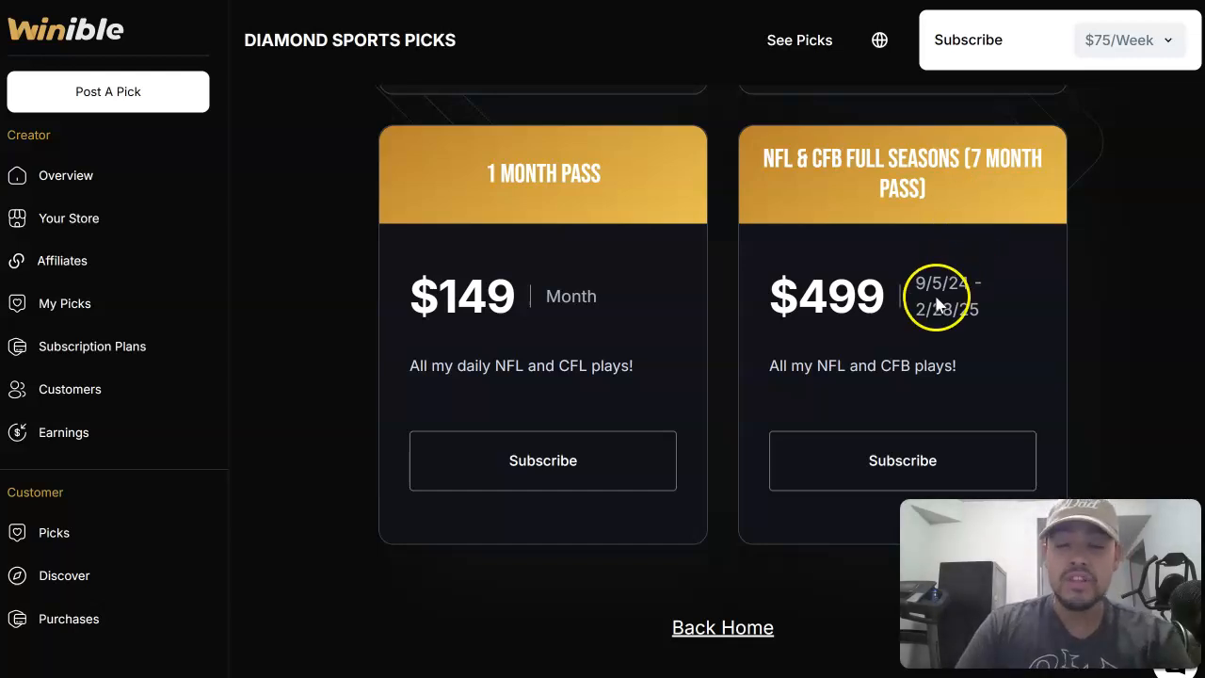
pyautogui.click(902, 460)
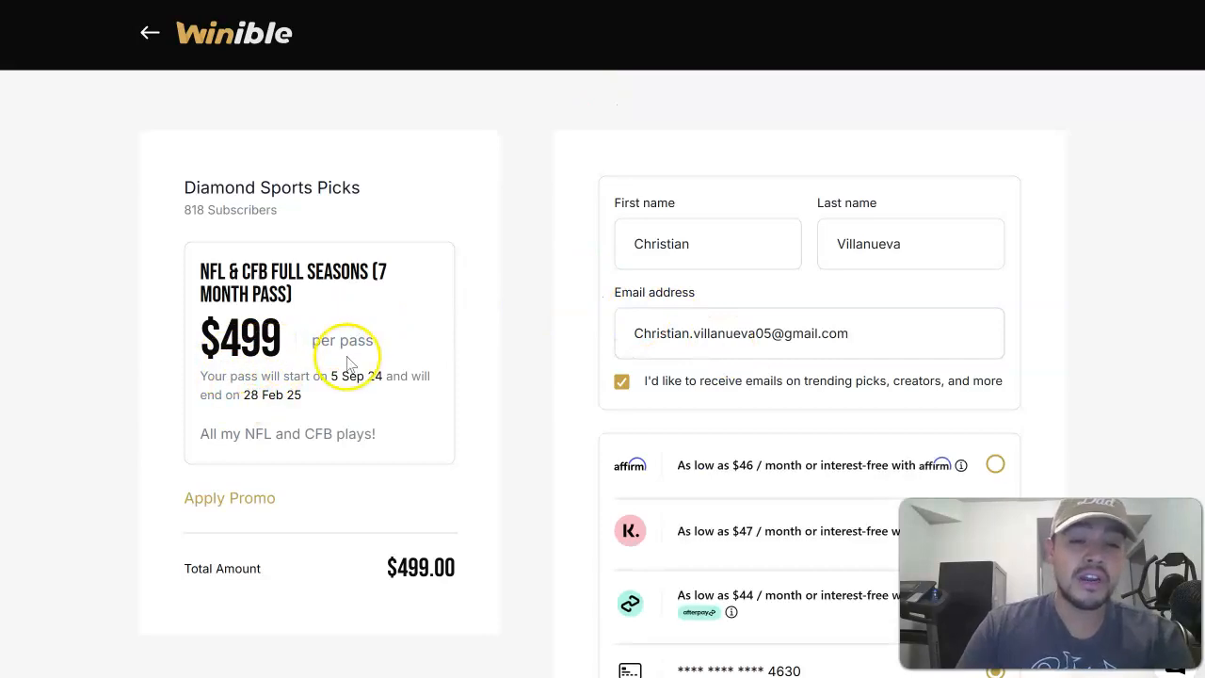
# Select Affirm payment and view its 'As low as $46 / month' plans
pyautogui.scroll(-3)
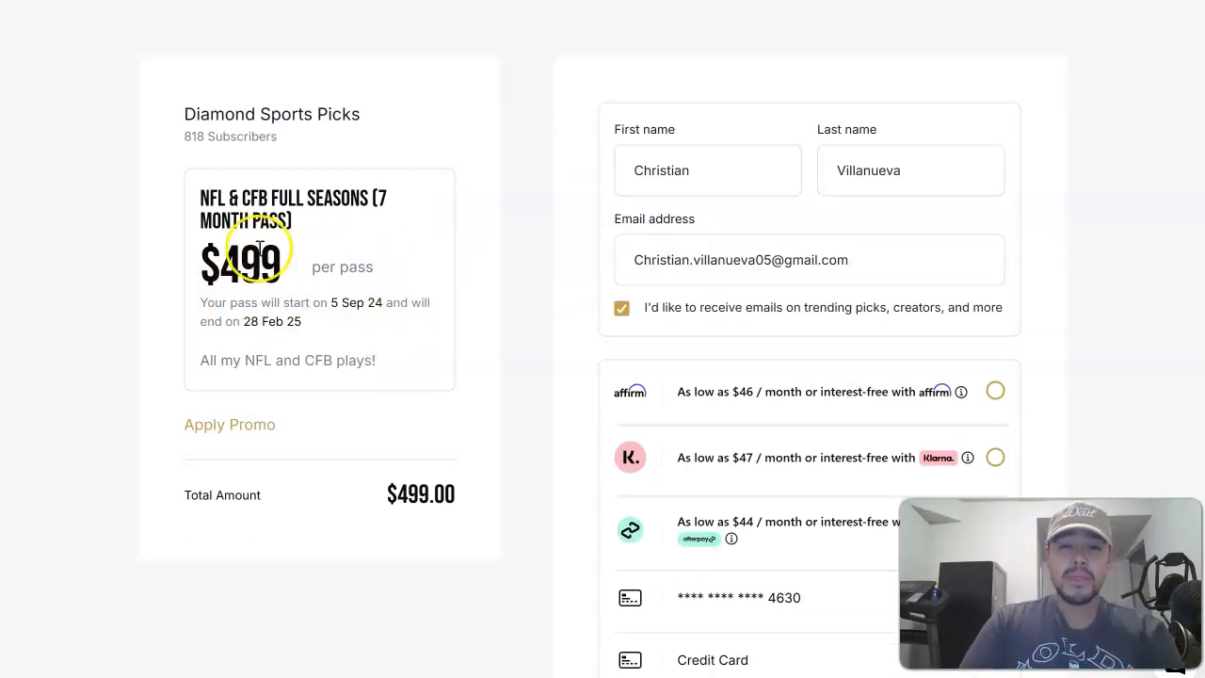
pyautogui.moveTo(409, 276)
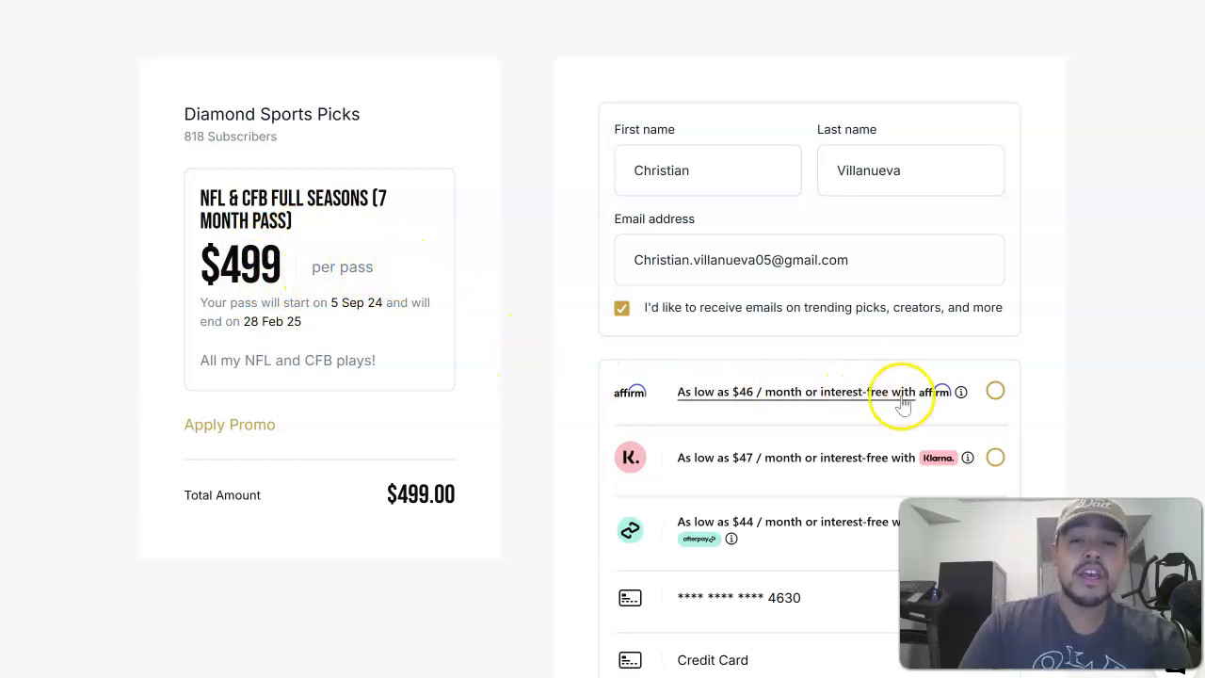
pyautogui.click(995, 391)
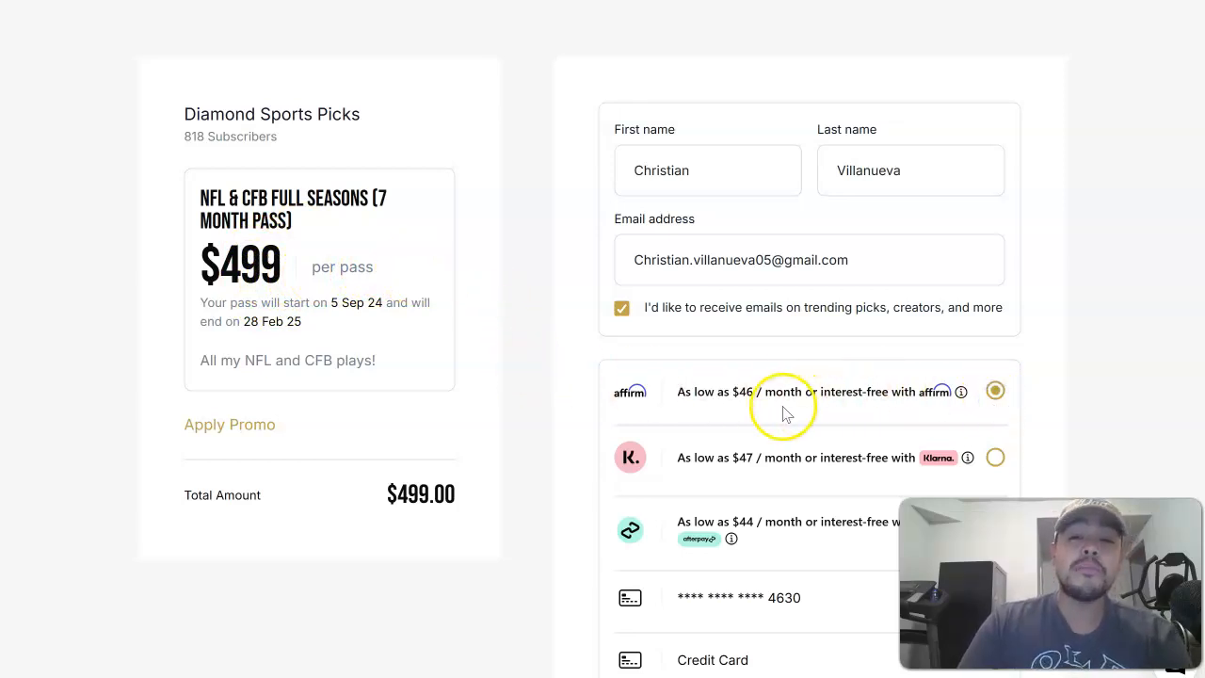
pyautogui.moveTo(560, 419)
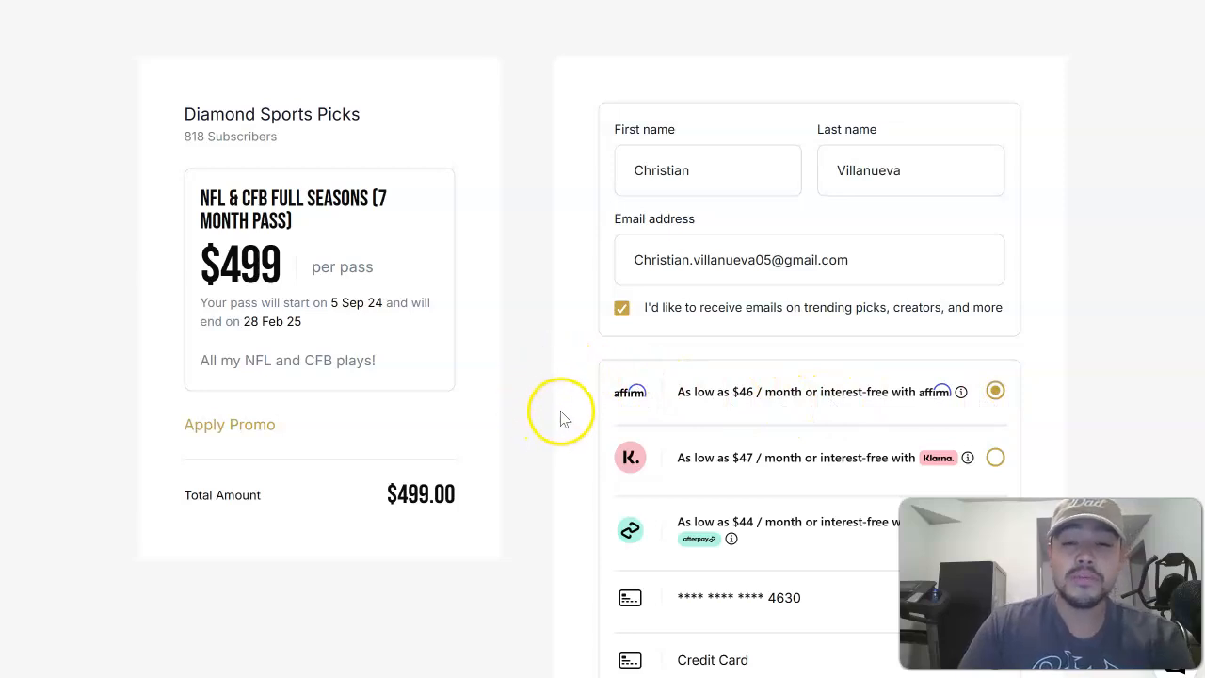
pyautogui.moveTo(546, 400)
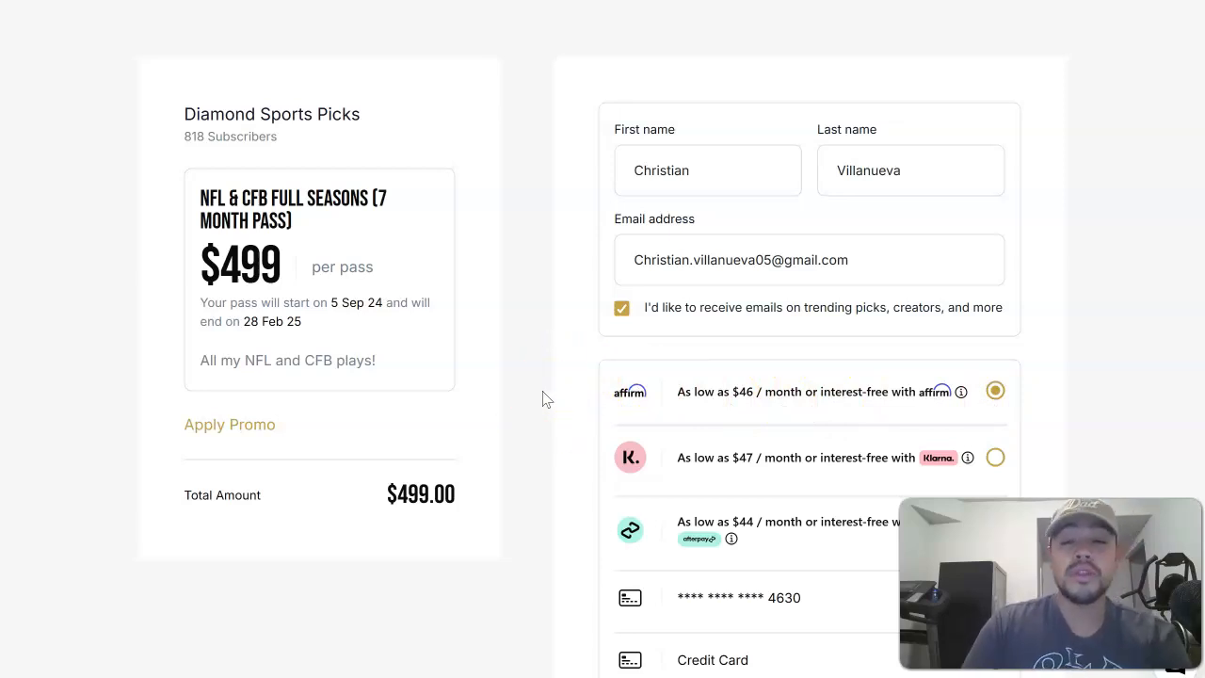
pyautogui.click(723, 392)
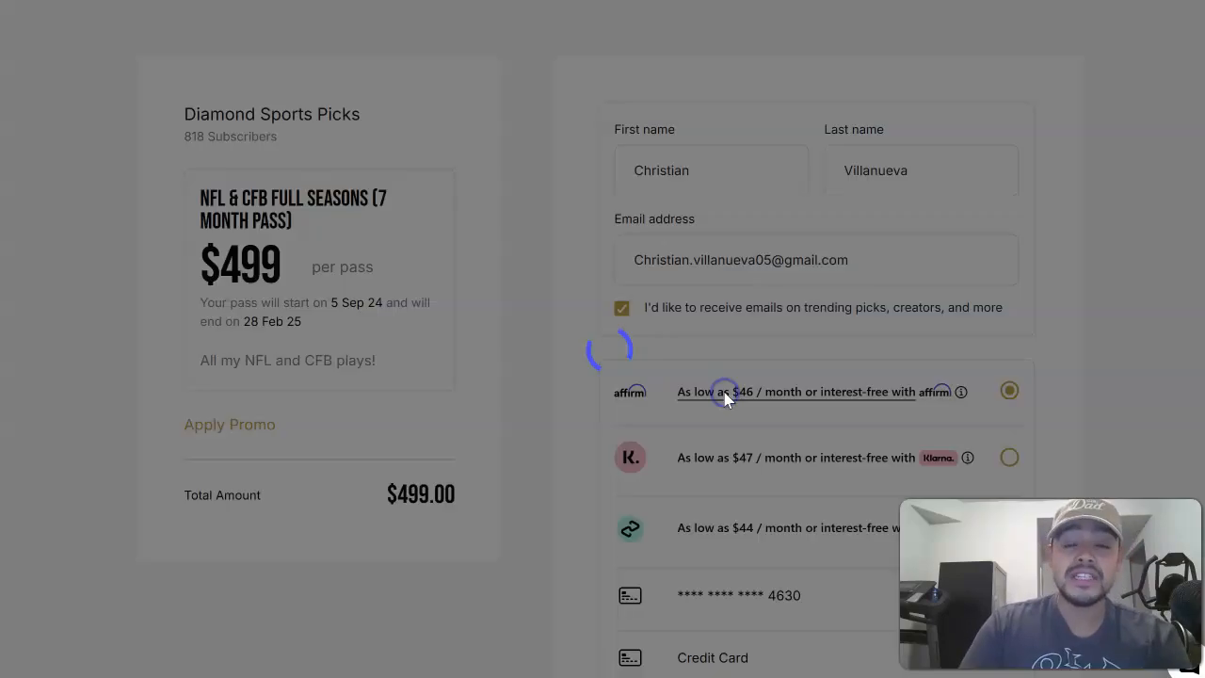
# Review Affirm's 3, 6 and 12 month plans for $499, then close the popup
pyautogui.click(960, 392)
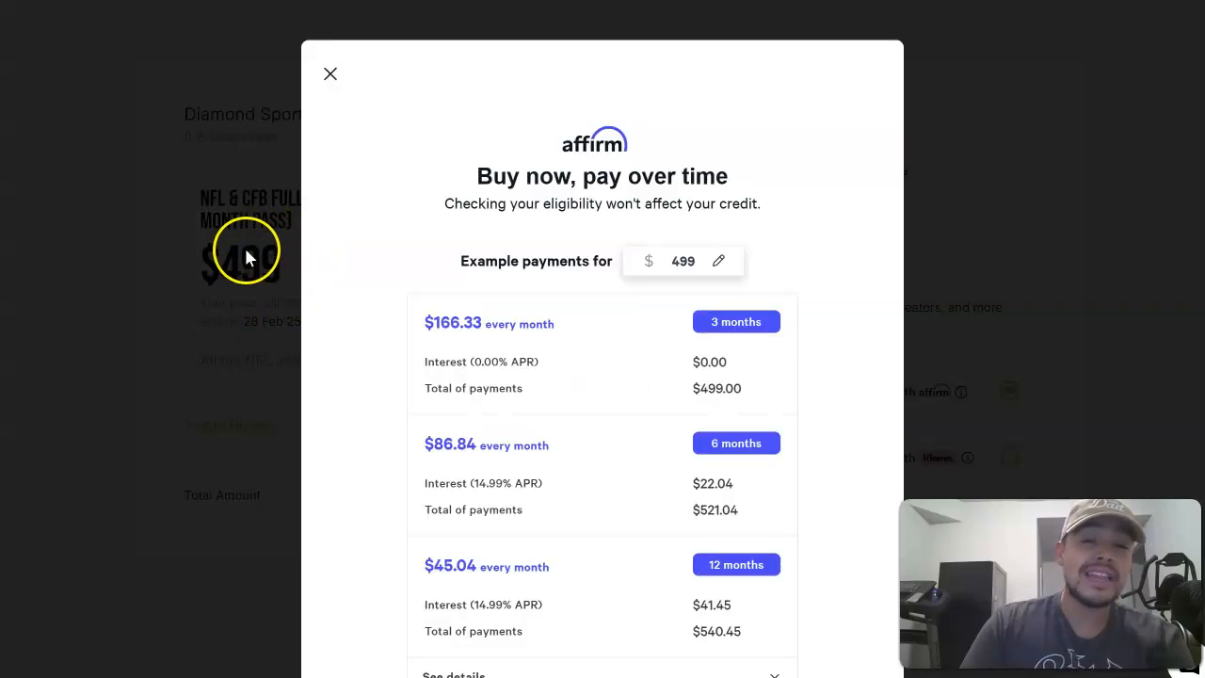
pyautogui.moveTo(344, 287)
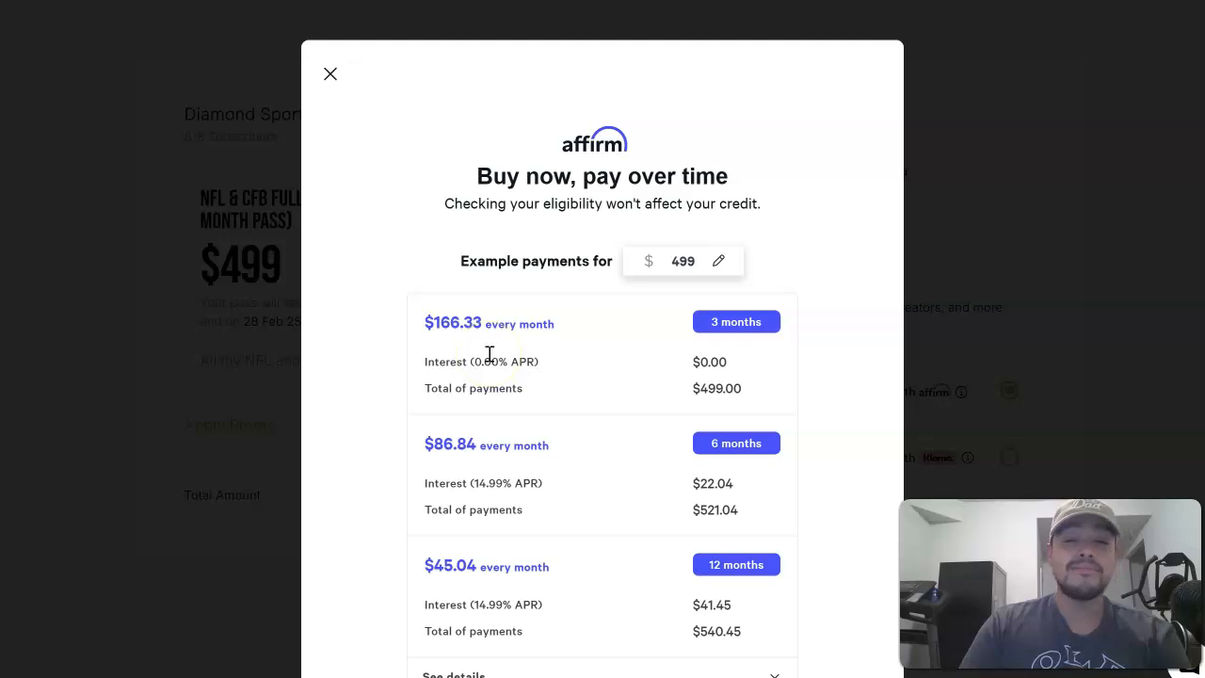
pyautogui.scroll(-3)
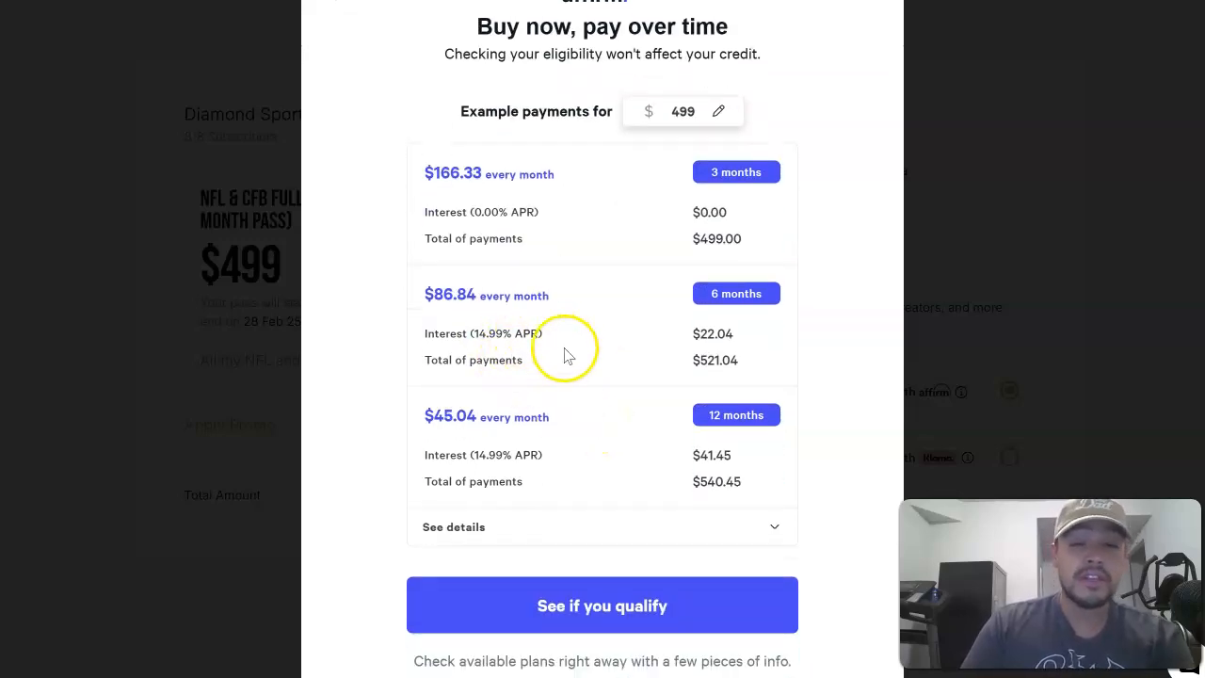
pyautogui.moveTo(617, 436)
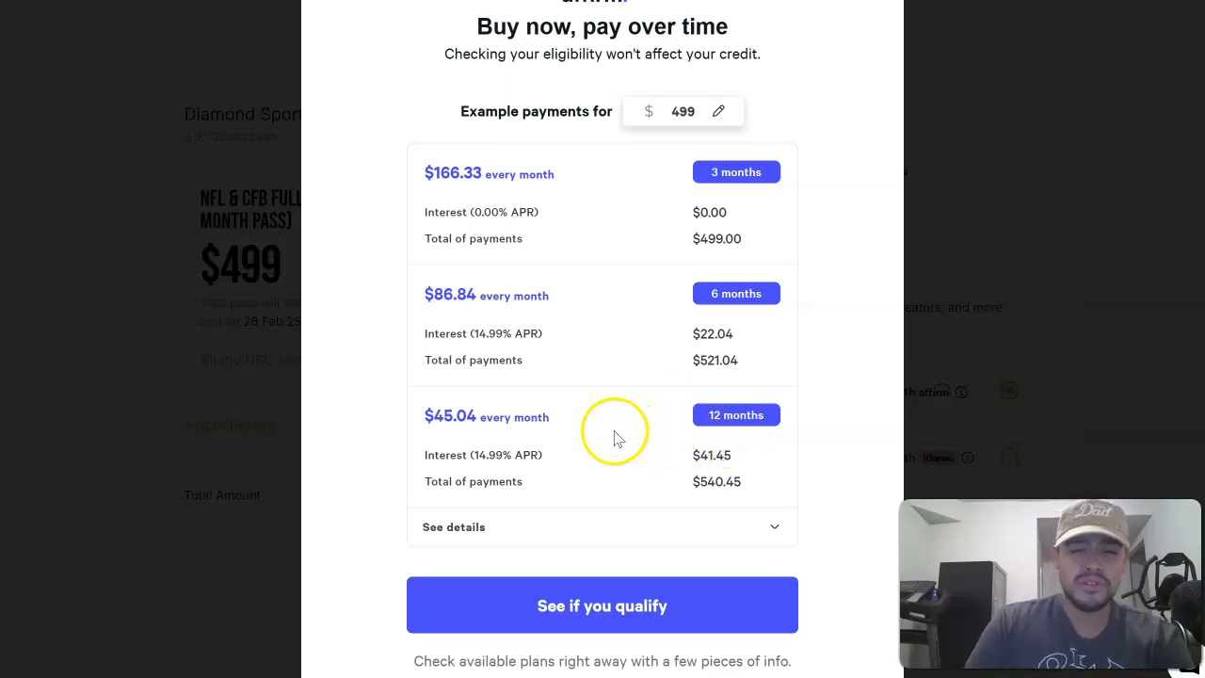
pyautogui.moveTo(595, 440)
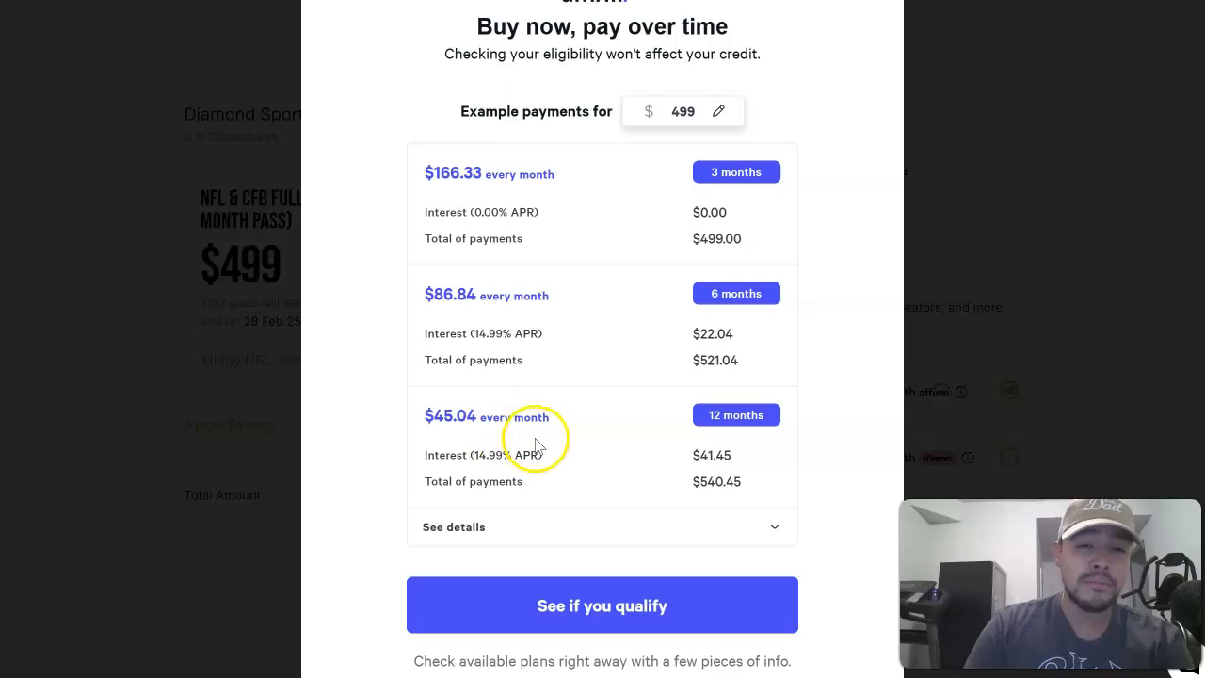
pyautogui.moveTo(644, 401)
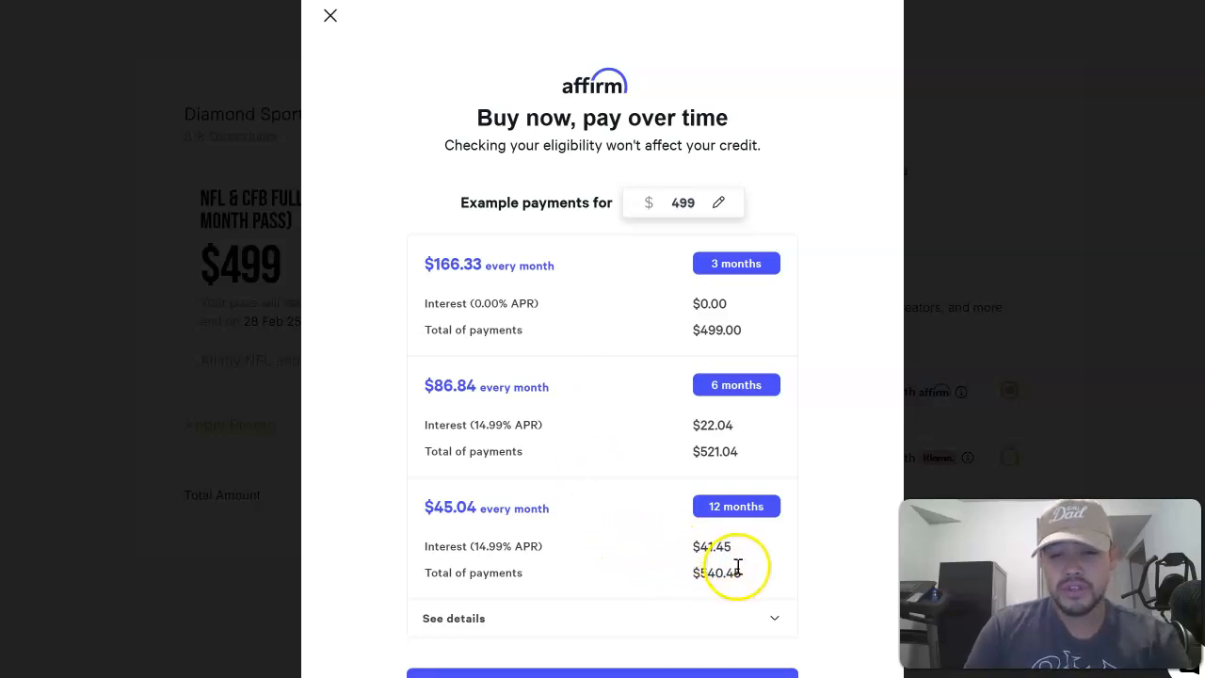
pyautogui.moveTo(690, 540)
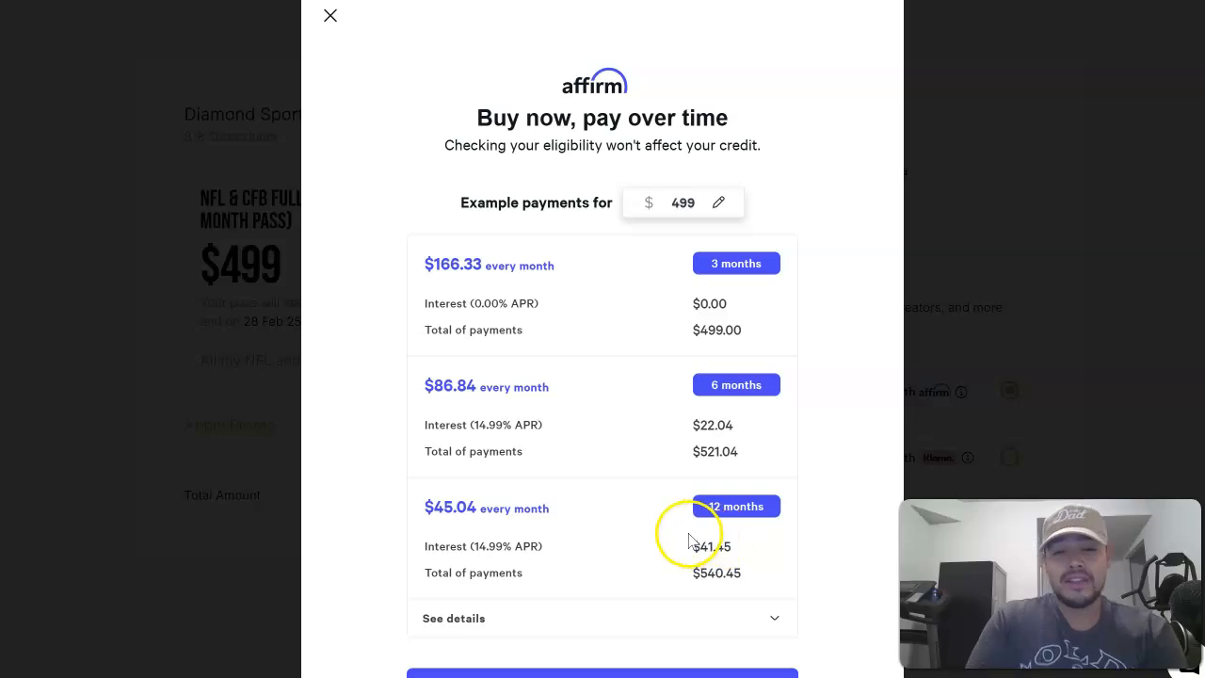
pyautogui.moveTo(667, 536)
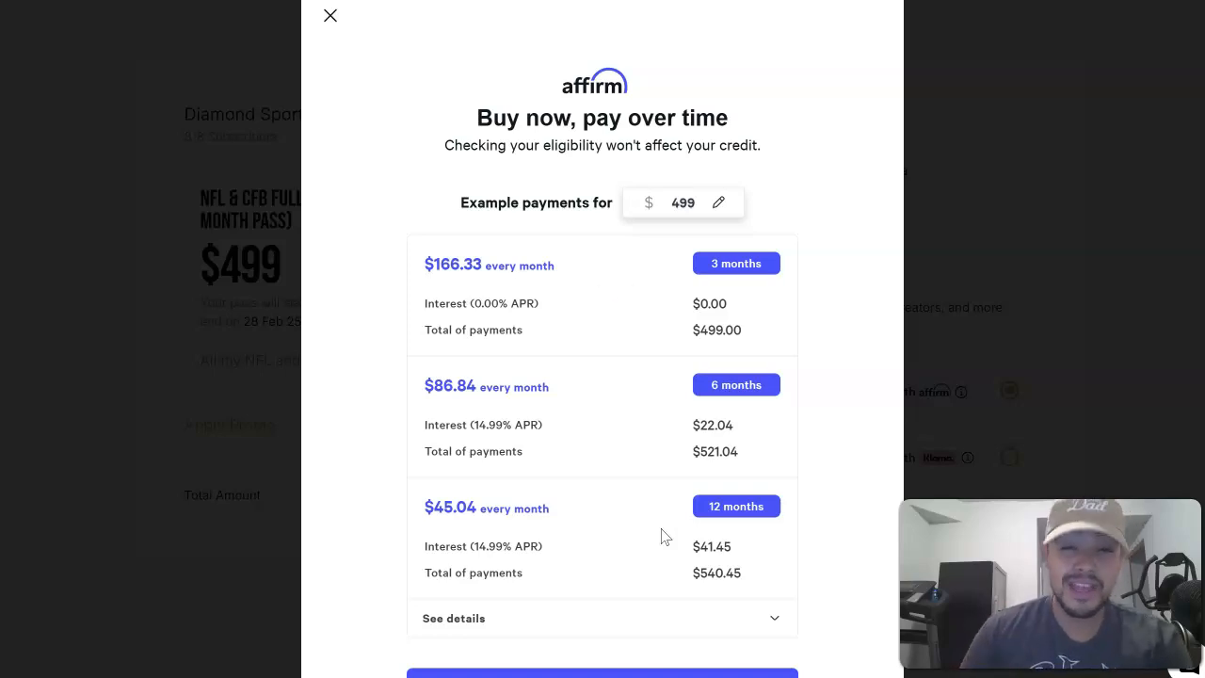
pyautogui.click(329, 16)
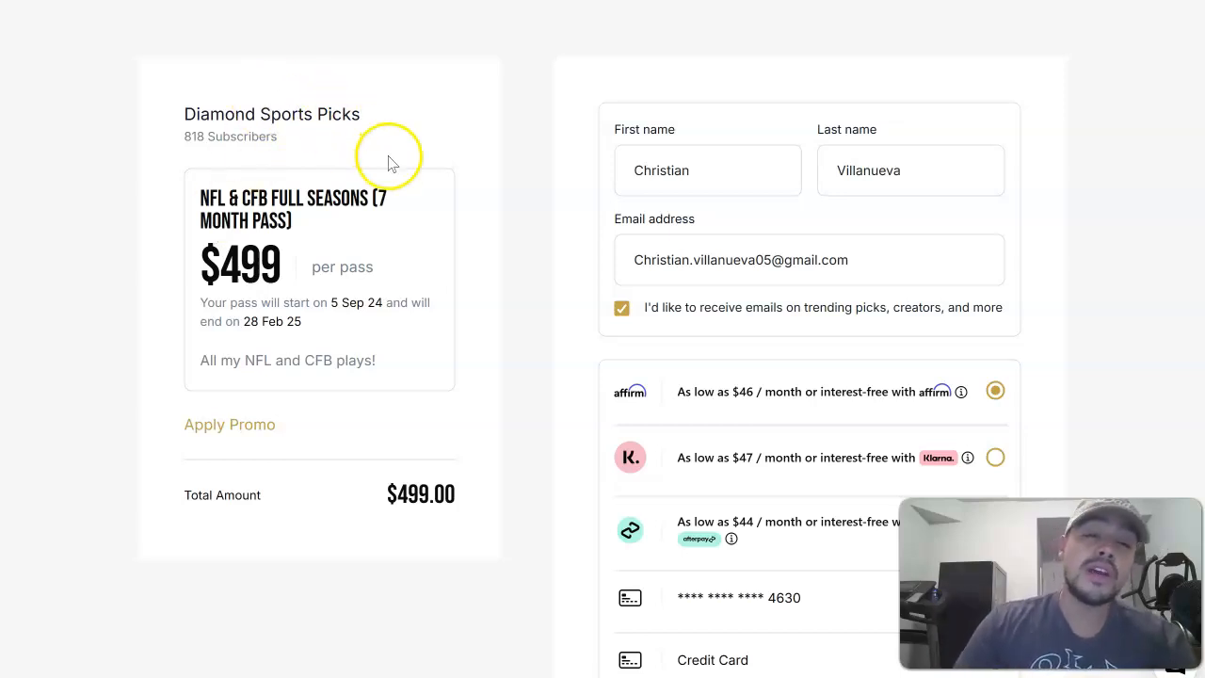
pyautogui.moveTo(490, 223)
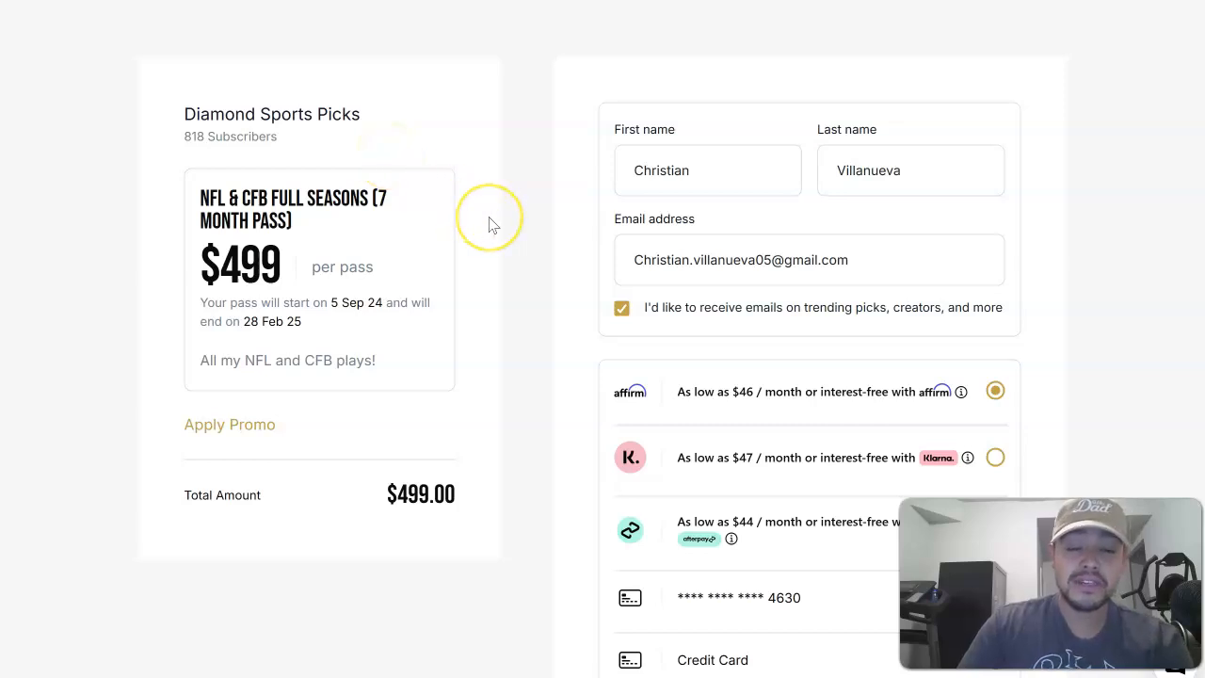
pyautogui.moveTo(490, 141)
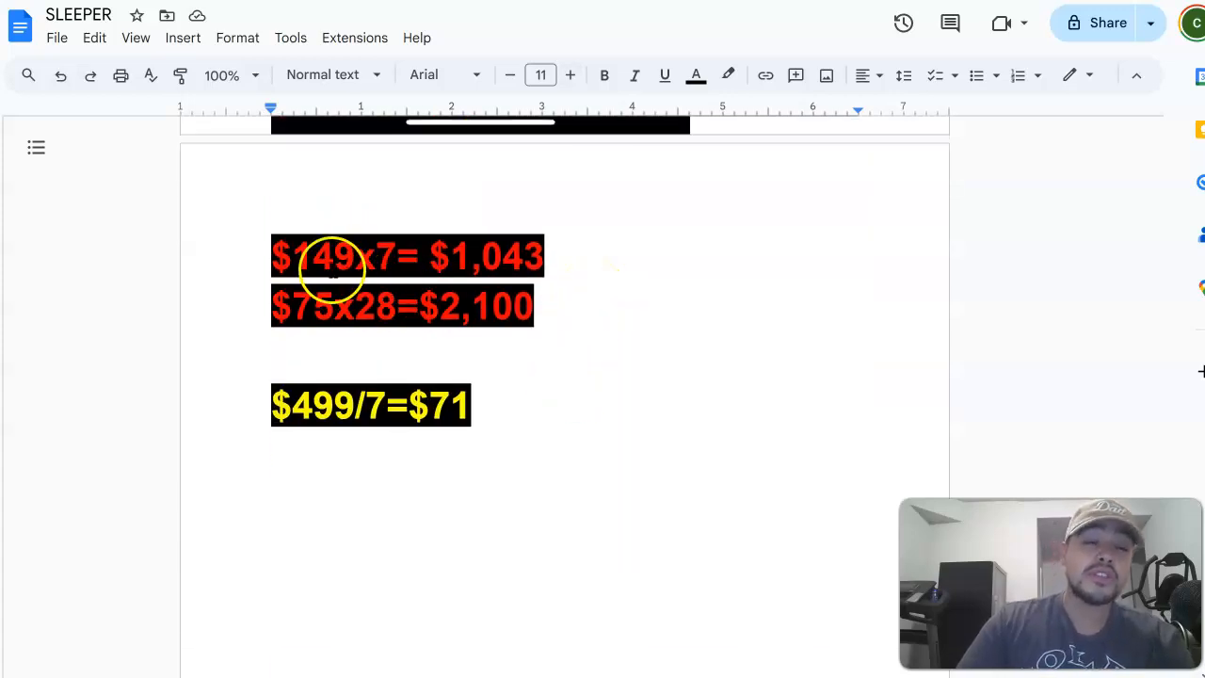
pyautogui.moveTo(434, 341)
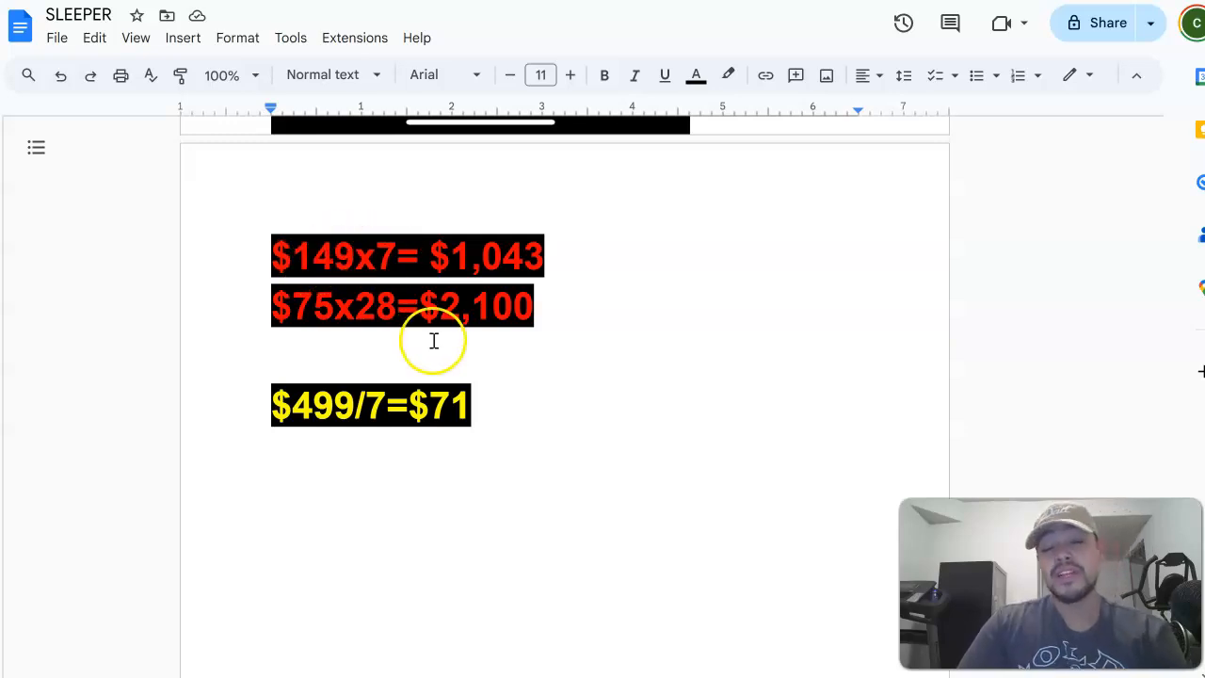
pyautogui.moveTo(368, 429)
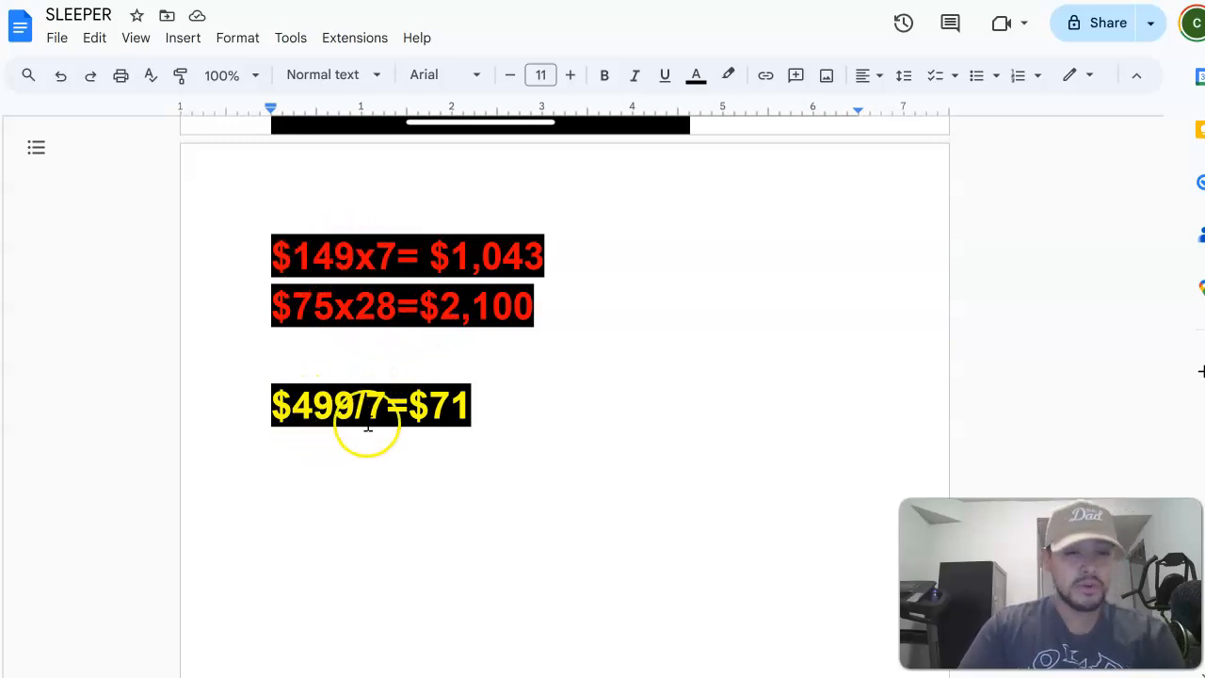
pyautogui.moveTo(341, 224)
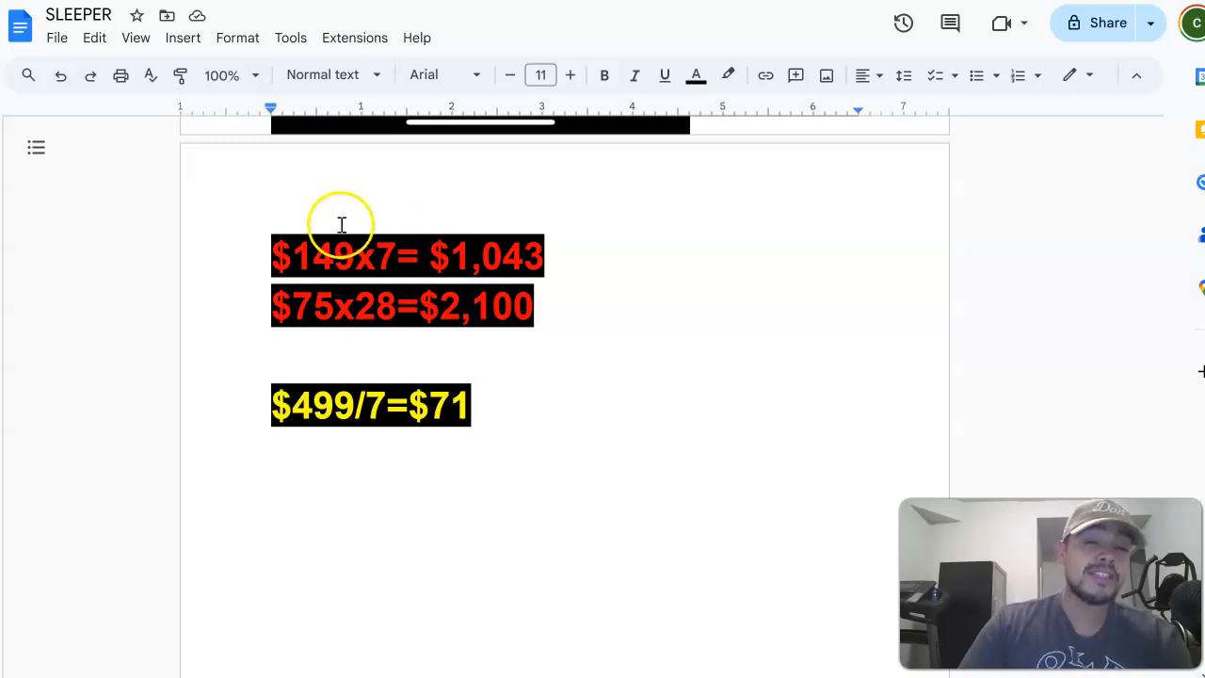
pyautogui.moveTo(393, 257)
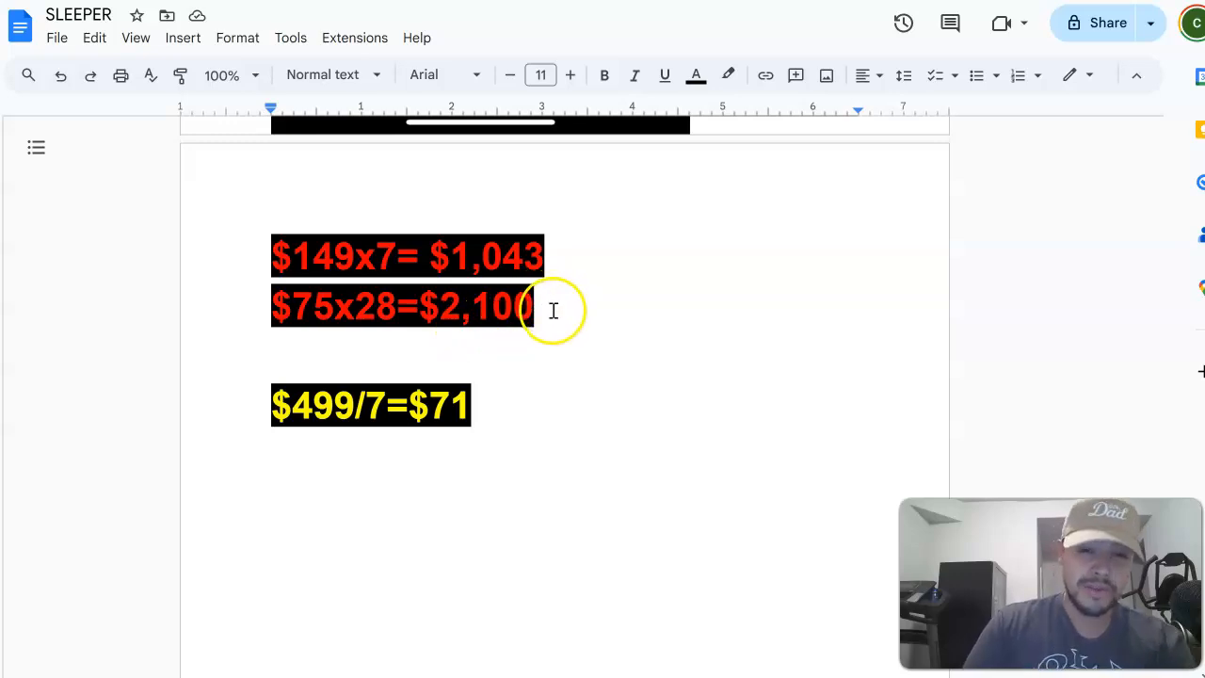
pyautogui.moveTo(389, 380)
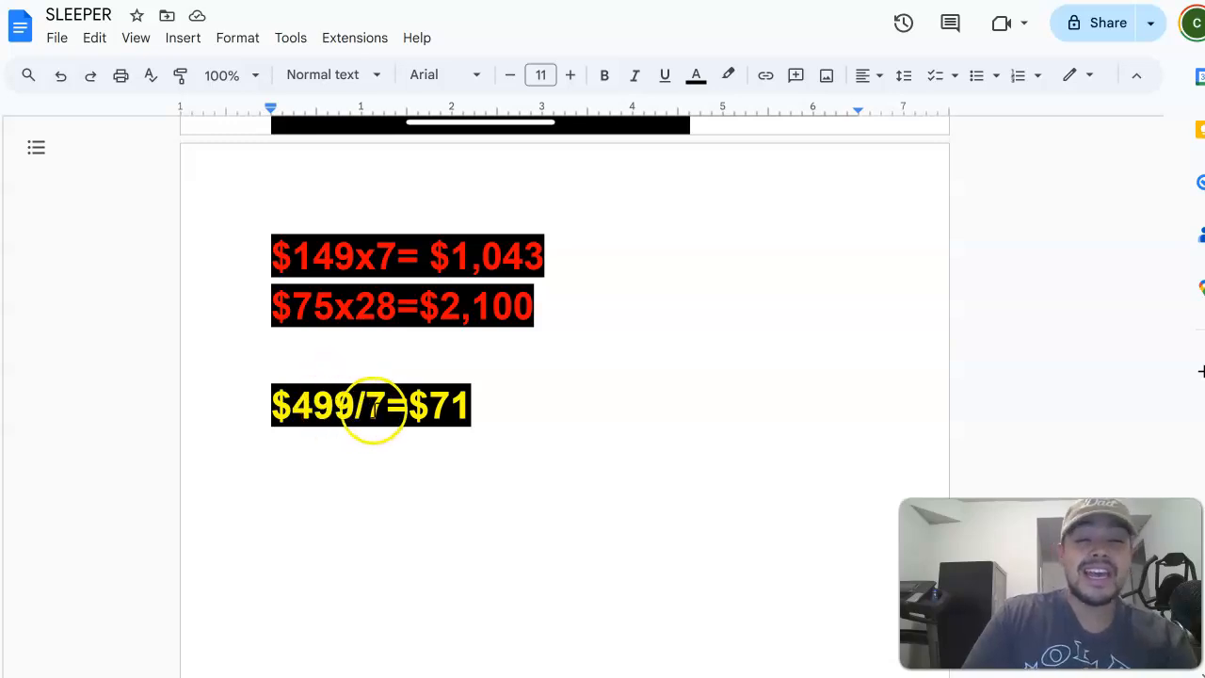
pyautogui.moveTo(344, 439)
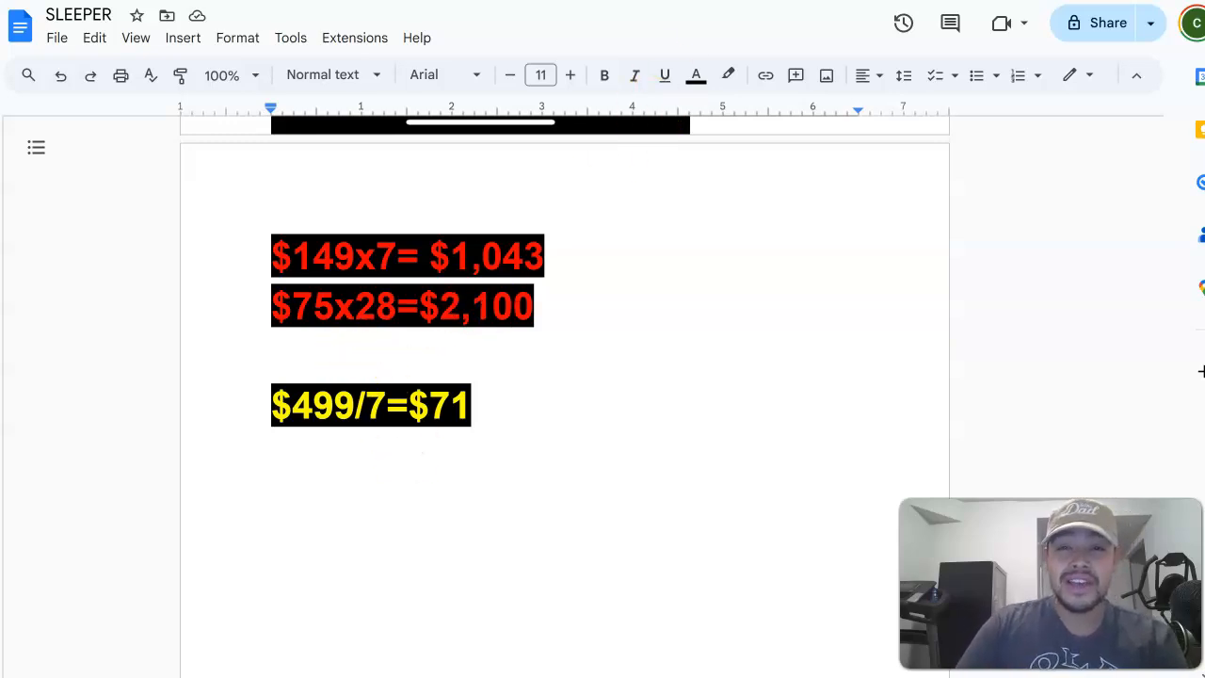
pyautogui.moveTo(664, 75)
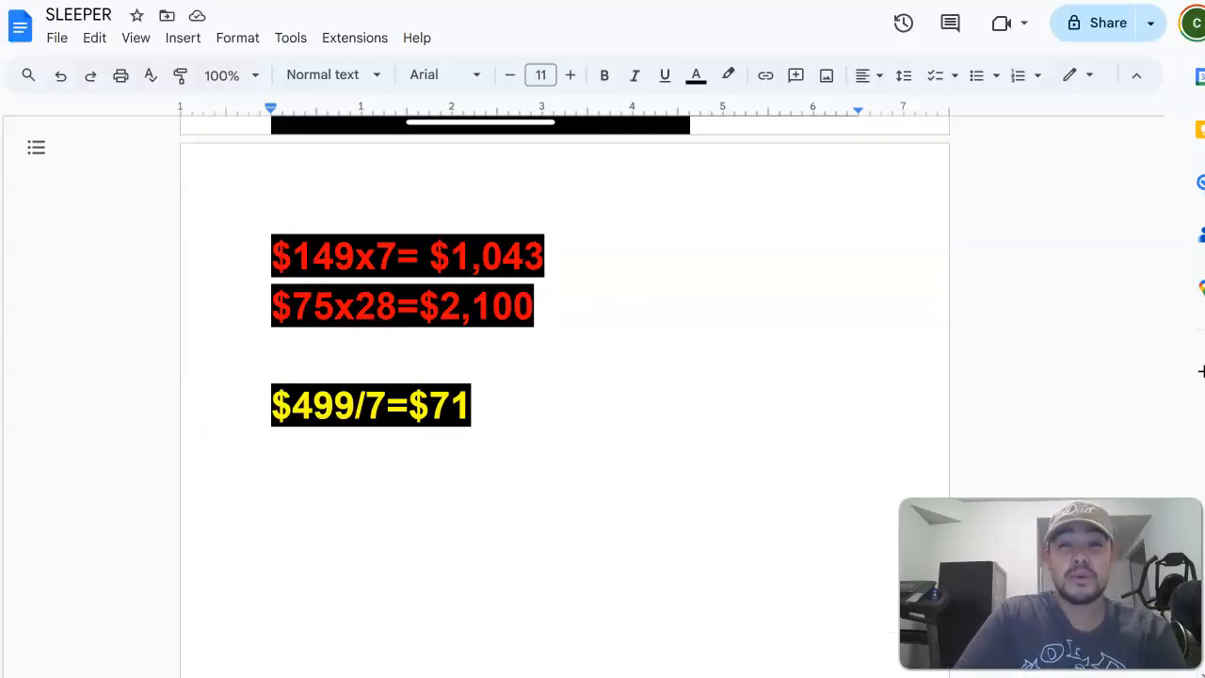
pyautogui.moveTo(610, 132)
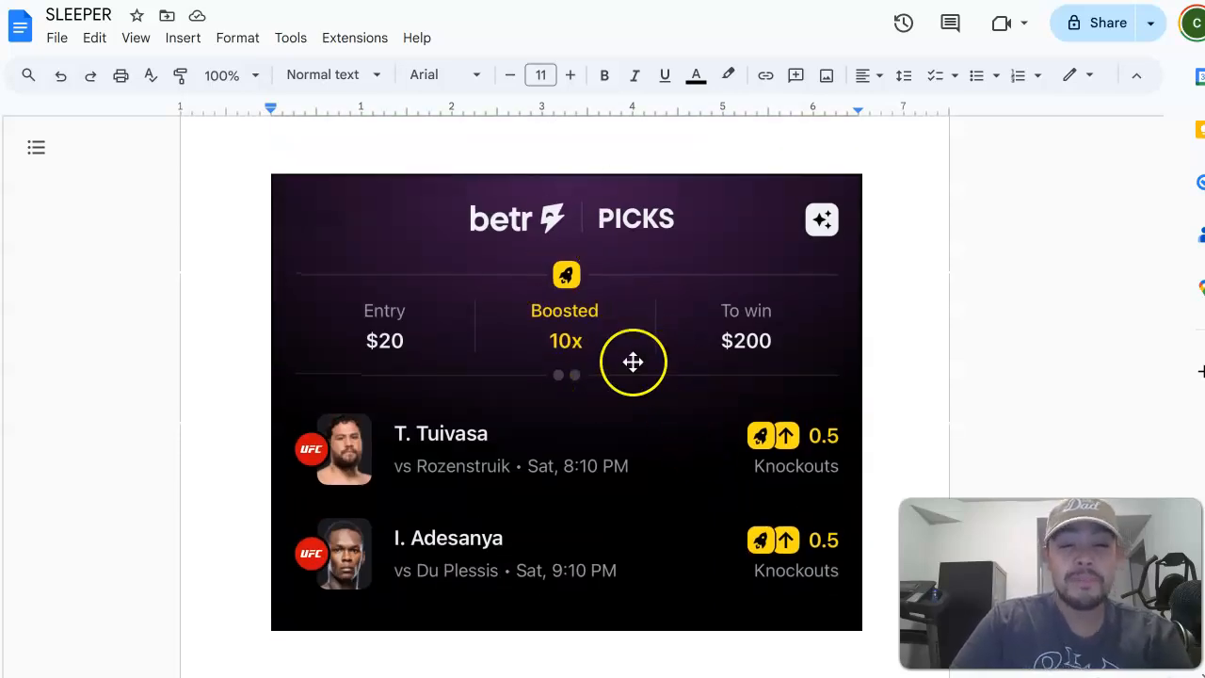
pyautogui.moveTo(659, 486)
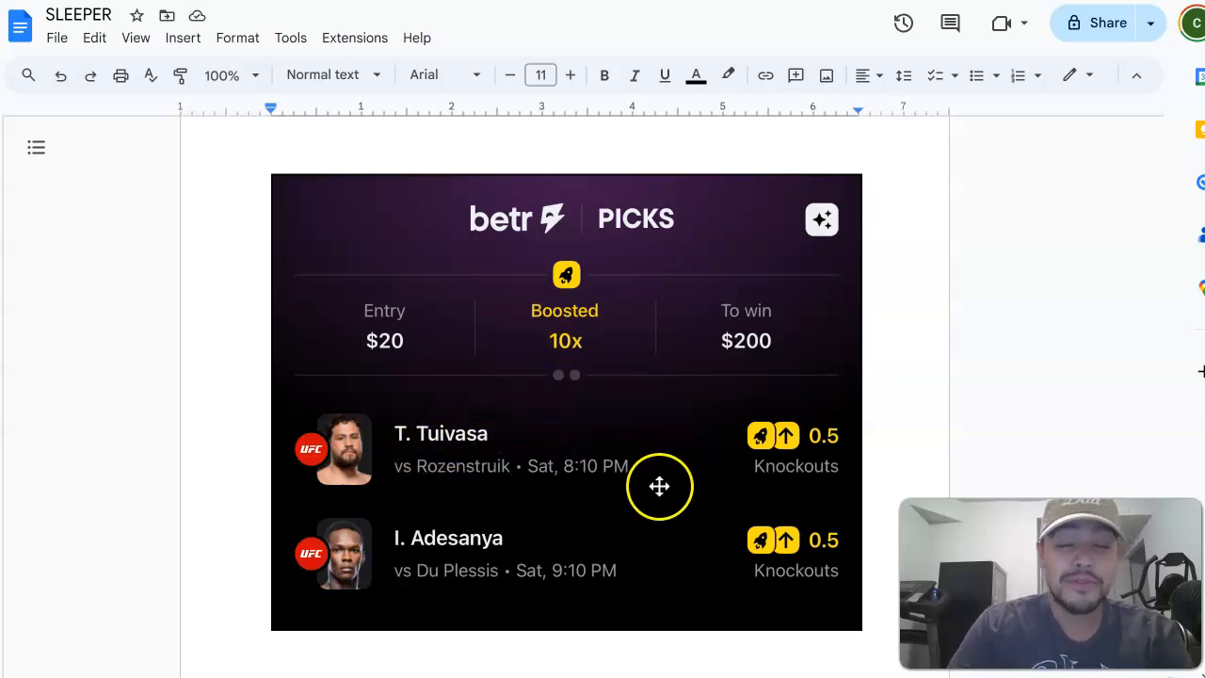
pyautogui.moveTo(880, 406)
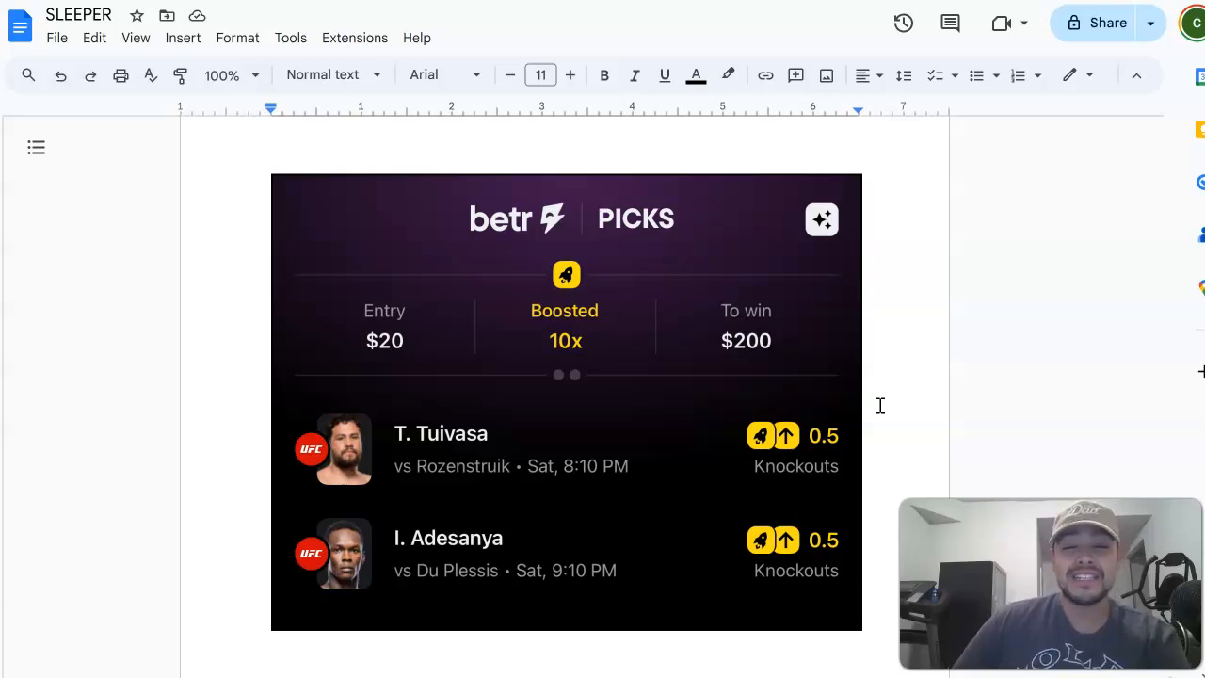
pyautogui.moveTo(635, 380)
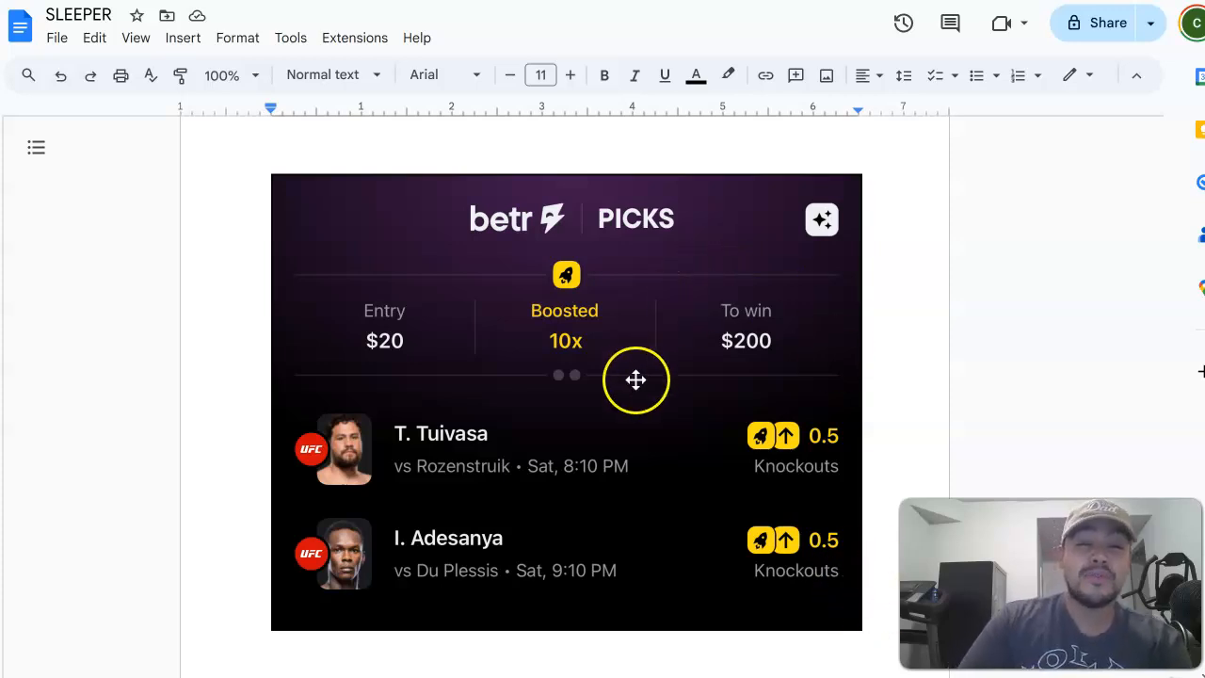
pyautogui.moveTo(551, 407)
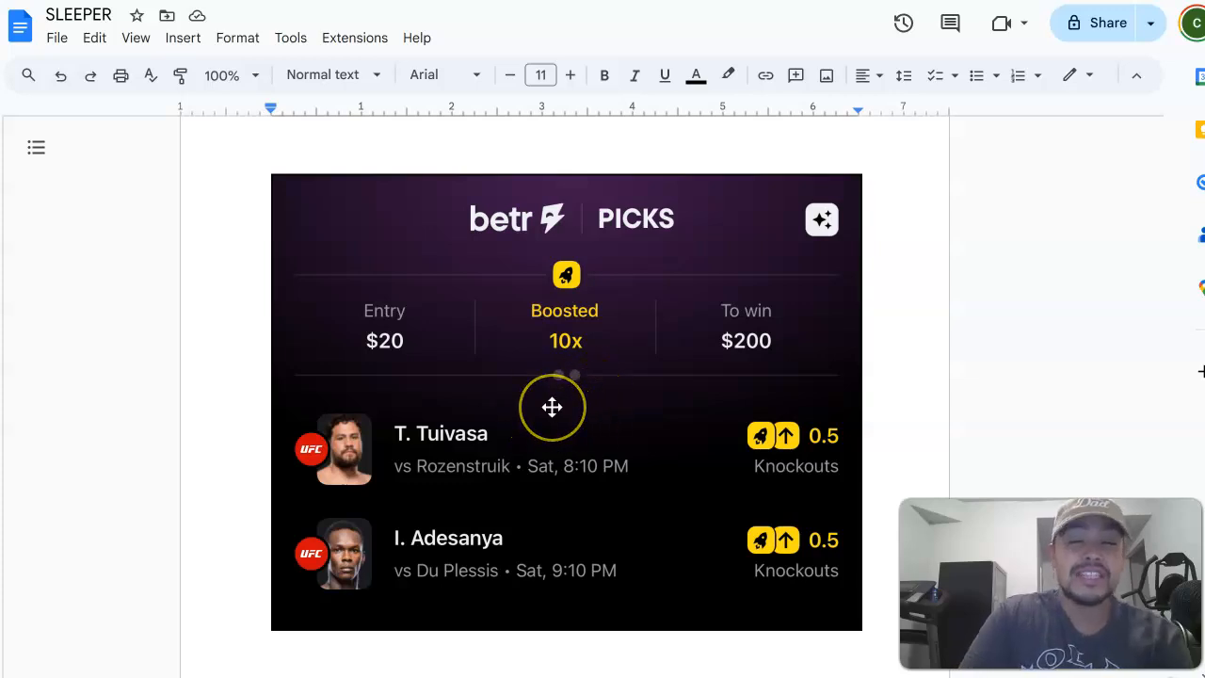
pyautogui.moveTo(486, 444)
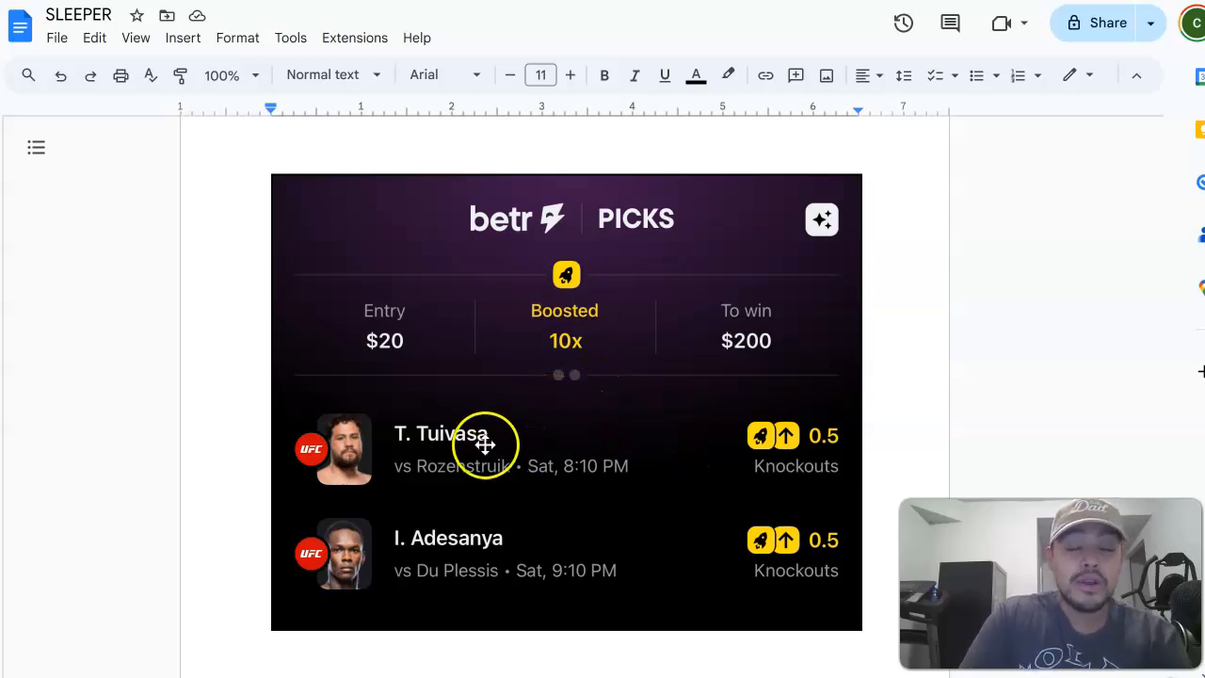
pyautogui.moveTo(563, 395)
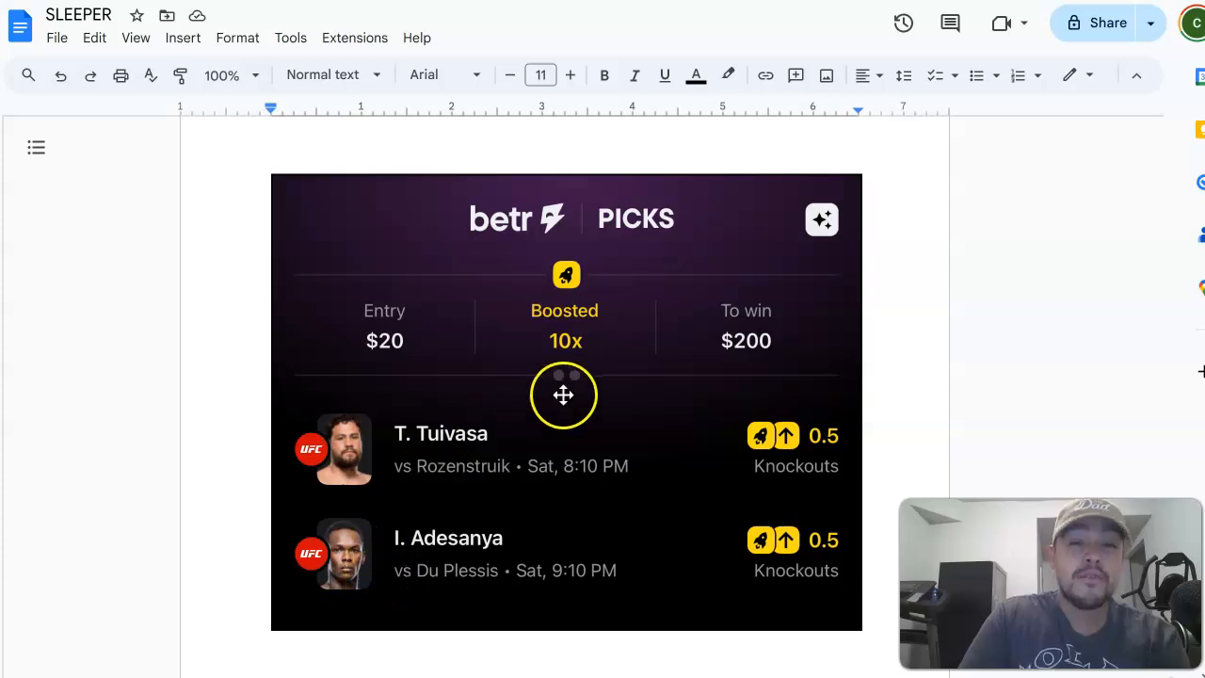
pyautogui.moveTo(400, 422)
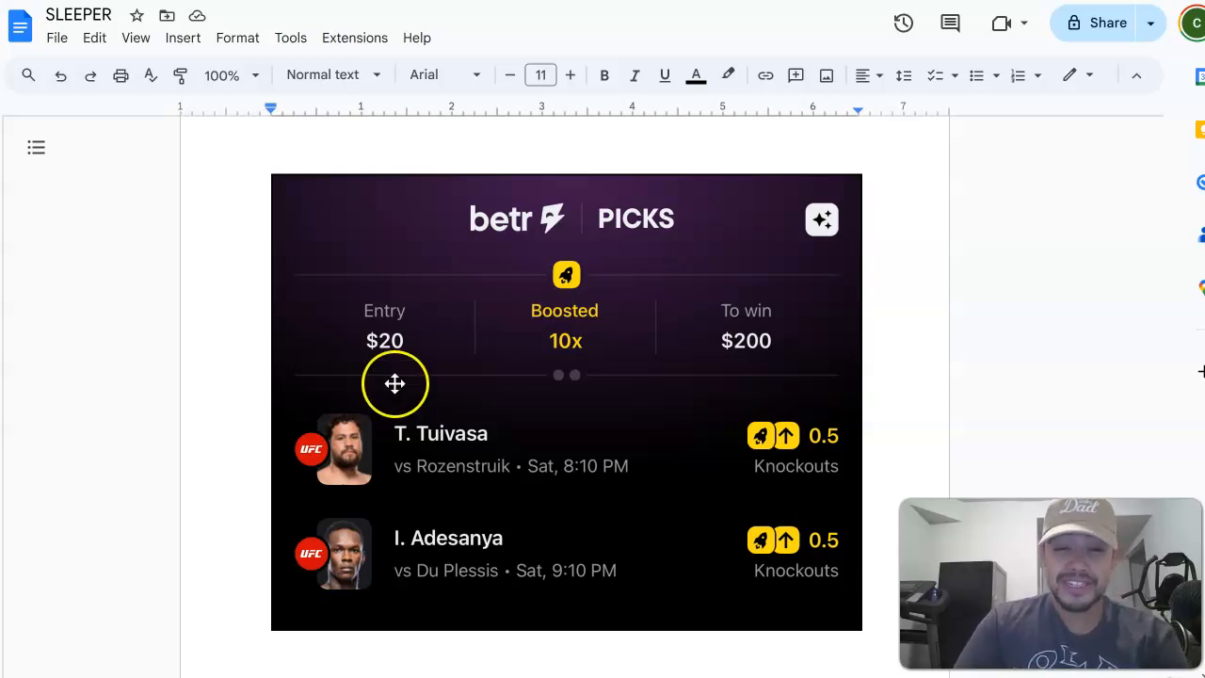
pyautogui.moveTo(403, 413)
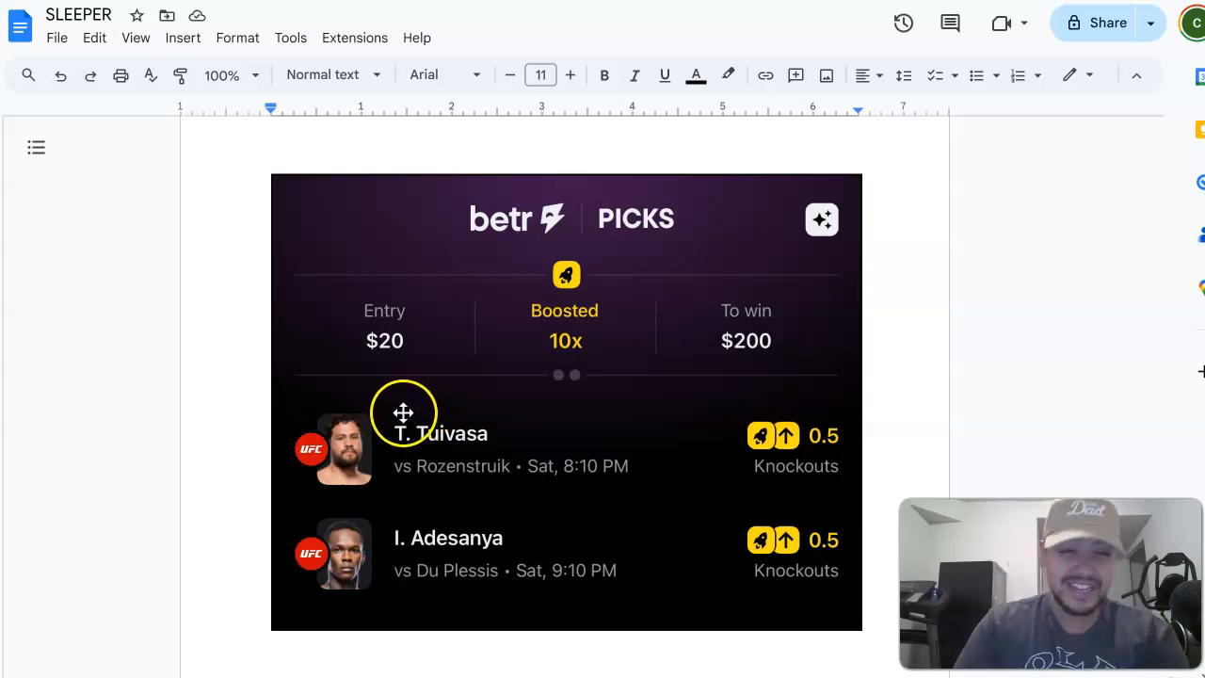
pyautogui.moveTo(582, 327)
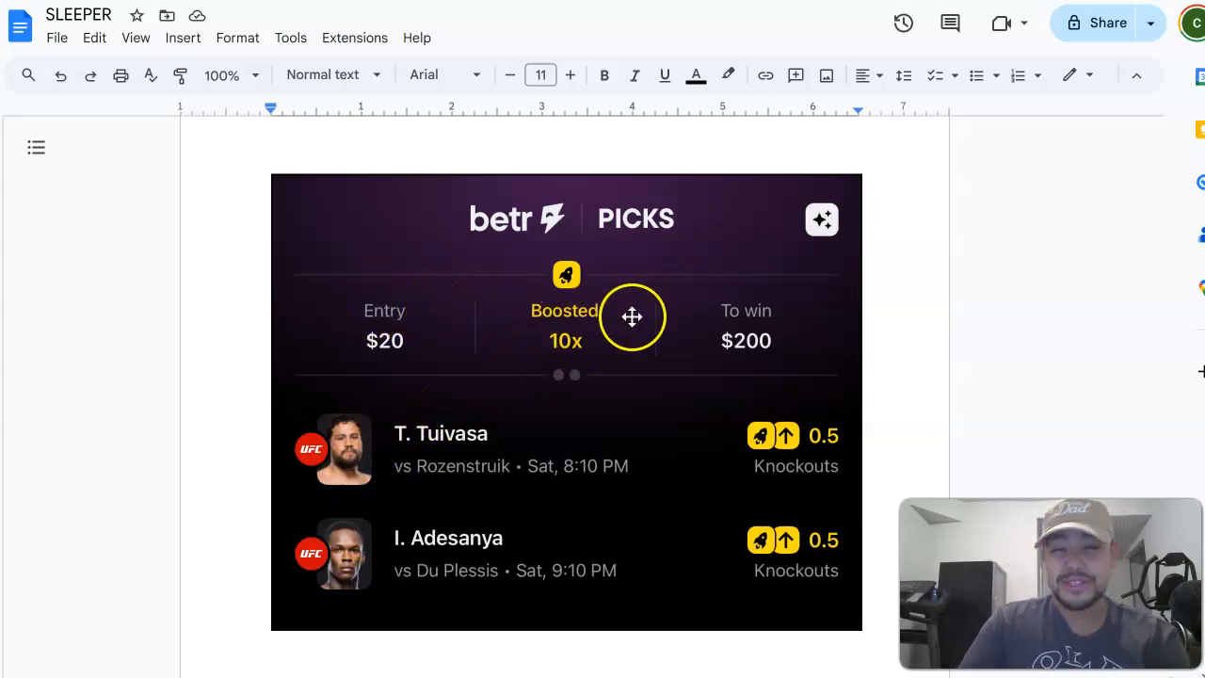
pyautogui.moveTo(606, 343)
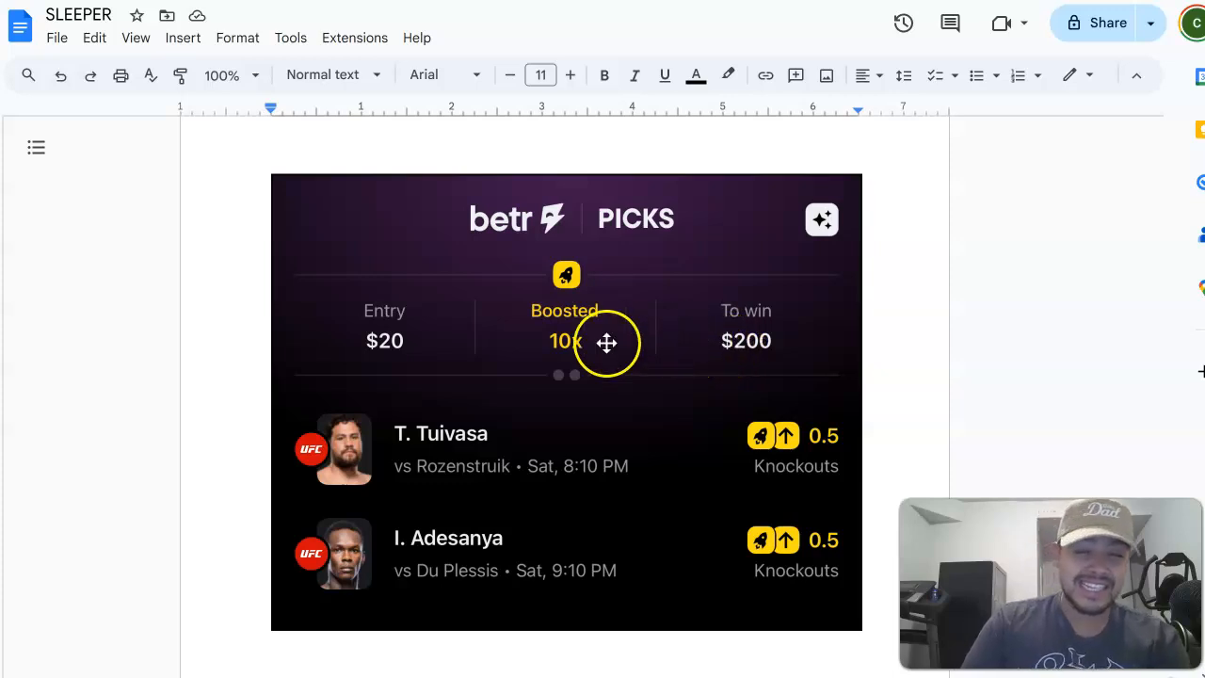
pyautogui.moveTo(734, 341)
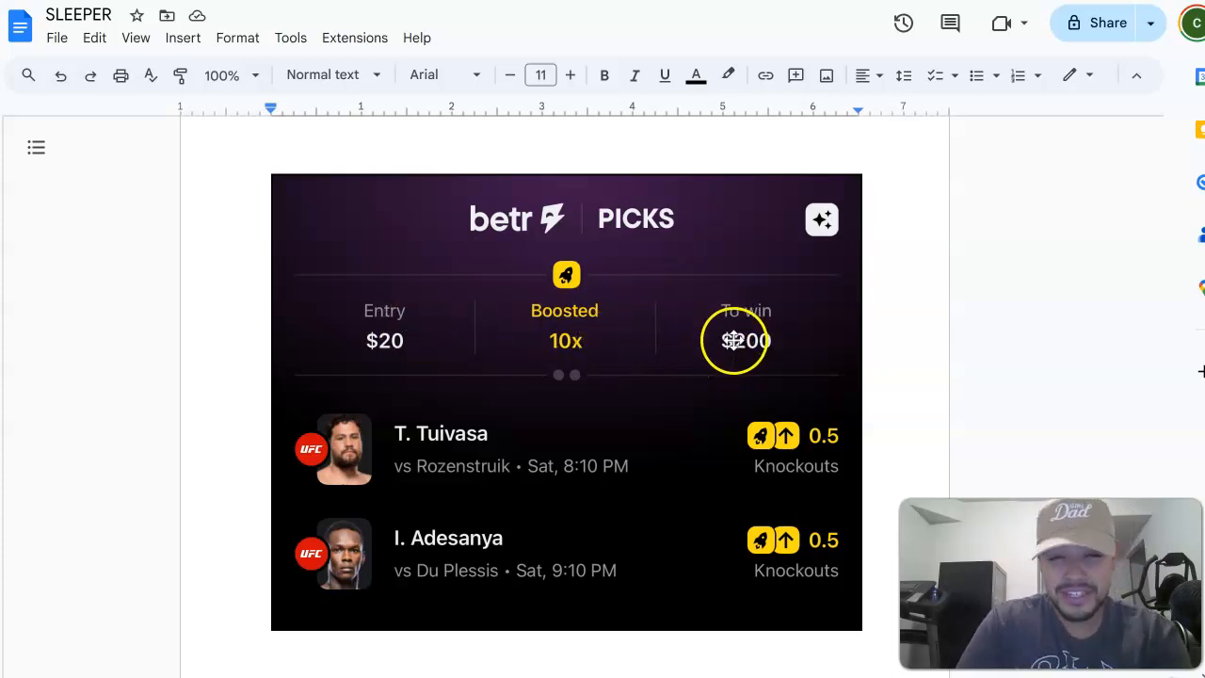
pyautogui.moveTo(524, 393)
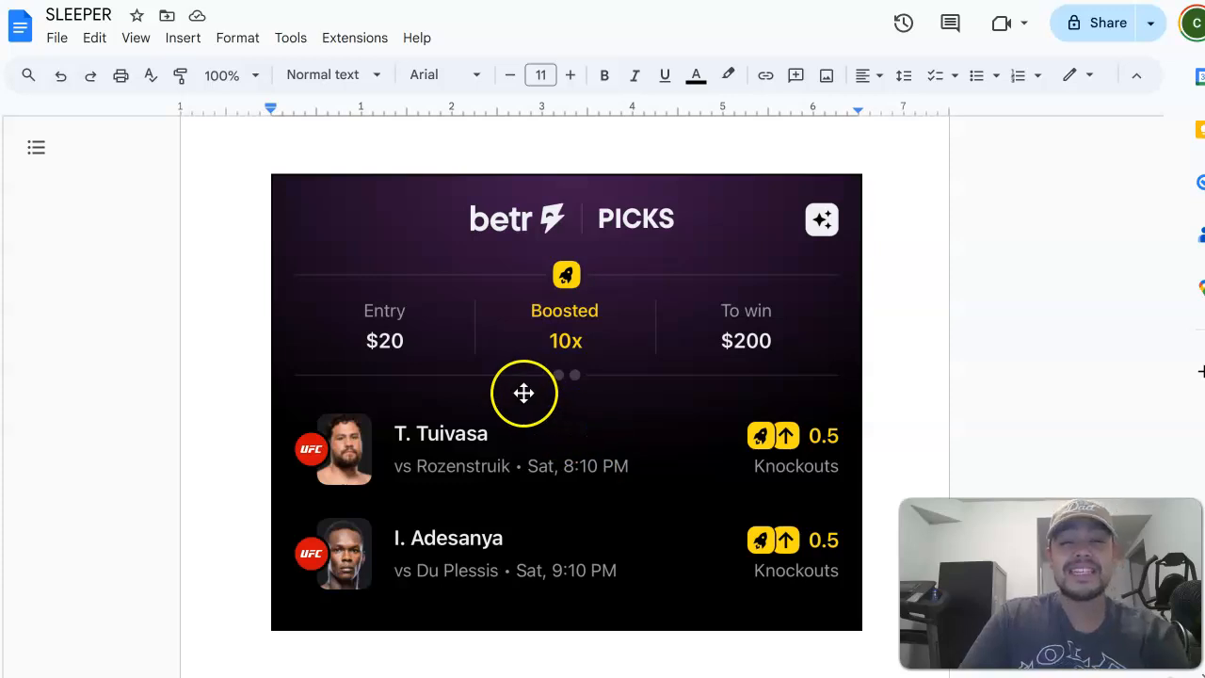
pyautogui.moveTo(554, 450)
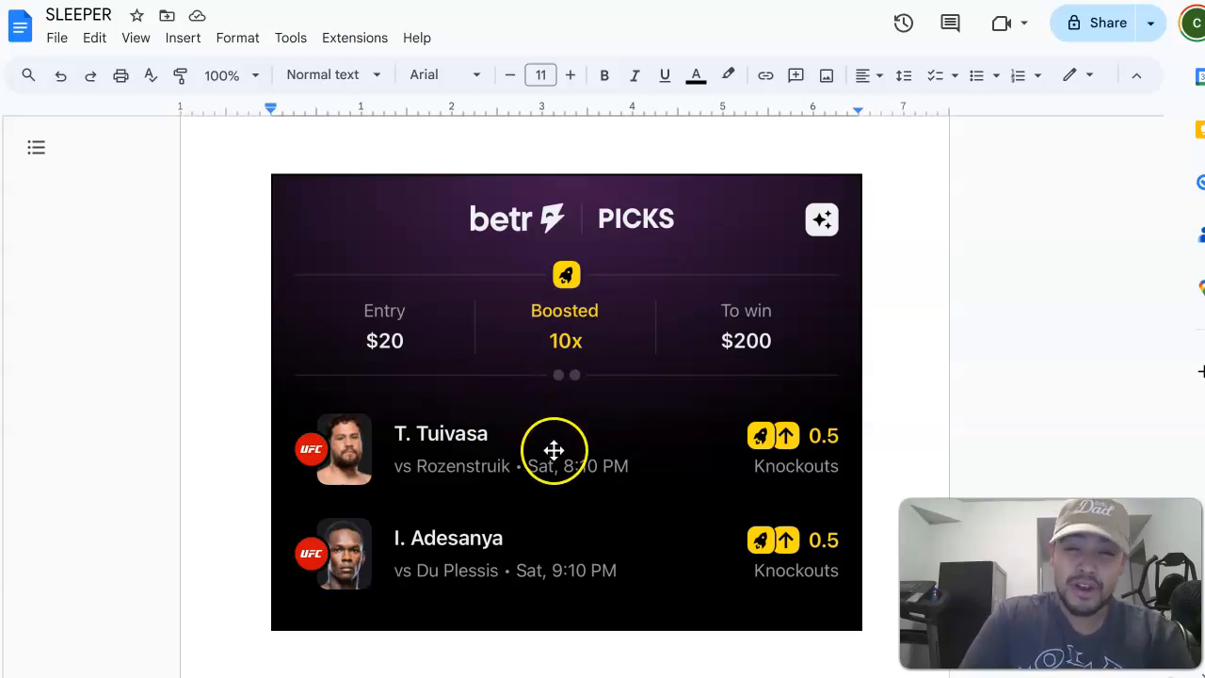
pyautogui.moveTo(474, 414)
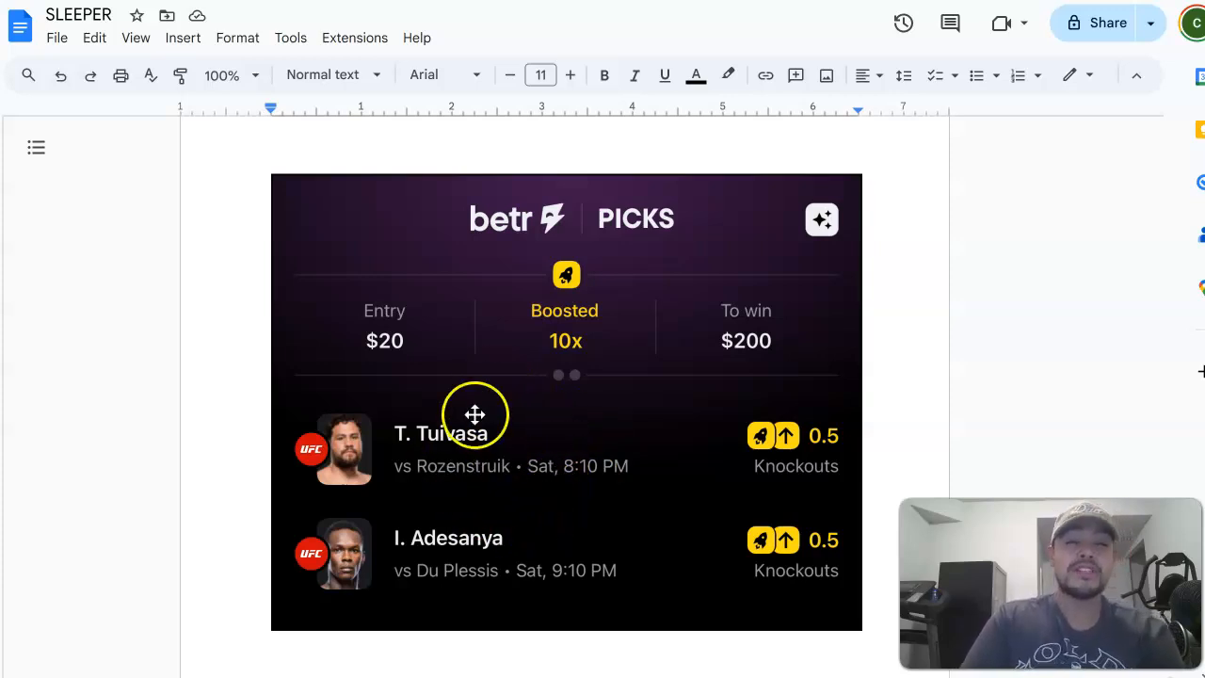
pyautogui.moveTo(582, 436)
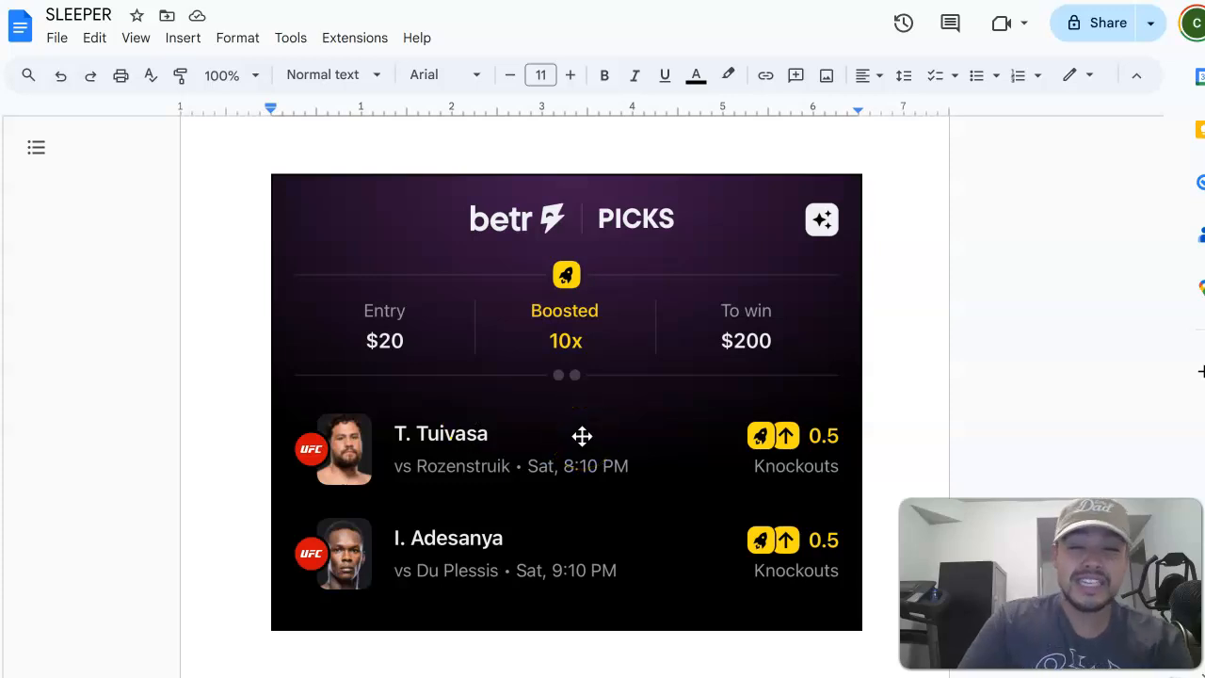
# Scroll to the $20 Betr UFC slip with J. Tafa, C. Prates and M. Gamrot
pyautogui.scroll(-3)
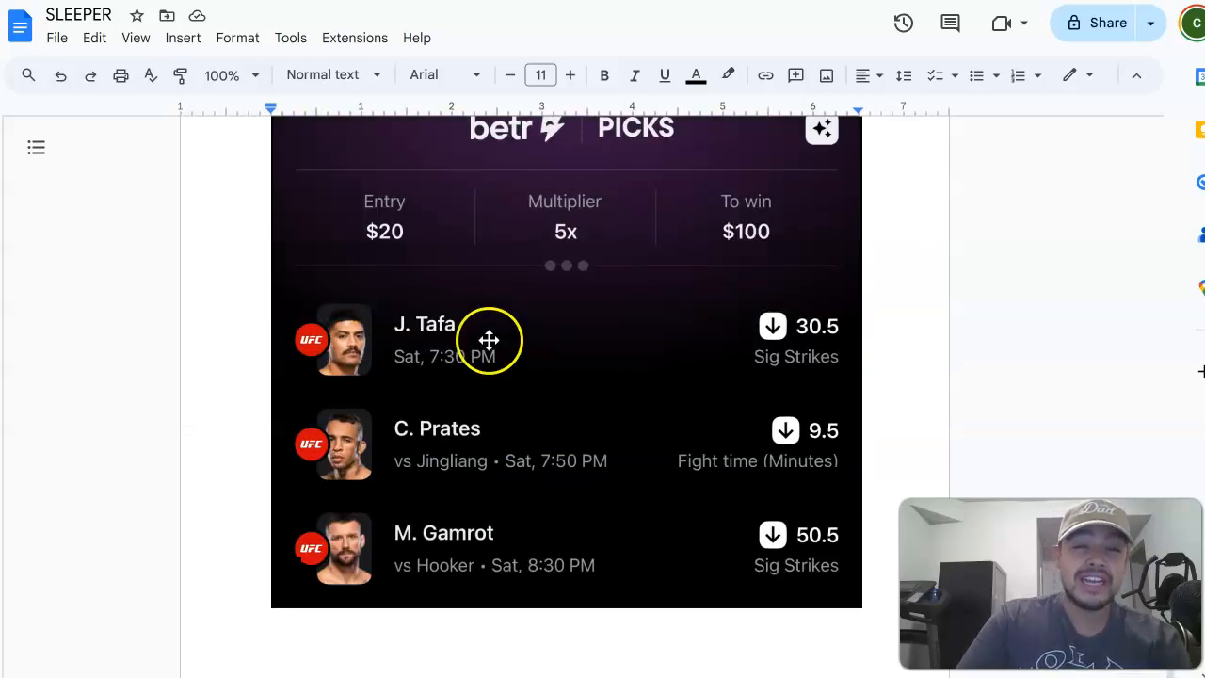
pyautogui.moveTo(817, 337)
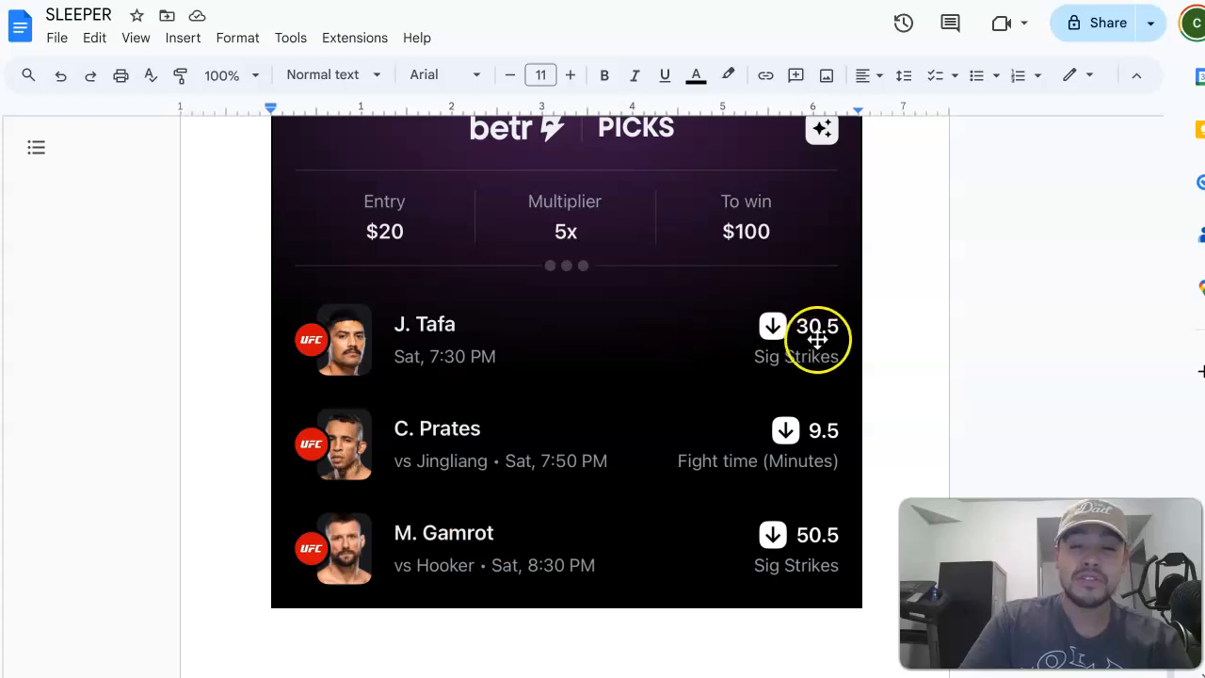
pyautogui.moveTo(597, 348)
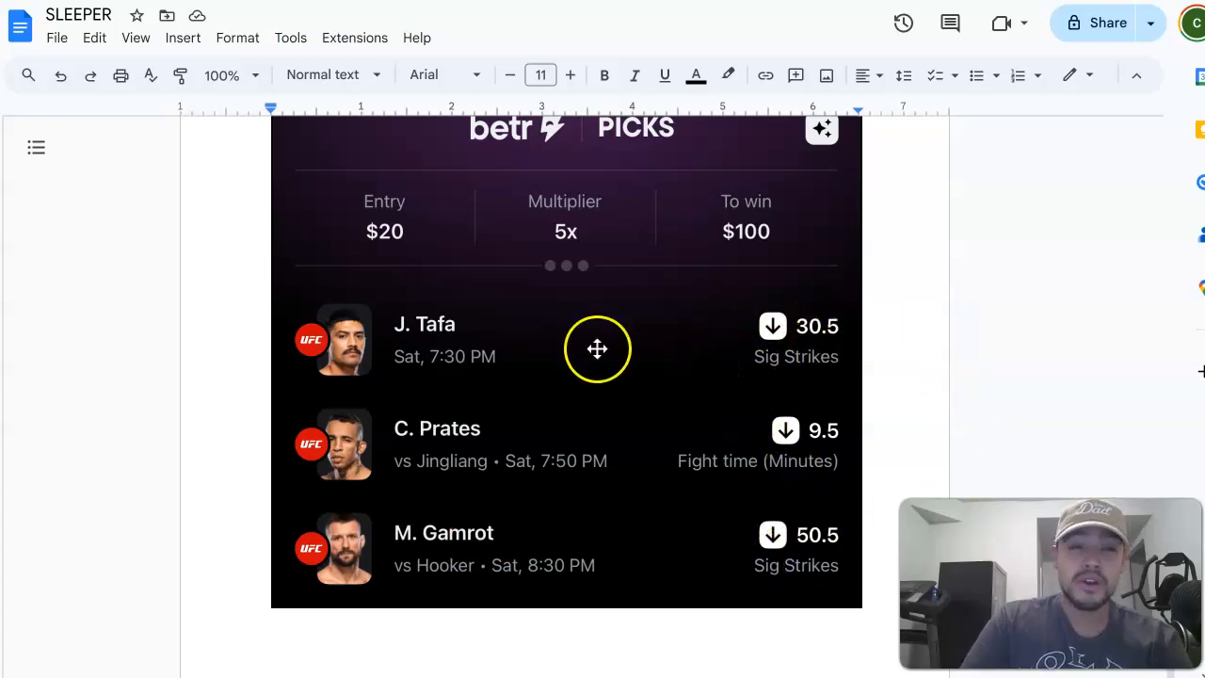
pyautogui.moveTo(465, 303)
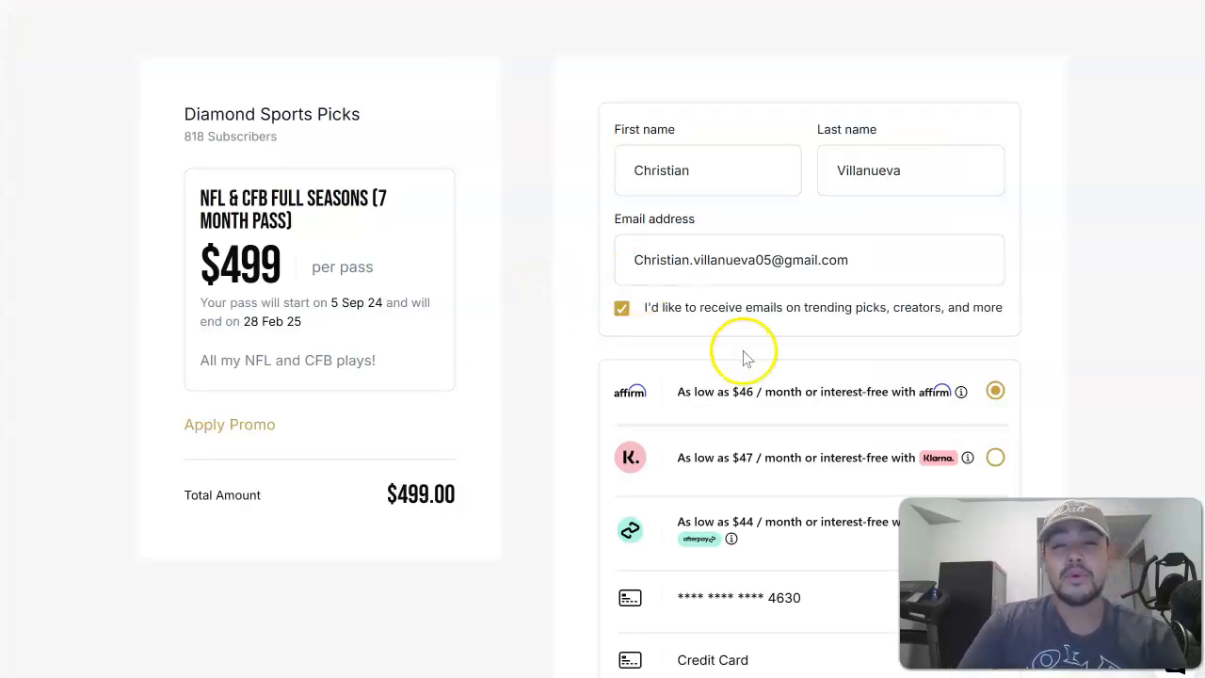
pyautogui.moveTo(544, 407)
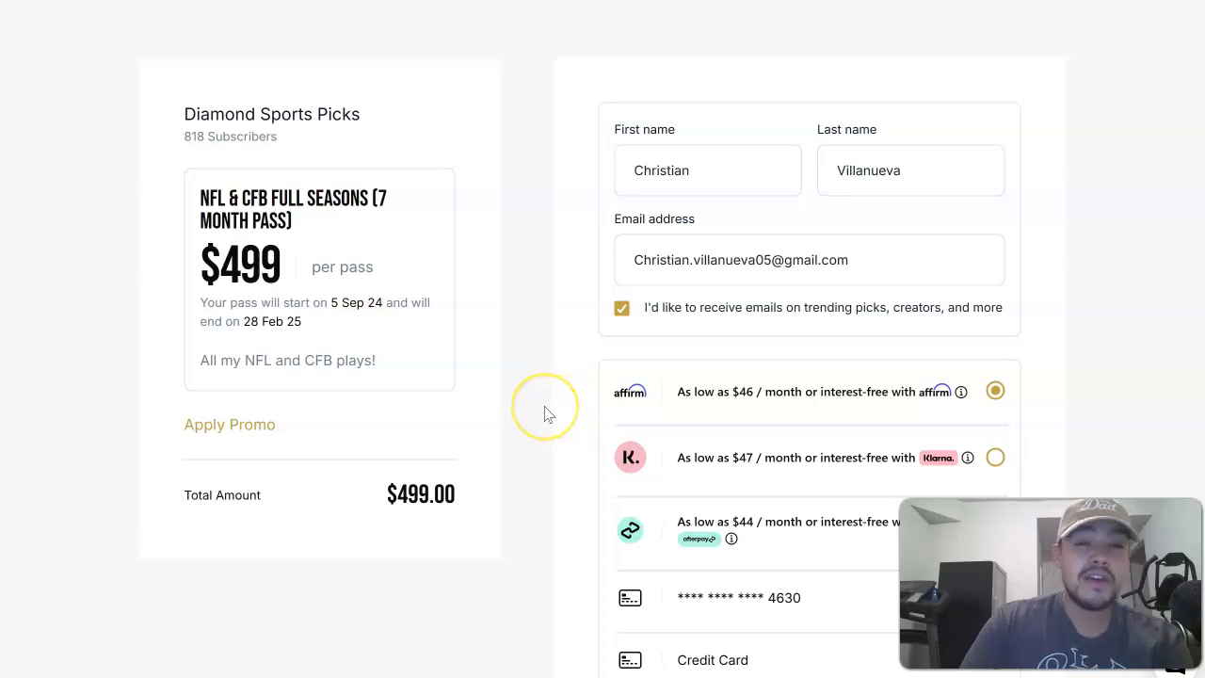
pyautogui.moveTo(471, 343)
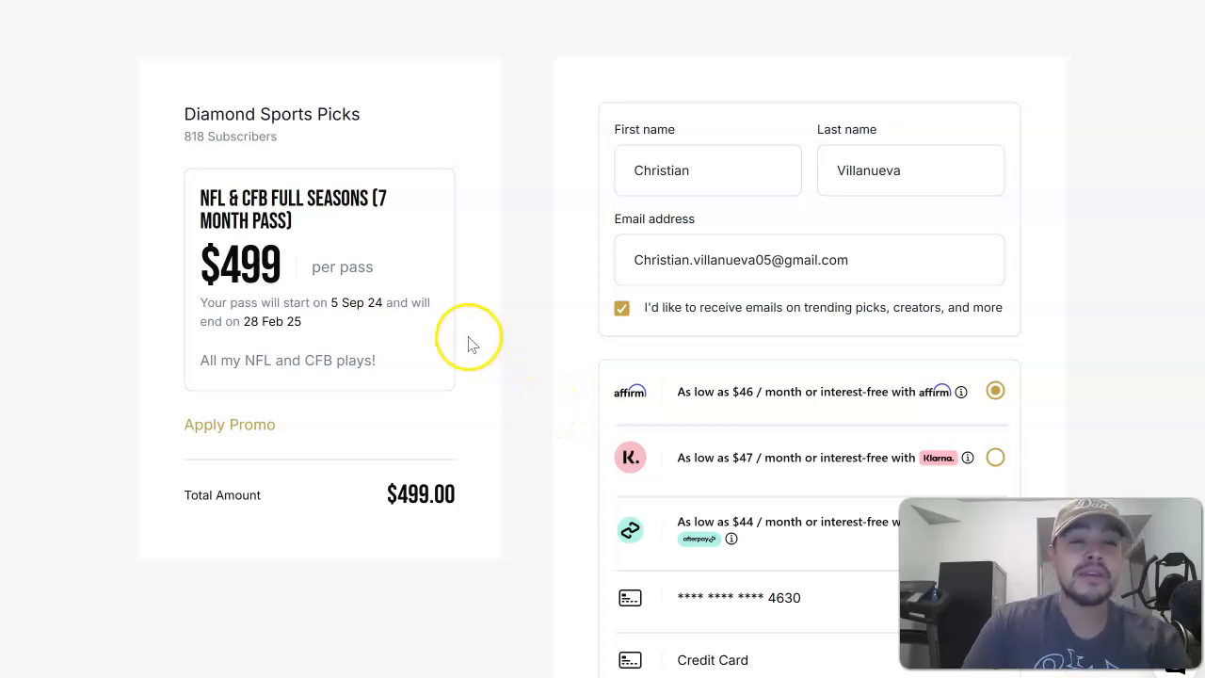
pyautogui.moveTo(443, 302)
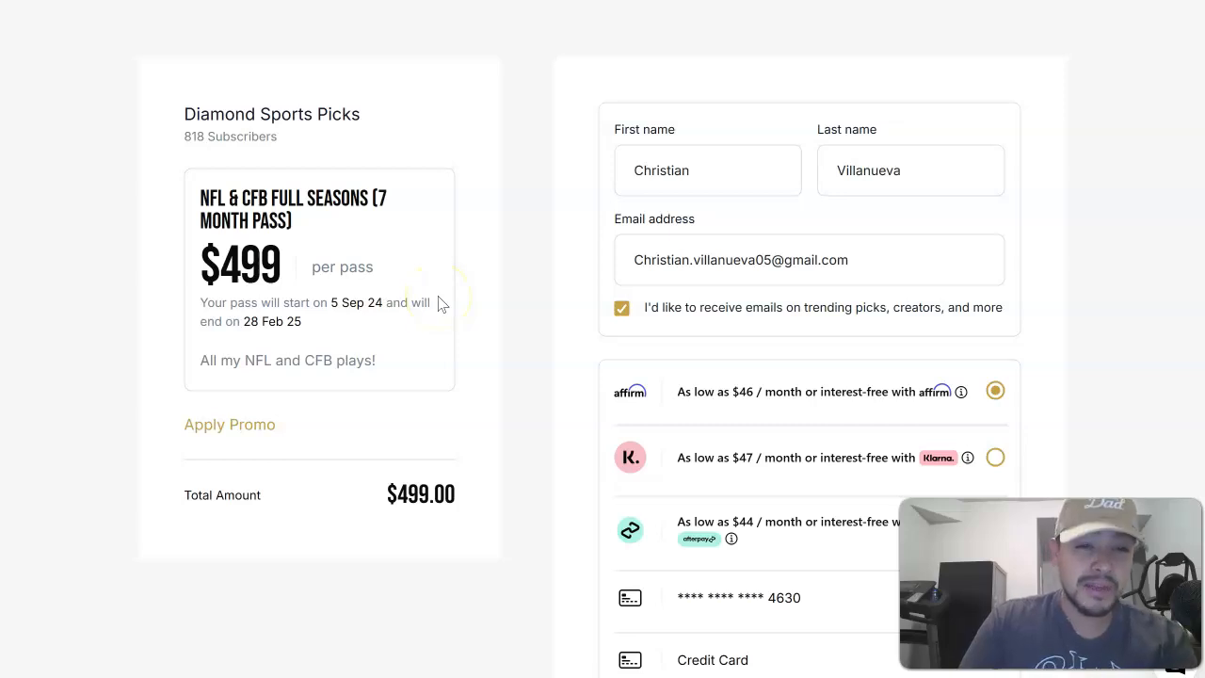
pyautogui.moveTo(109, 44)
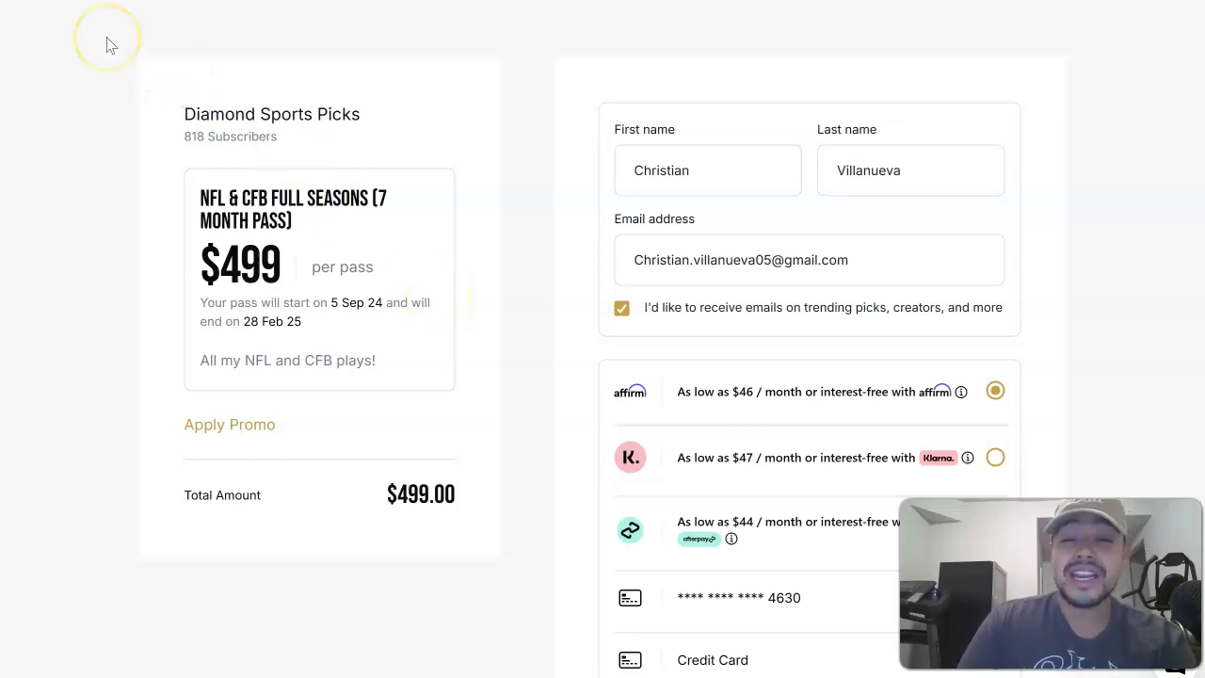